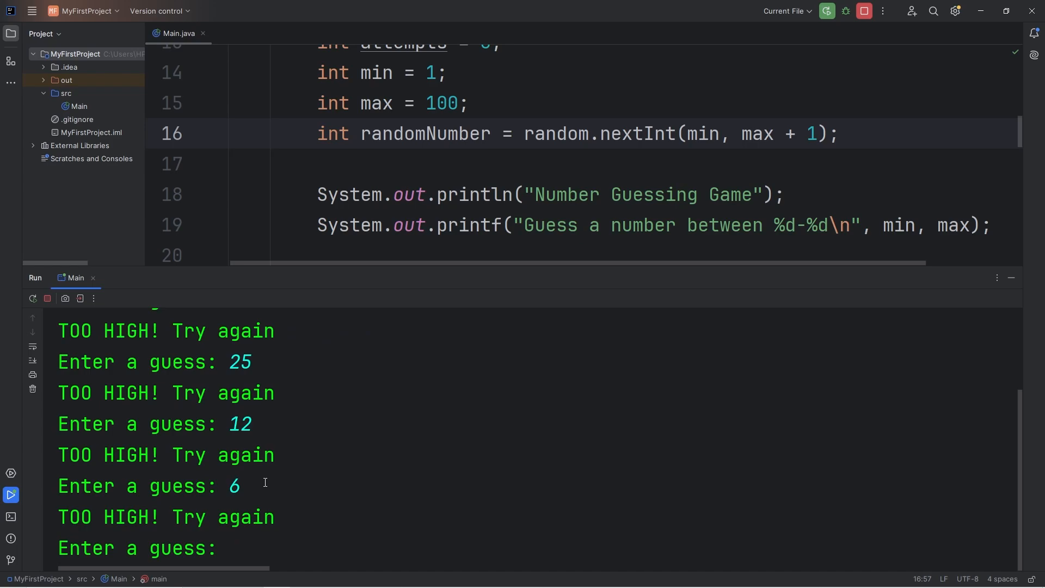
Declare Random random = new Random(); inside main
{"action": "type", "text": "3"}
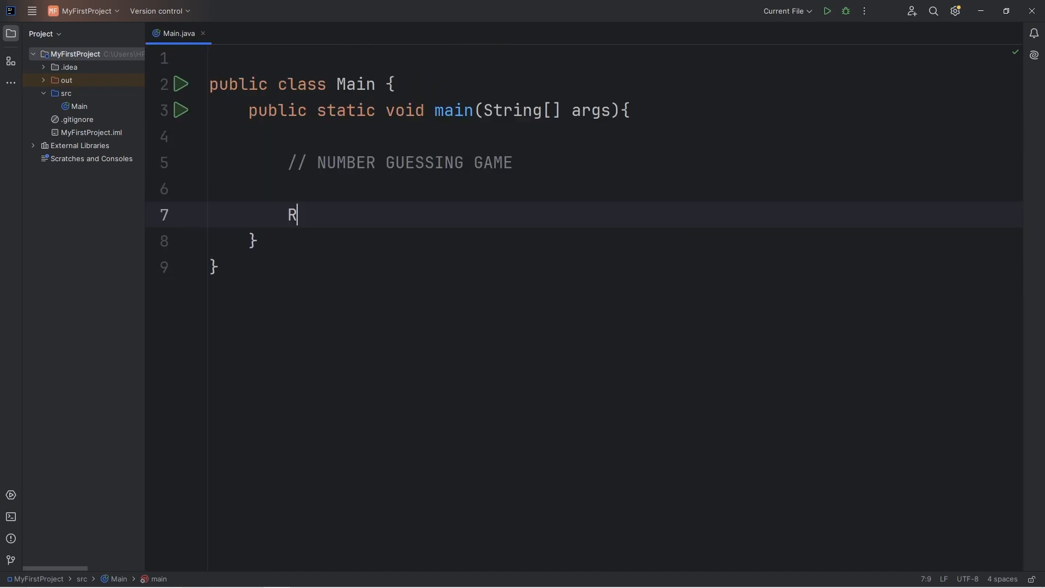
{"action": "type", "text": "andom rand"}
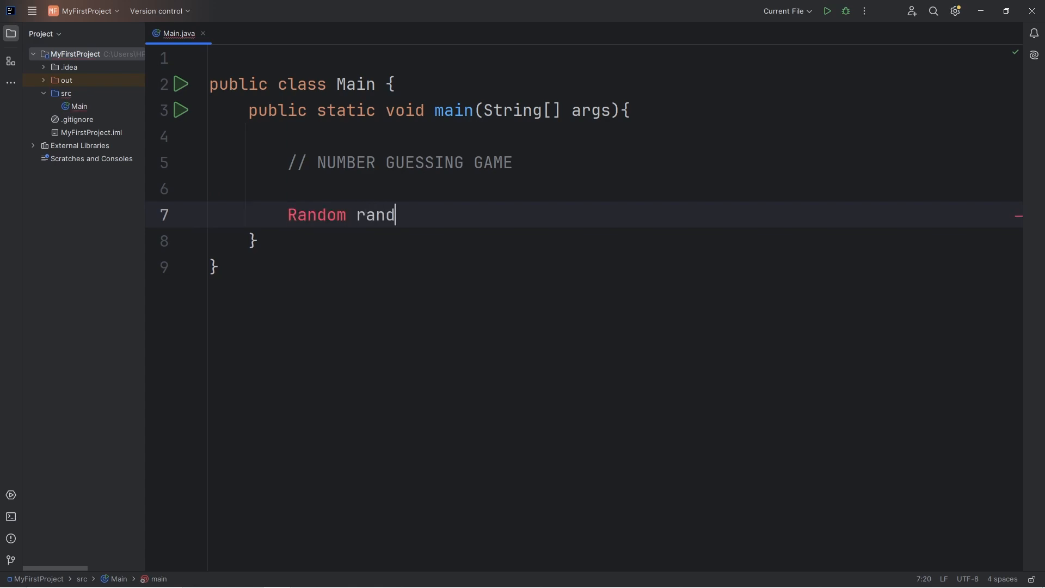
{"action": "type", "text": "om = new"}
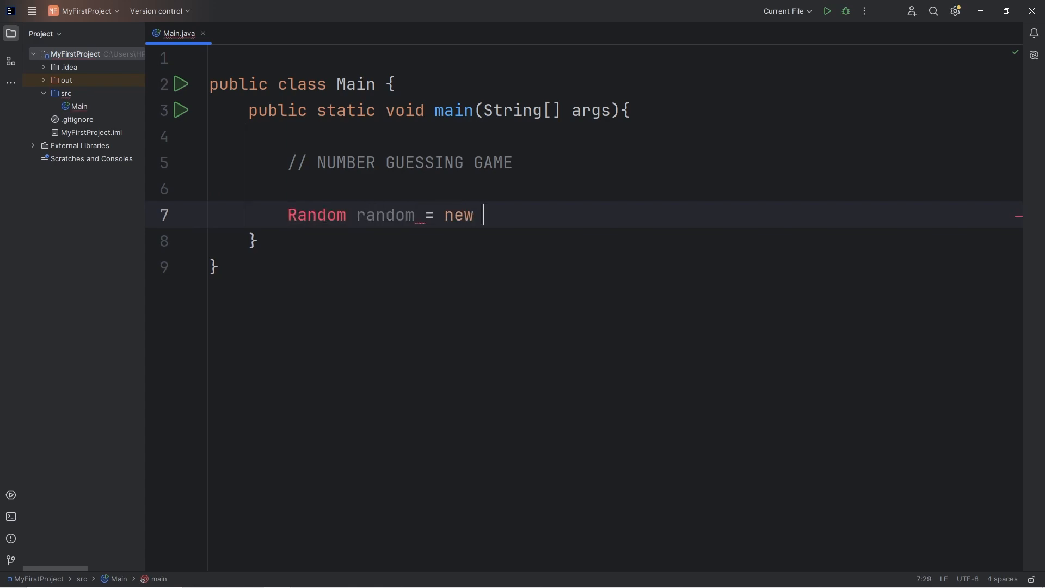
{"action": "type", "text": "Random()"}
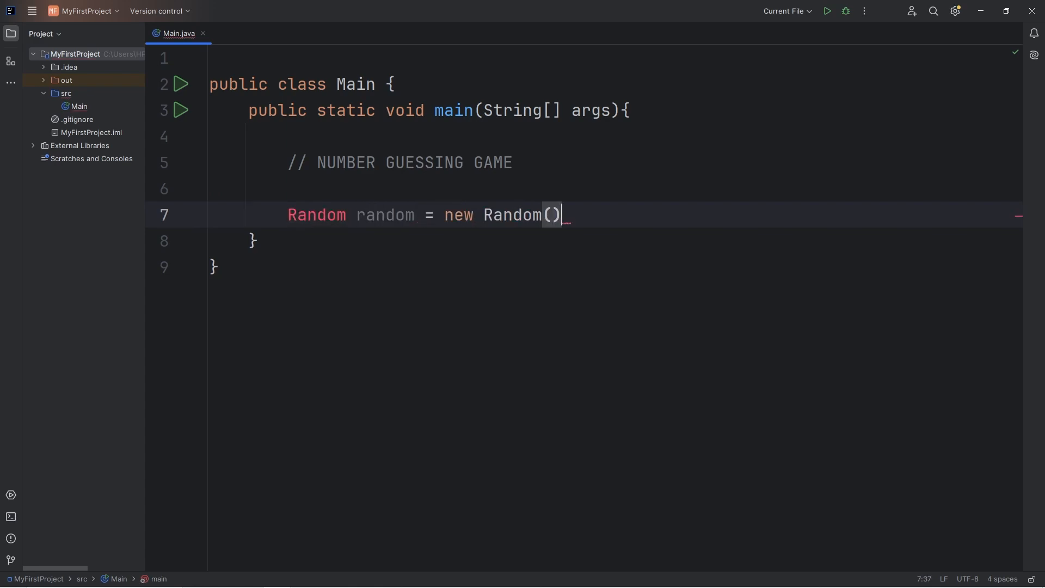
{"action": "type", "text": ";"}
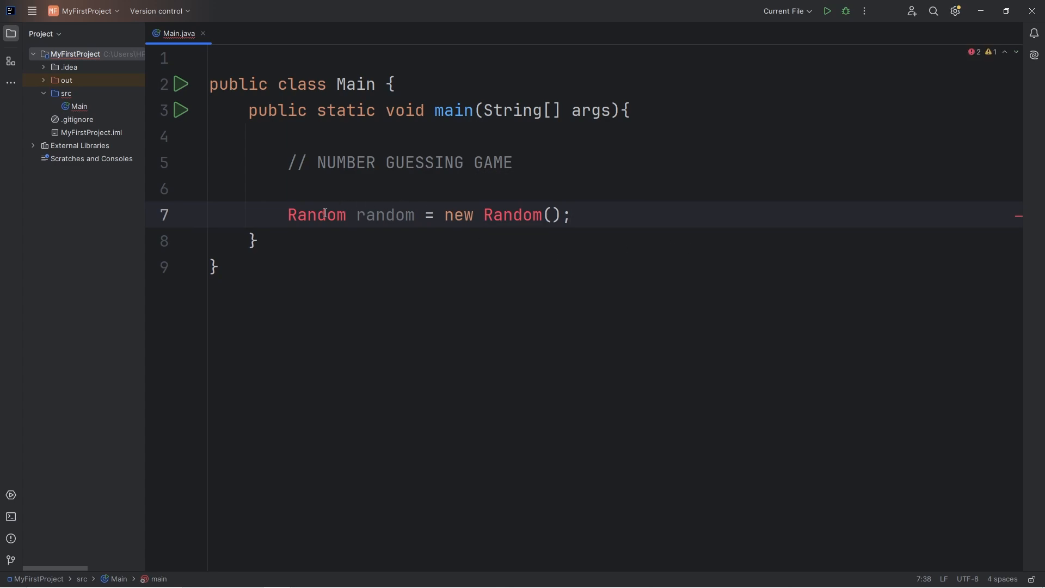
Import java.util.Random for the unresolved type and move to a new line below the declaration
{"action": "left_click", "coordinate": [316, 214]}
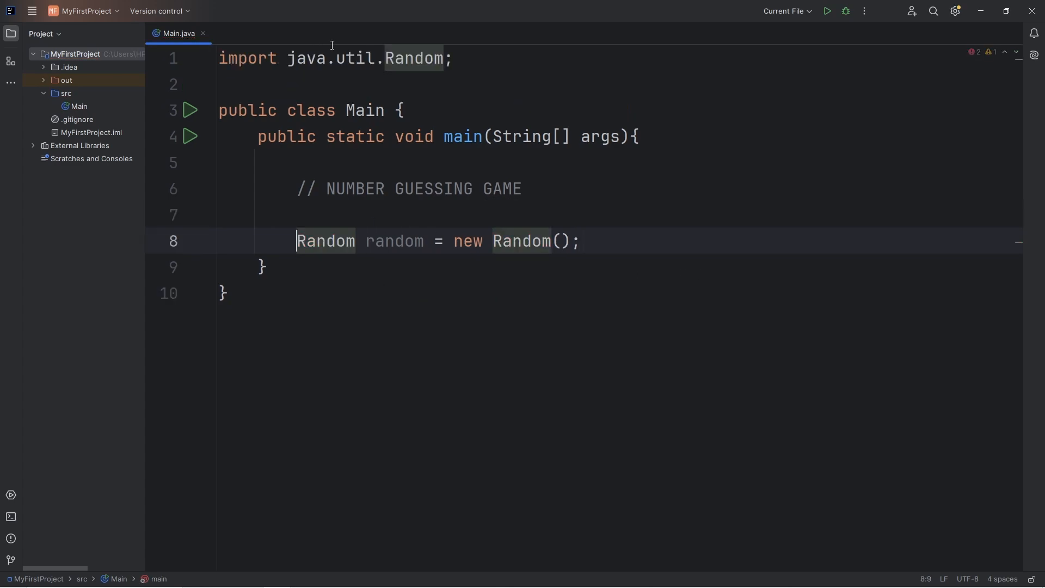
{"action": "double_click", "coordinate": [304, 58]}
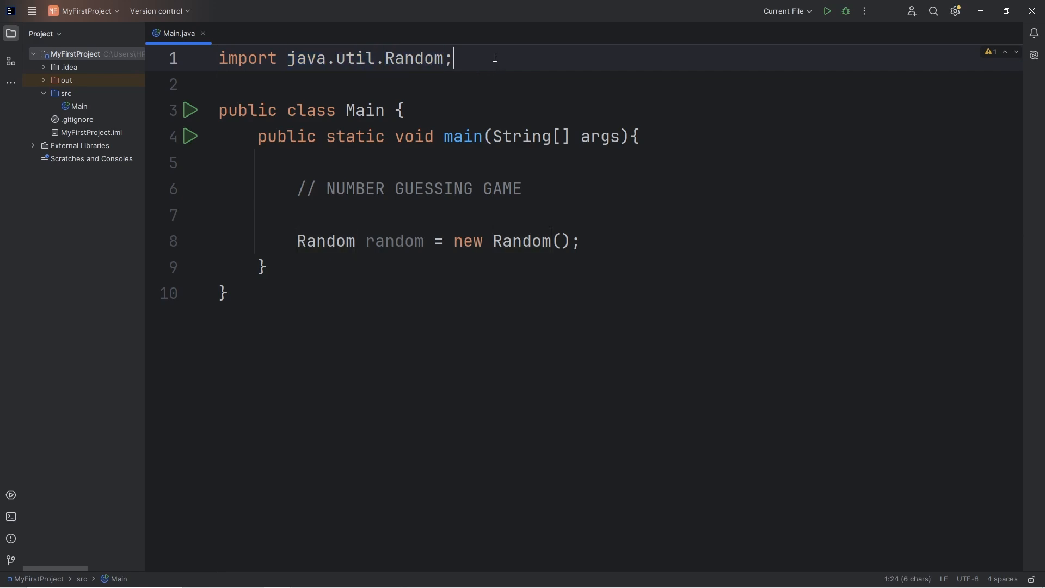
{"action": "double_click", "coordinate": [394, 240]}
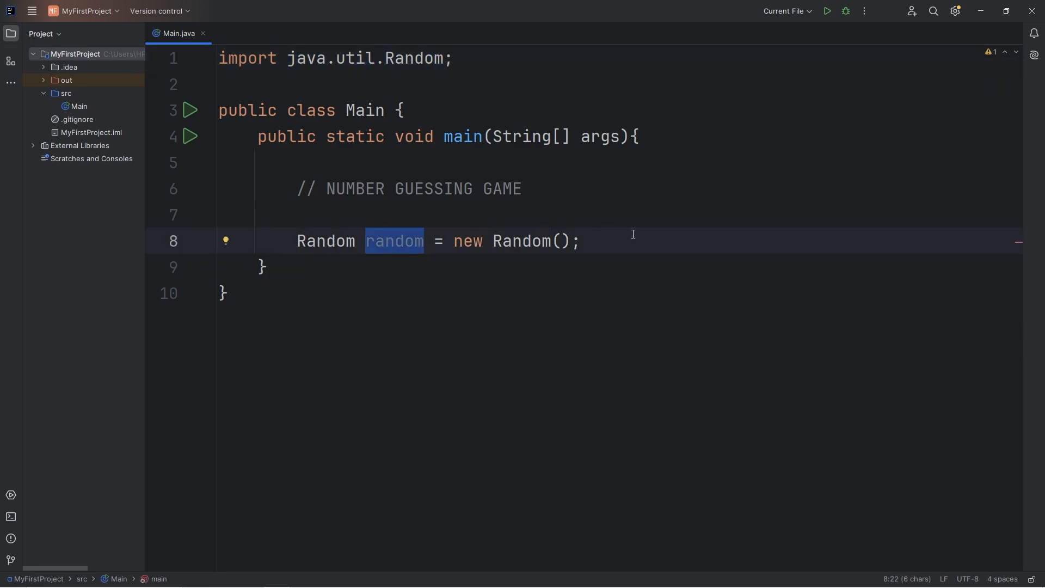
{"action": "key", "text": "Enter"}
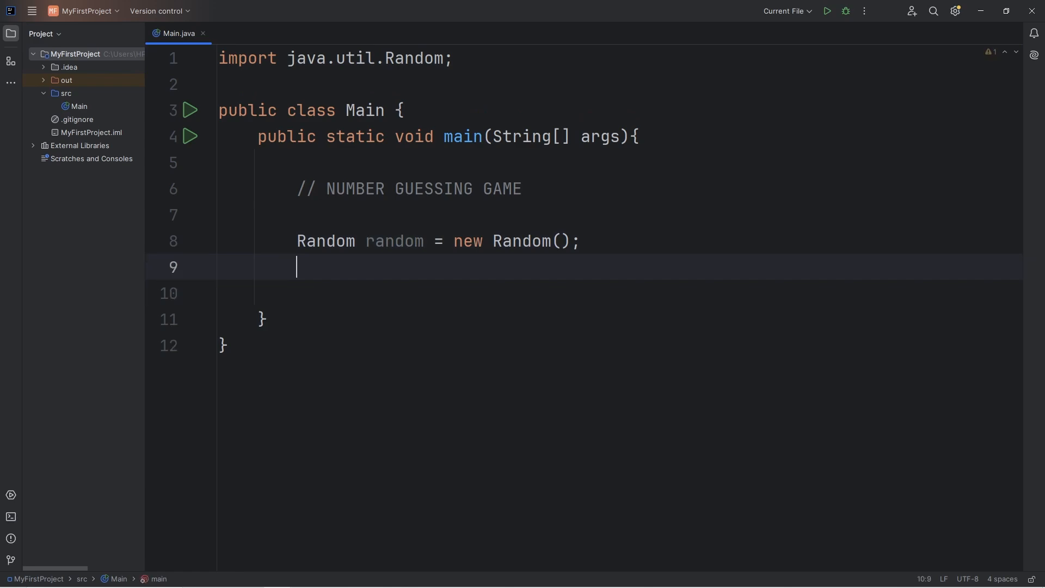
Declare Scanner scanner = new Scanner(System.in); with java.util.Scanner auto-imported
{"action": "type", "text": "Scanner scanne"}
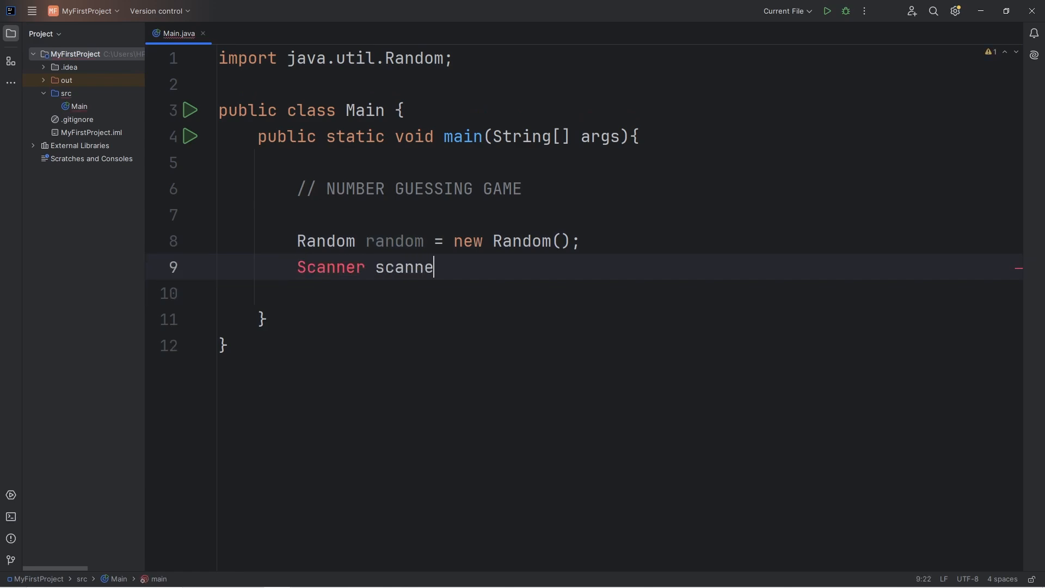
{"action": "type", "text": "r = new"}
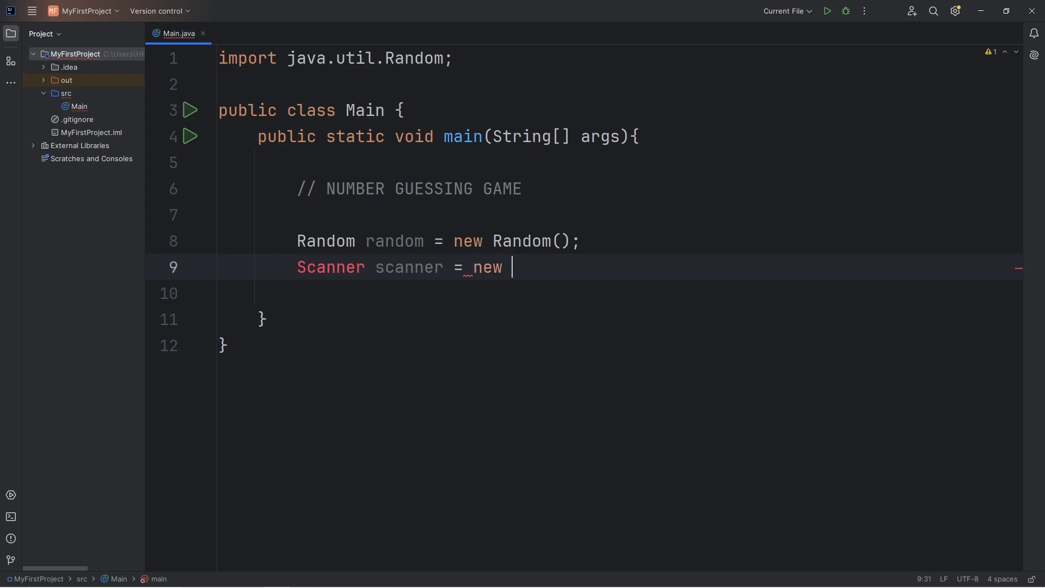
{"action": "type", "text": "Scanner()"}
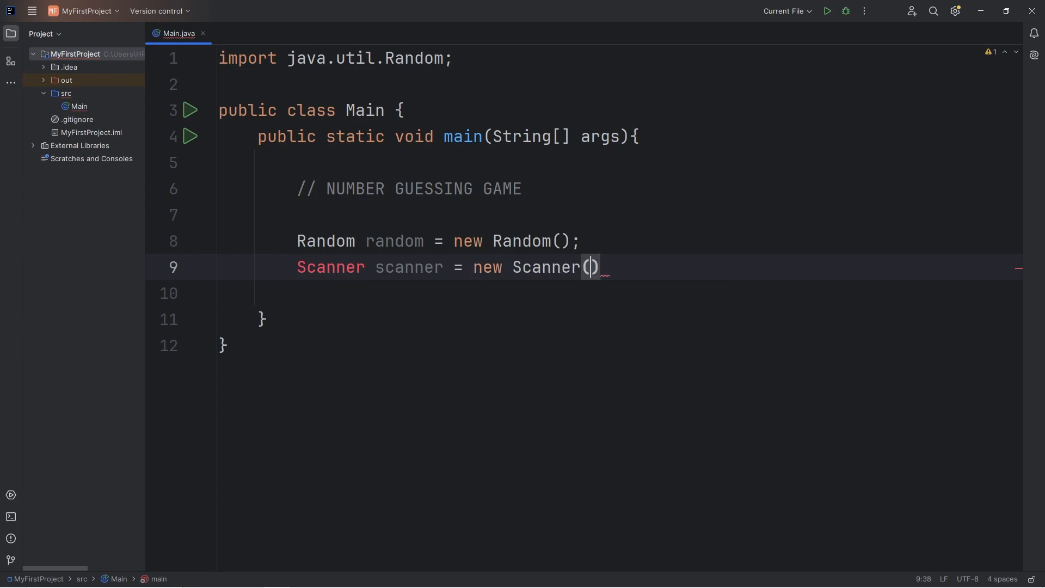
{"action": "type", "text": "Sy;"}
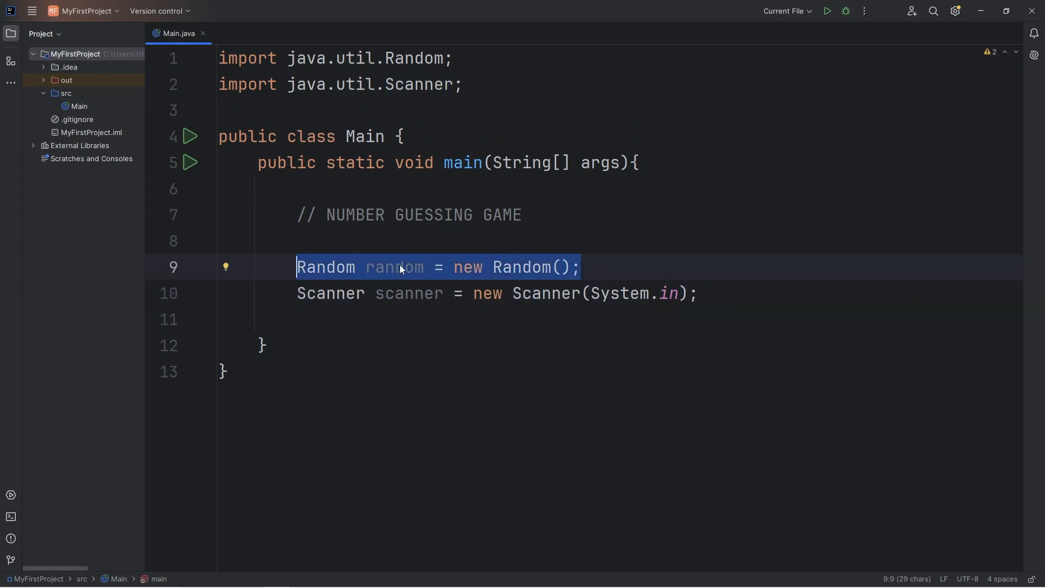
{"action": "double_click", "coordinate": [394, 268]}
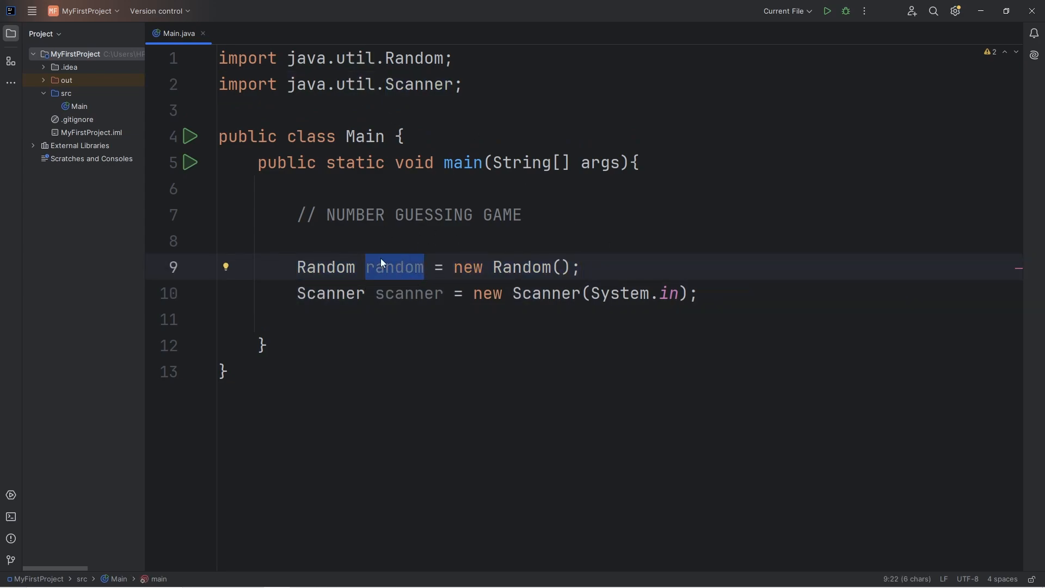
{"action": "double_click", "coordinate": [408, 293]}
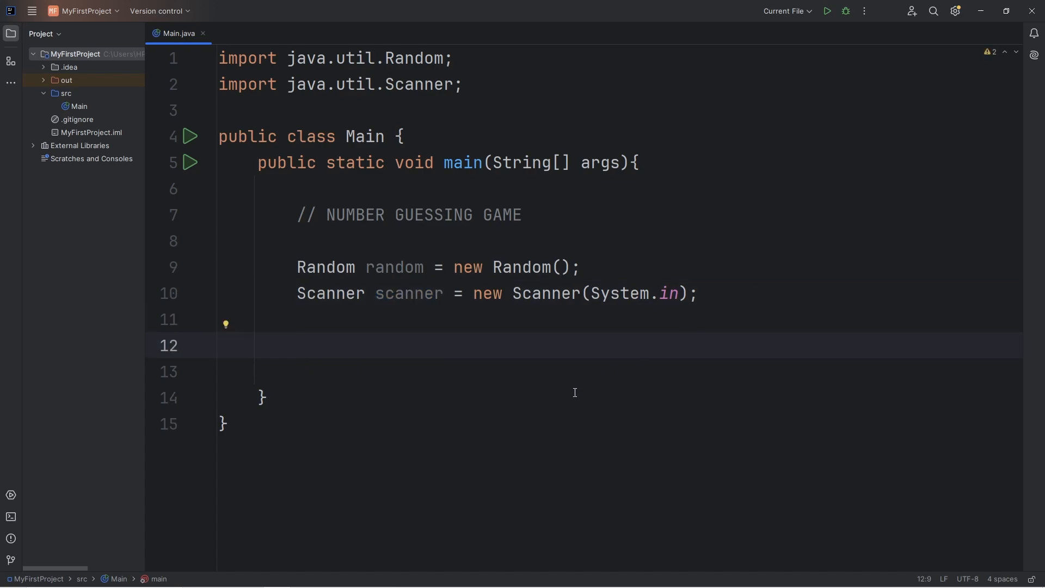
Declare int guess; below the scanner declaration
{"action": "scroll", "scroll_direction": "down", "scroll_amount": 3}
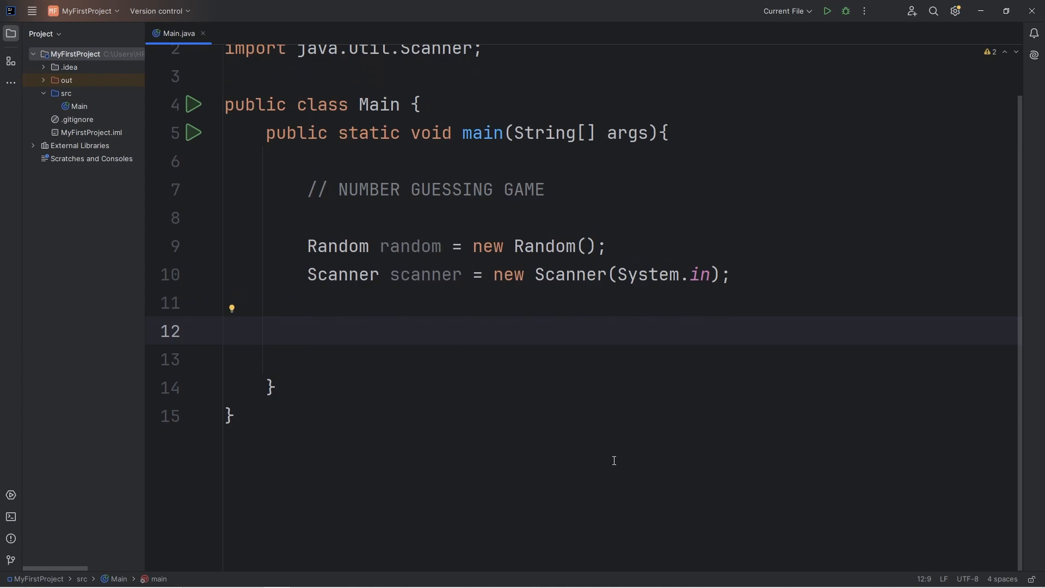
{"action": "type", "text": "int"}
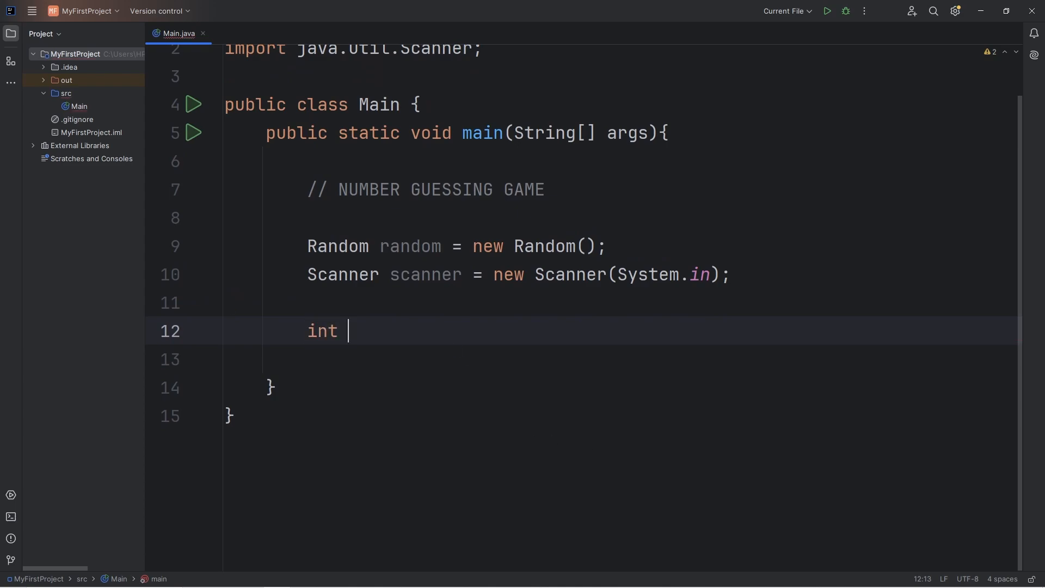
{"action": "type", "text": "guess;"}
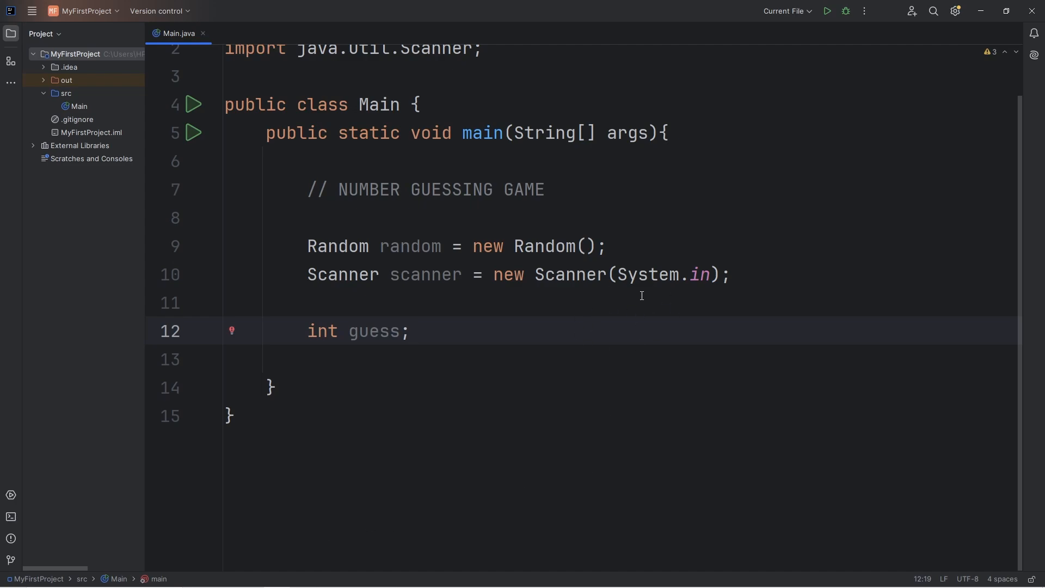
{"action": "mouse_move", "coordinate": [412, 352]}
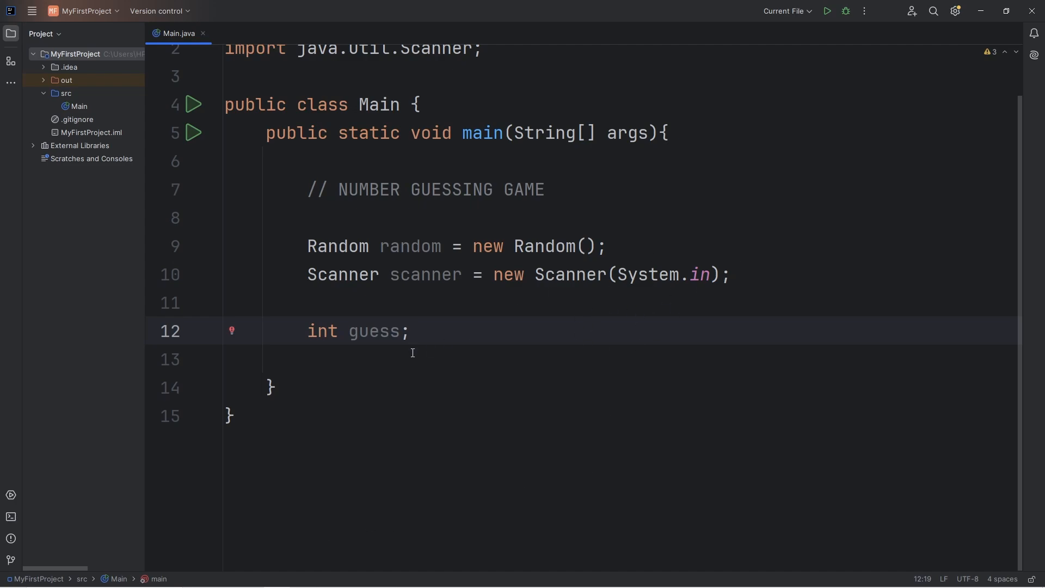
{"action": "double_click", "coordinate": [424, 274]}
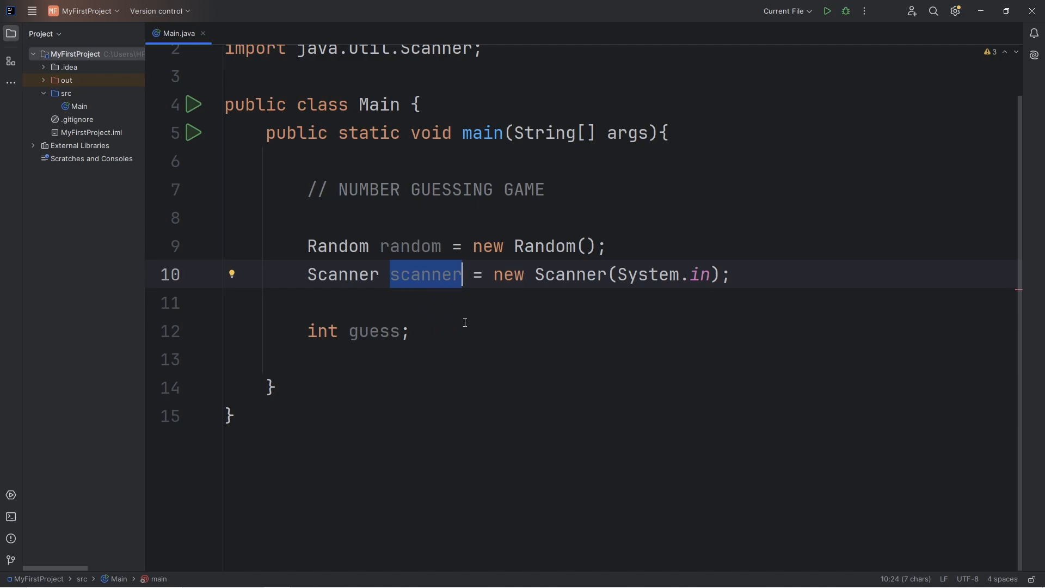
{"action": "mouse_move", "coordinate": [365, 331]}
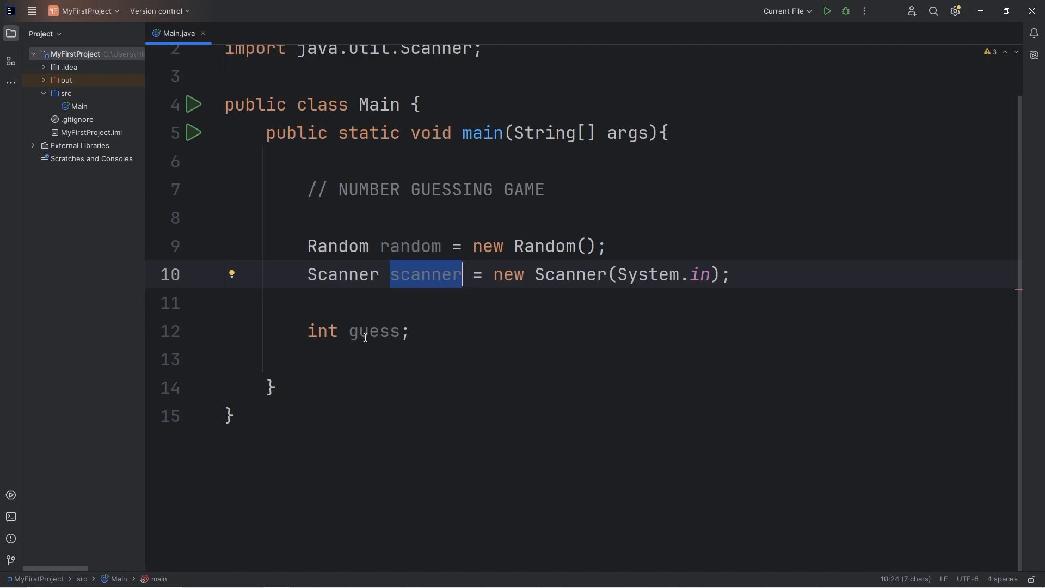
{"action": "double_click", "coordinate": [374, 331]}
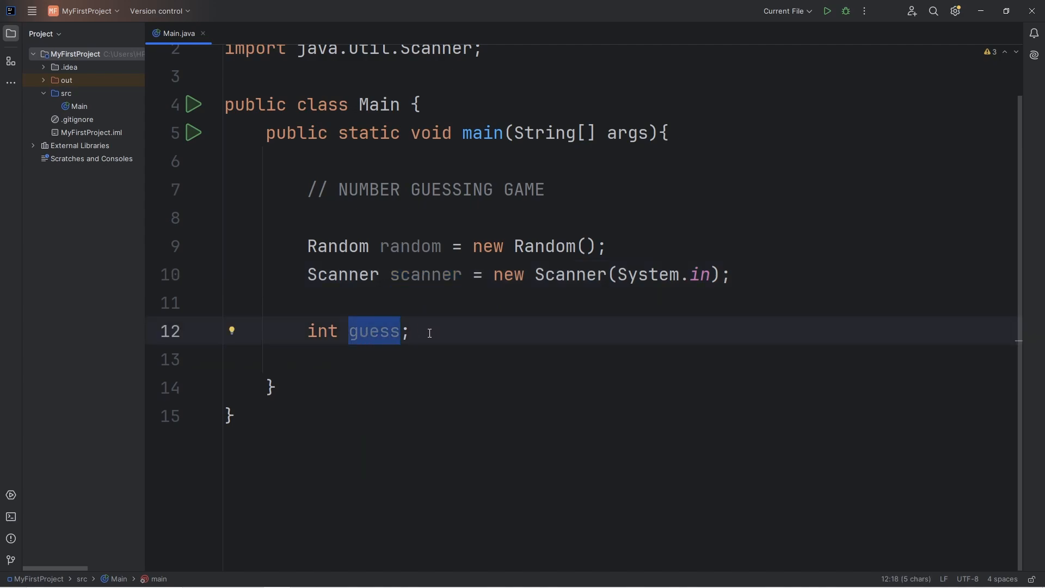
{"action": "mouse_move", "coordinate": [364, 333]}
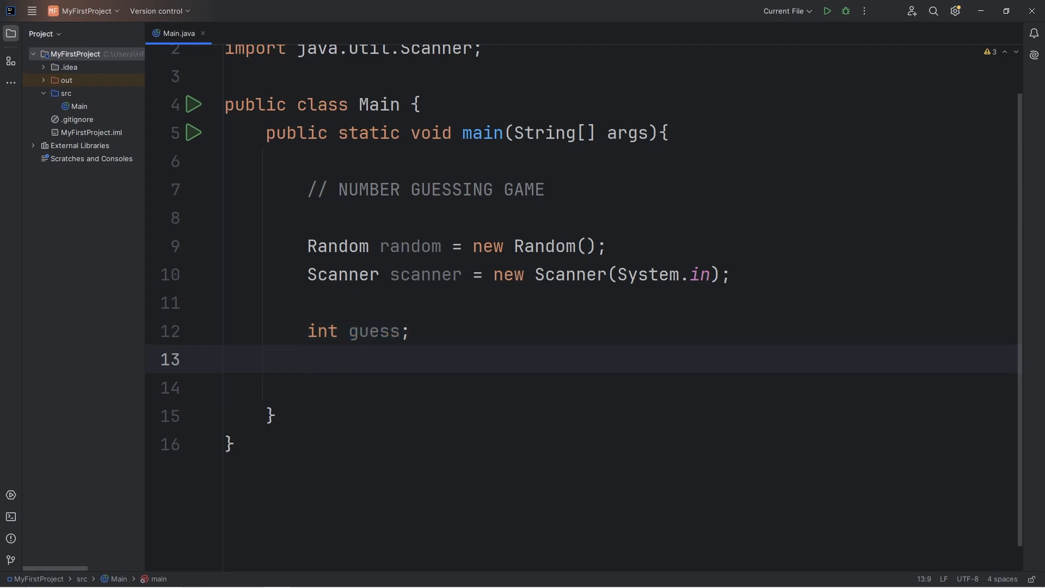
Declare int attempts; and begin an int randomNumber declaration on the next line
{"action": "type", "text": "i"}
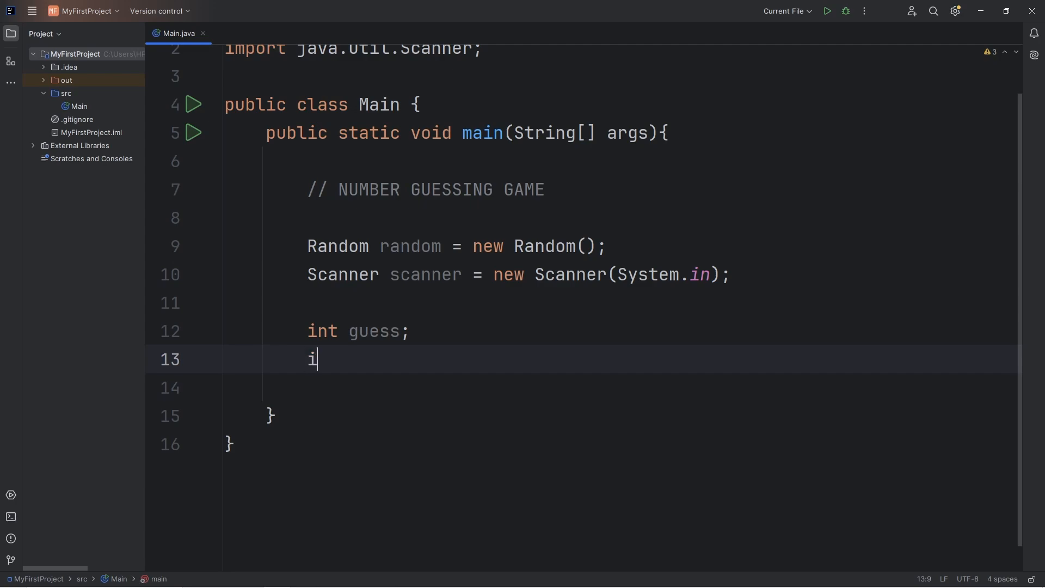
{"action": "type", "text": "nt attempt"}
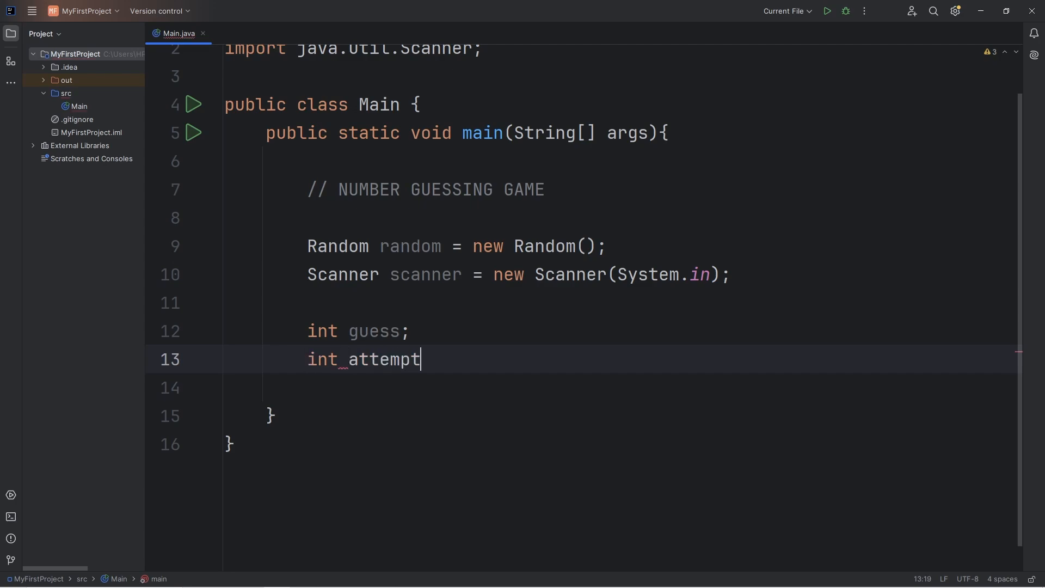
{"action": "type", "text": "s;"}
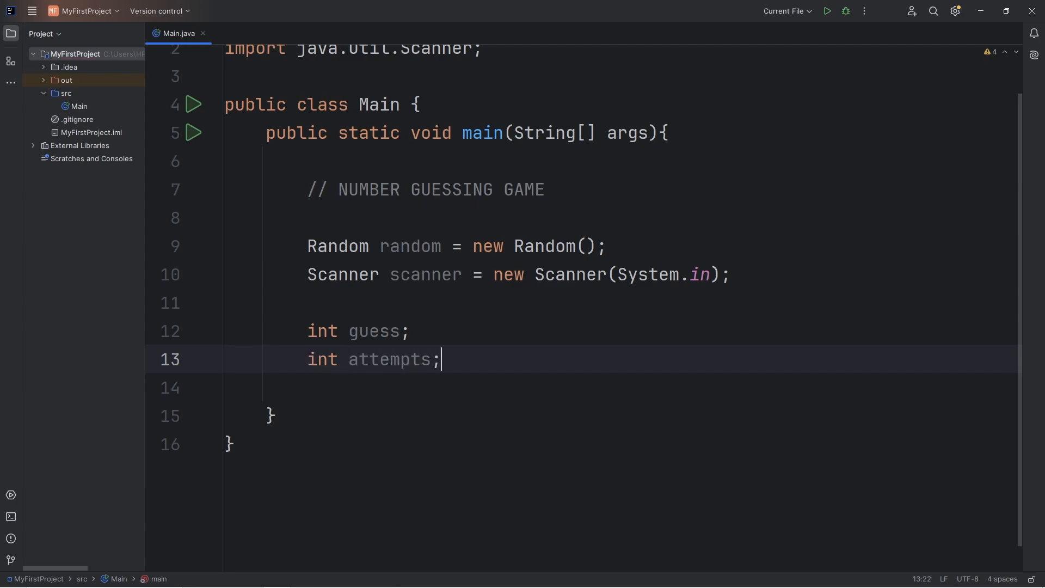
{"action": "key", "text": "Enter"}
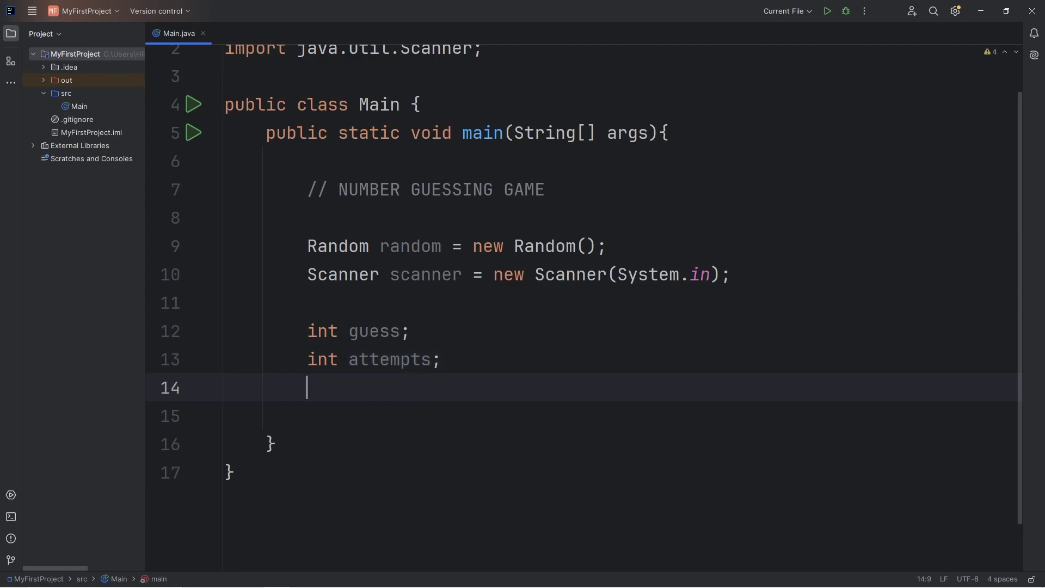
{"action": "type", "text": "int rando"}
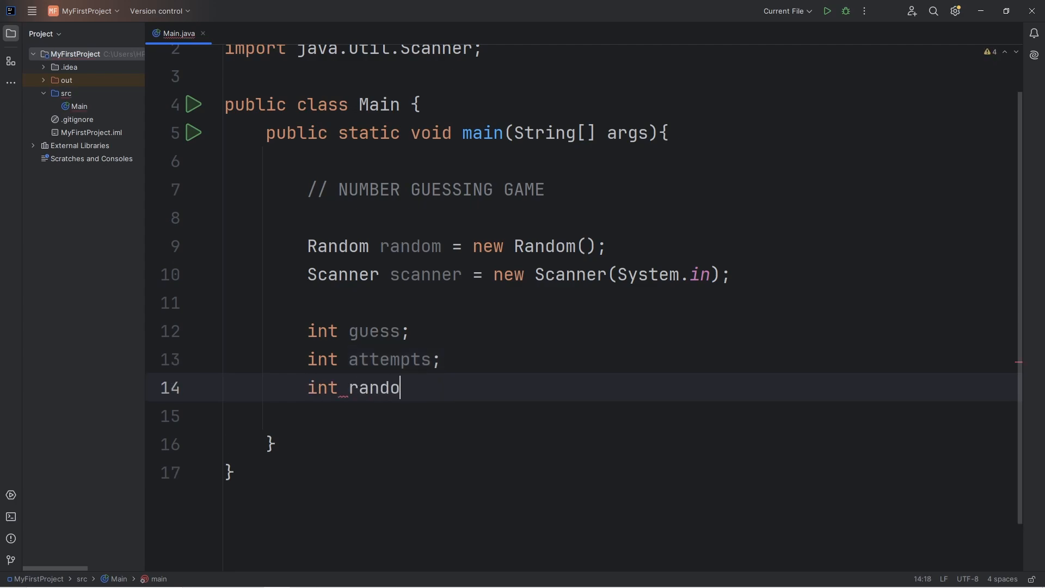
{"action": "type", "text": "mNumber ="}
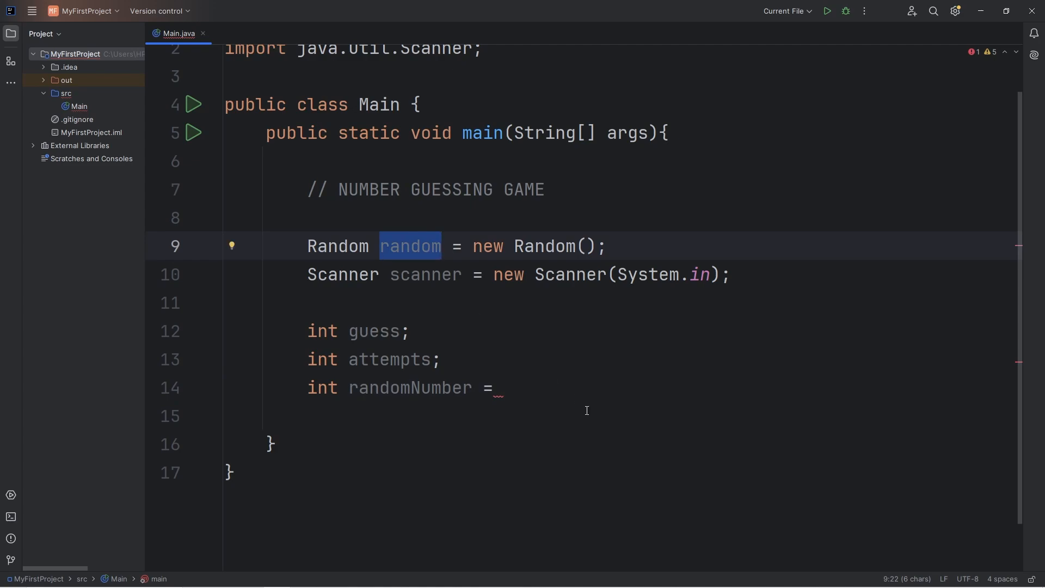
Assign randomNumber = random.nextInt(1, 11), a number from 1 to 10
{"action": "type", "text": "random."}
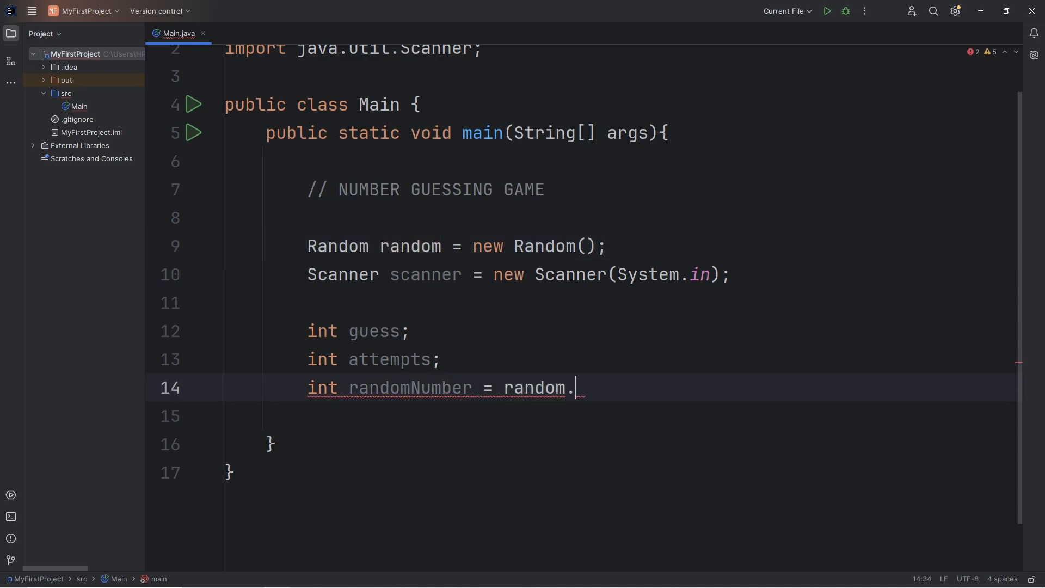
{"action": "type", "text": "nextIn"}
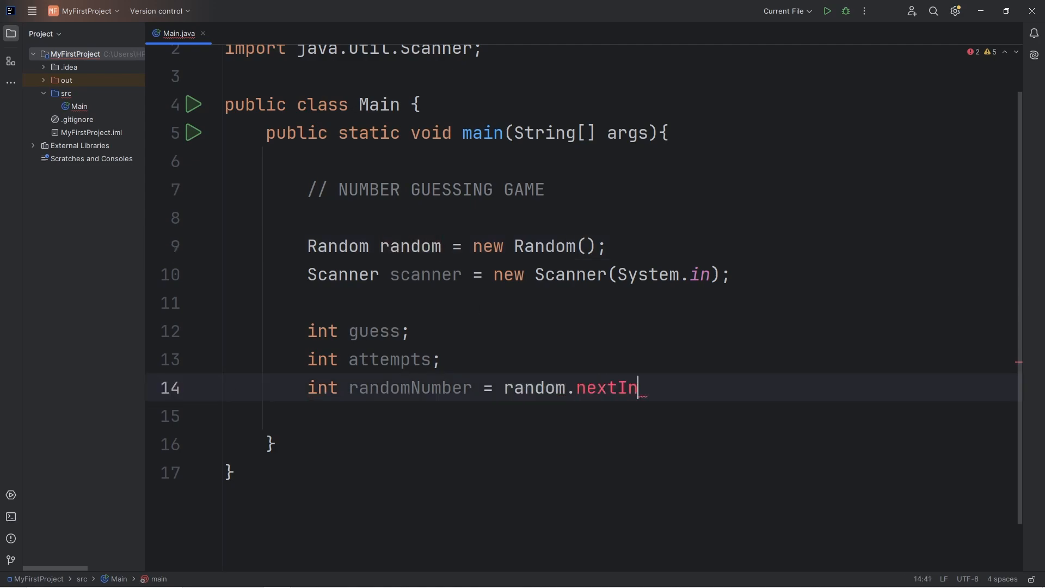
{"action": "type", "text": "t();"}
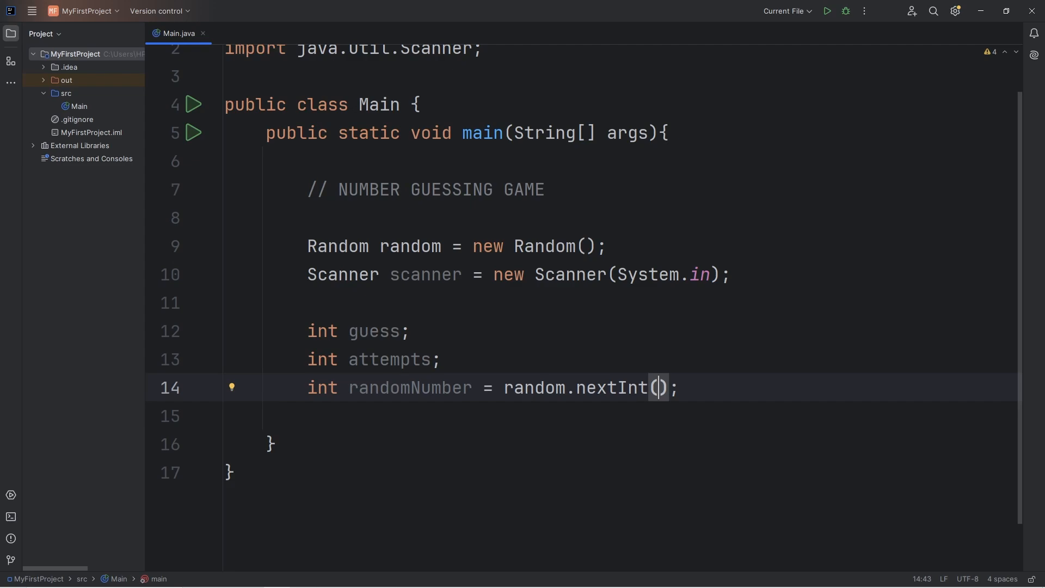
{"action": "type", "text": "1,"}
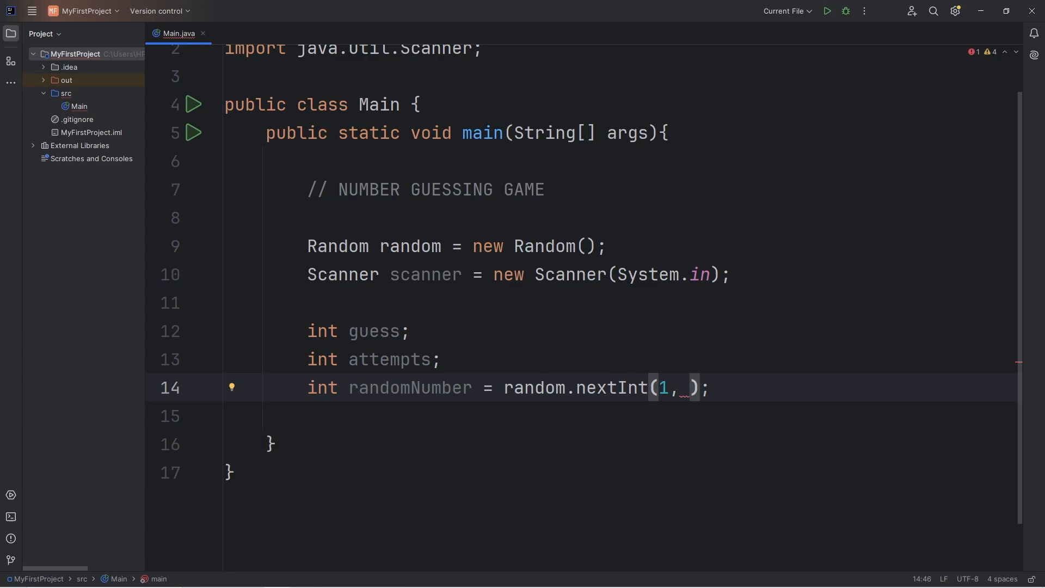
{"action": "type", "text": "11"}
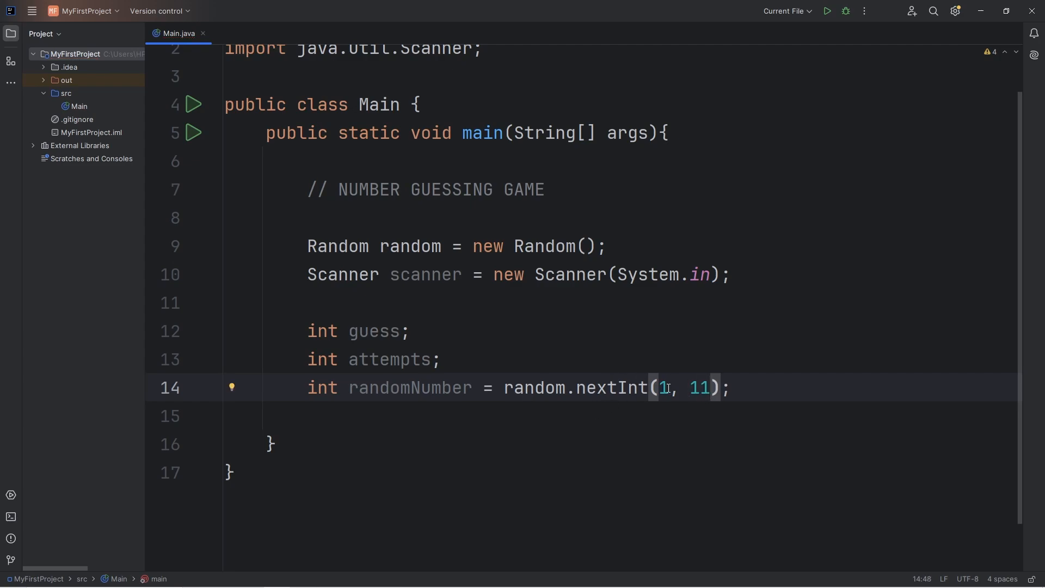
{"action": "double_click", "coordinate": [698, 388]}
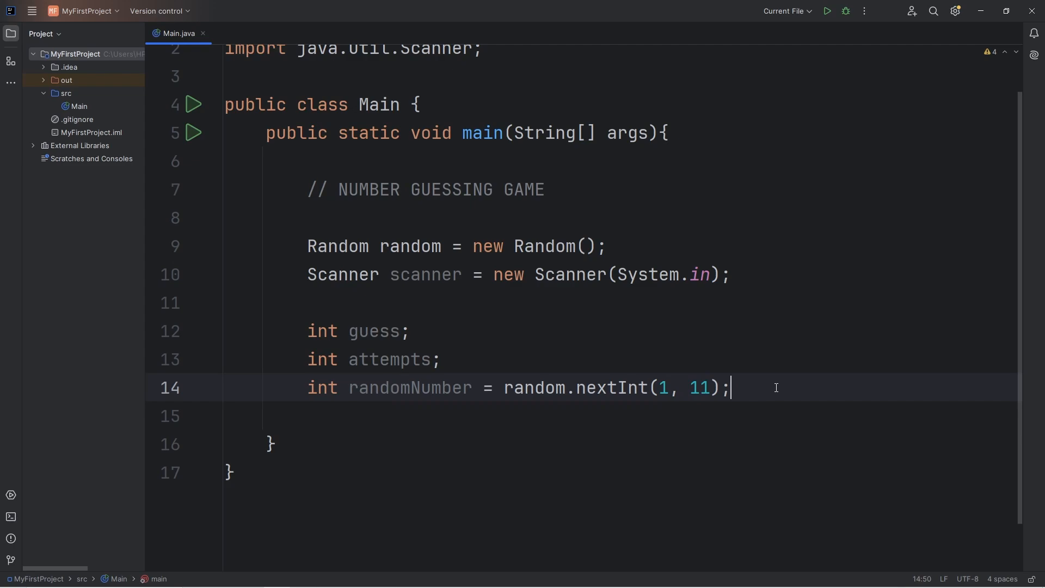
Add System.out.println(randomNumber); via the sout template
{"action": "type", "text": "sout"}
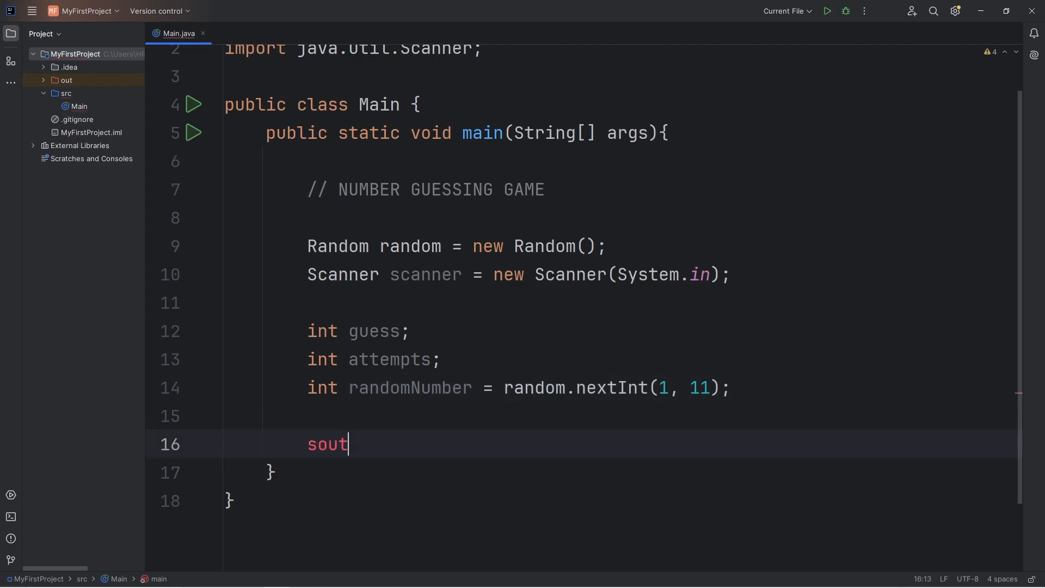
{"action": "key", "text": "Tab"}
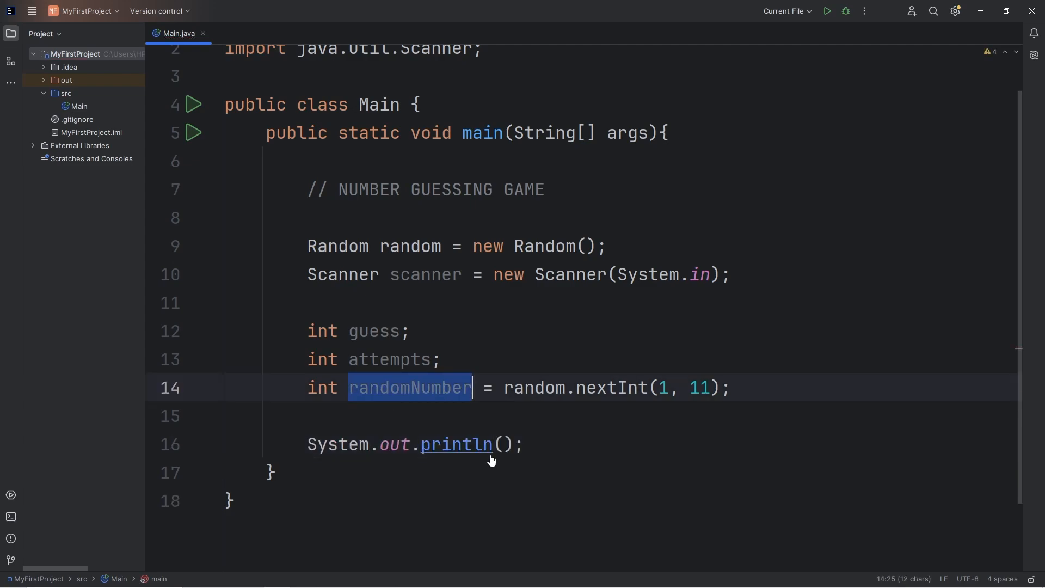
{"action": "type", "text": "randomNumber"}
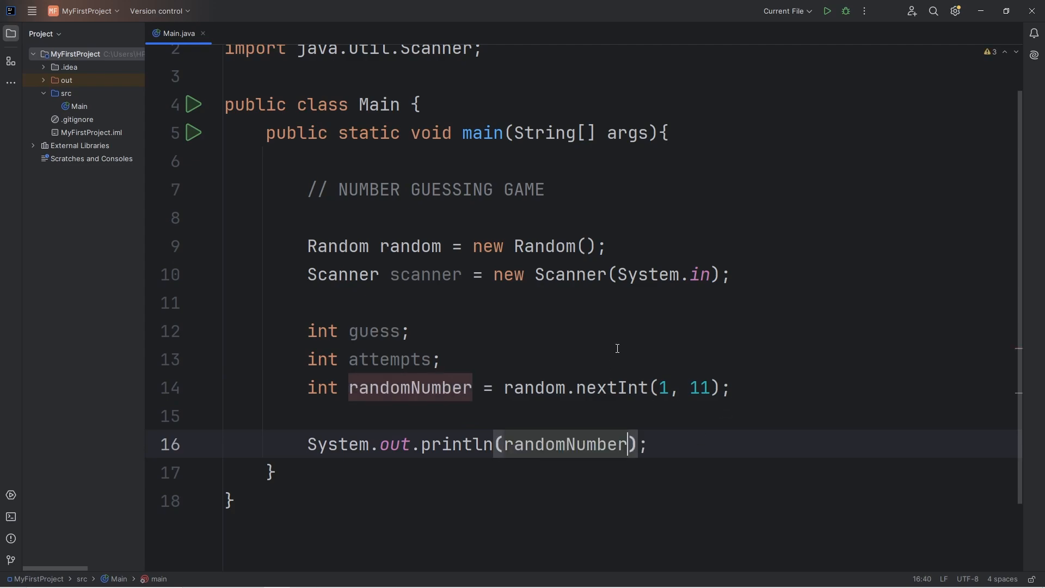
{"action": "mouse_move", "coordinate": [827, 11]}
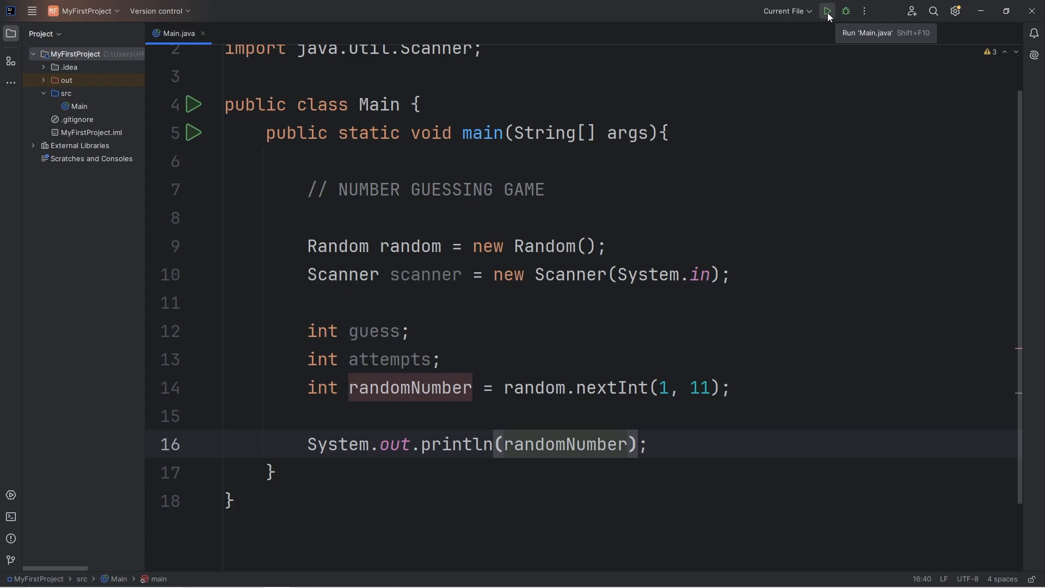
Run Main twice to confirm different random values print, then hide the Run output
{"action": "left_click", "coordinate": [827, 11]}
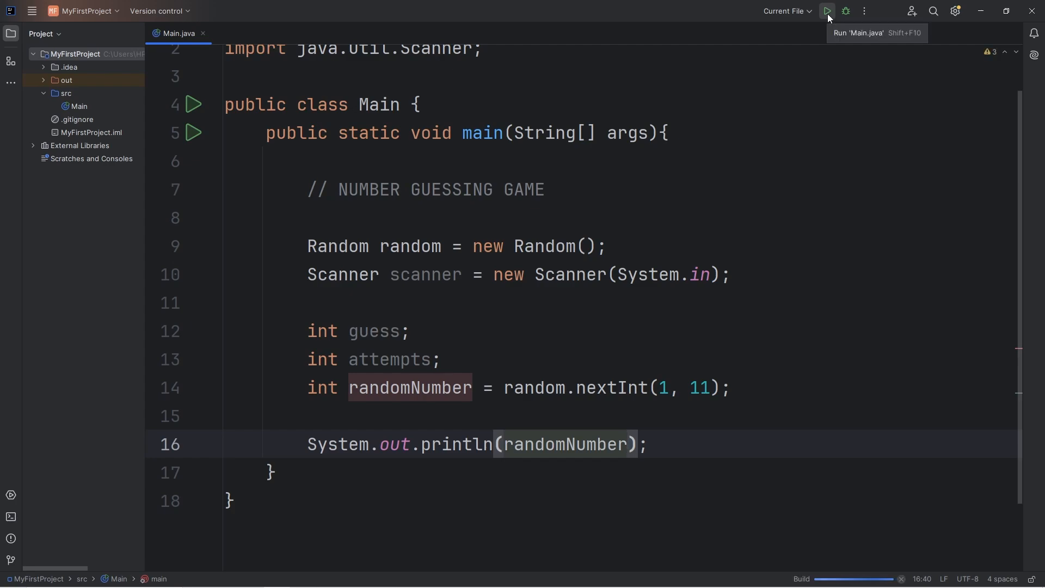
{"action": "left_click", "coordinate": [827, 11]}
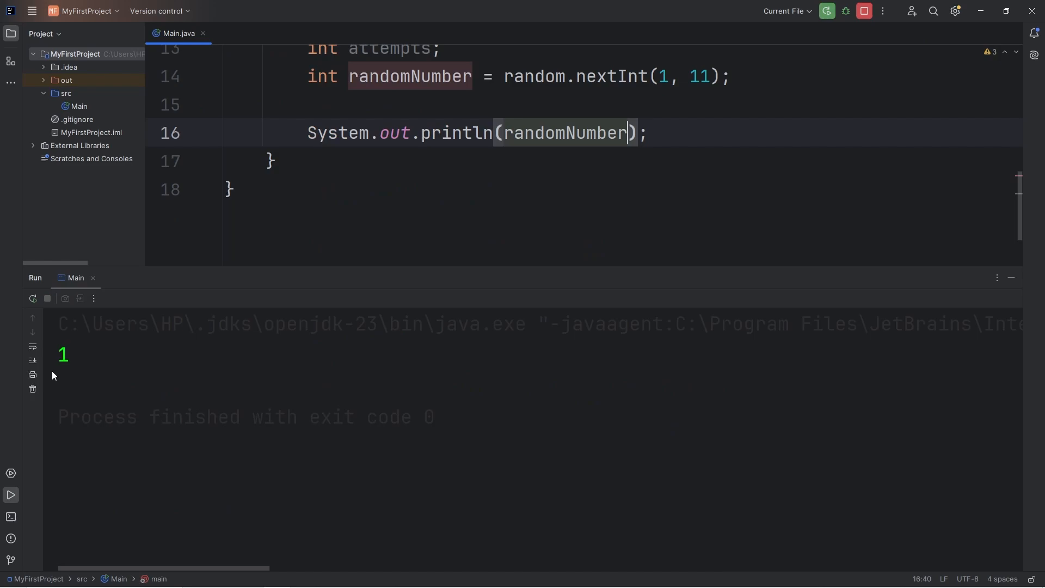
{"action": "left_click", "coordinate": [826, 11]}
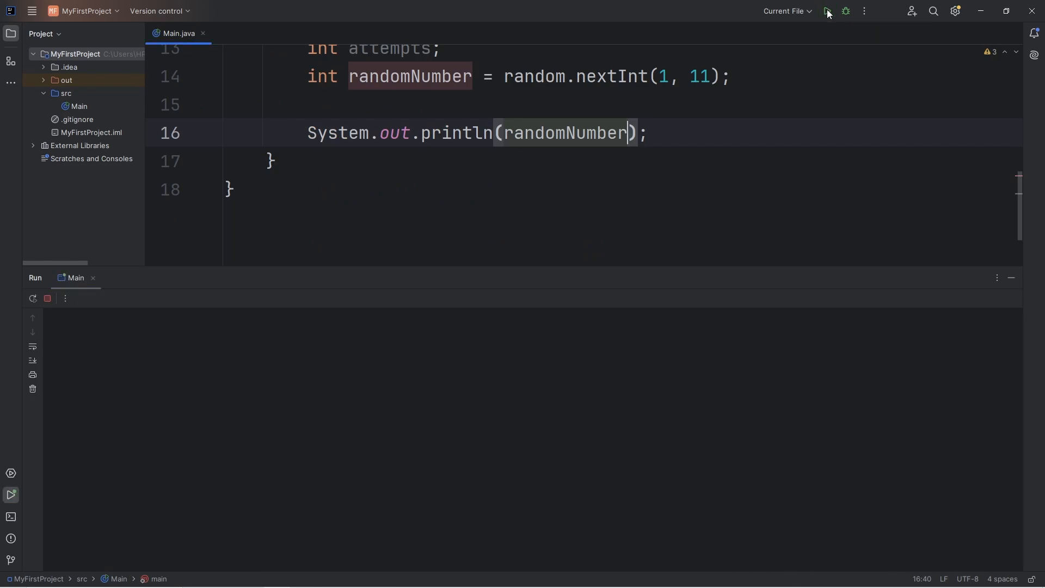
{"action": "left_click", "coordinate": [826, 11]}
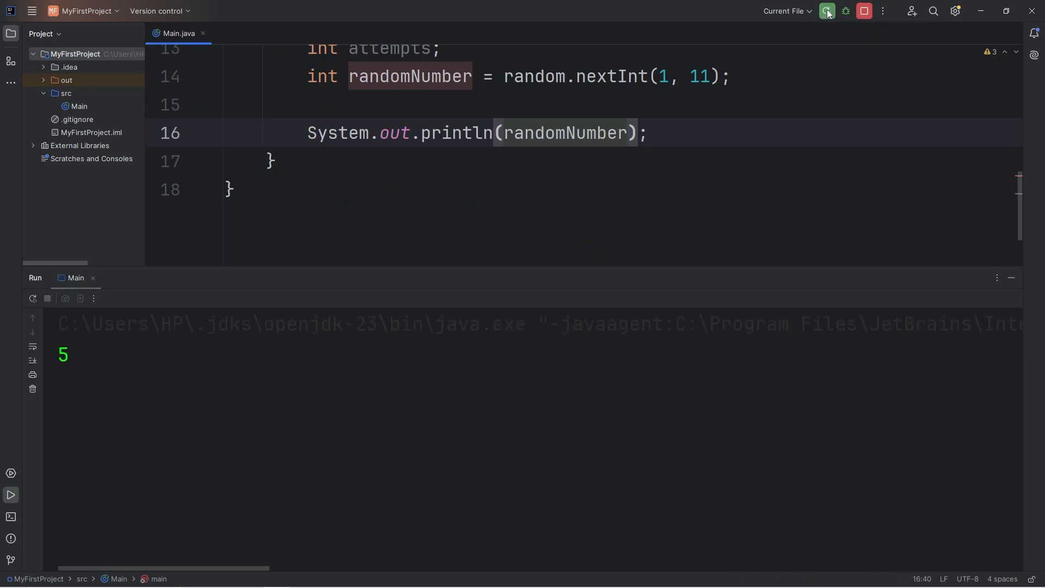
{"action": "left_click", "coordinate": [827, 11]}
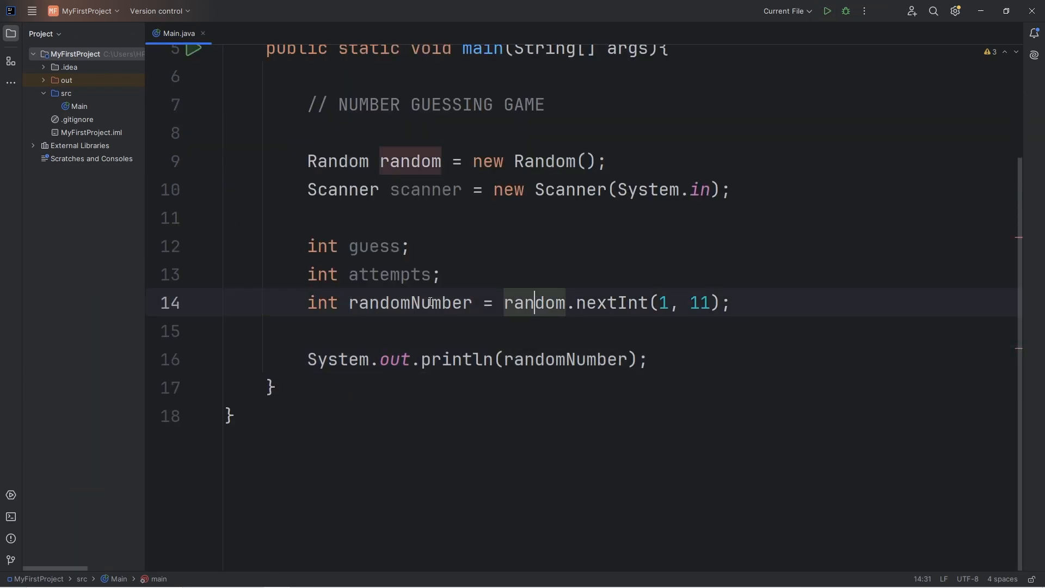
Replace the randomNumber printout with println("Number Guessing Game")
{"action": "left_click_drag", "start_coordinate": [505, 302], "coordinate": [729, 302]}
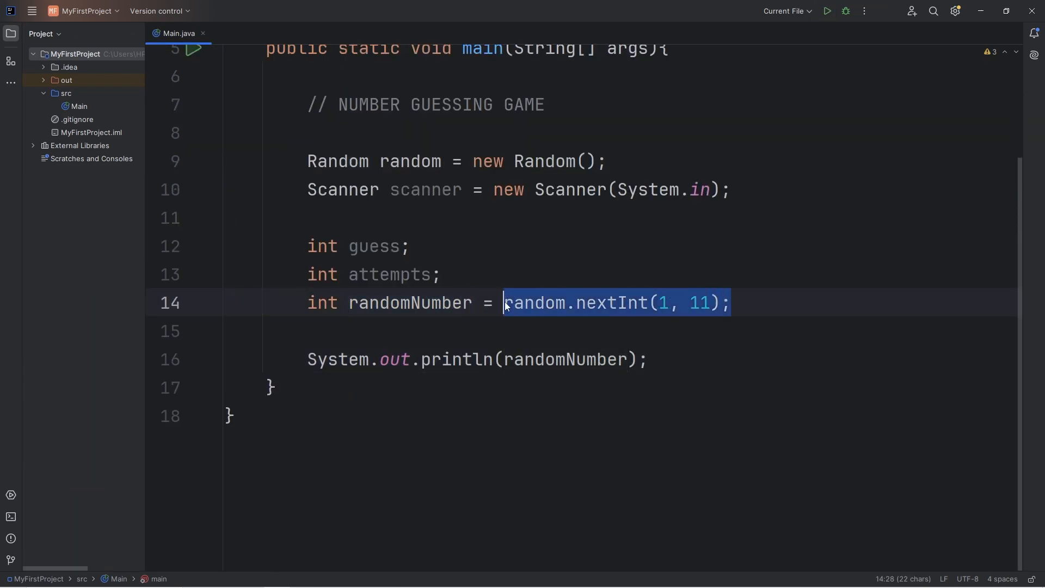
{"action": "triple_click", "coordinate": [505, 359]}
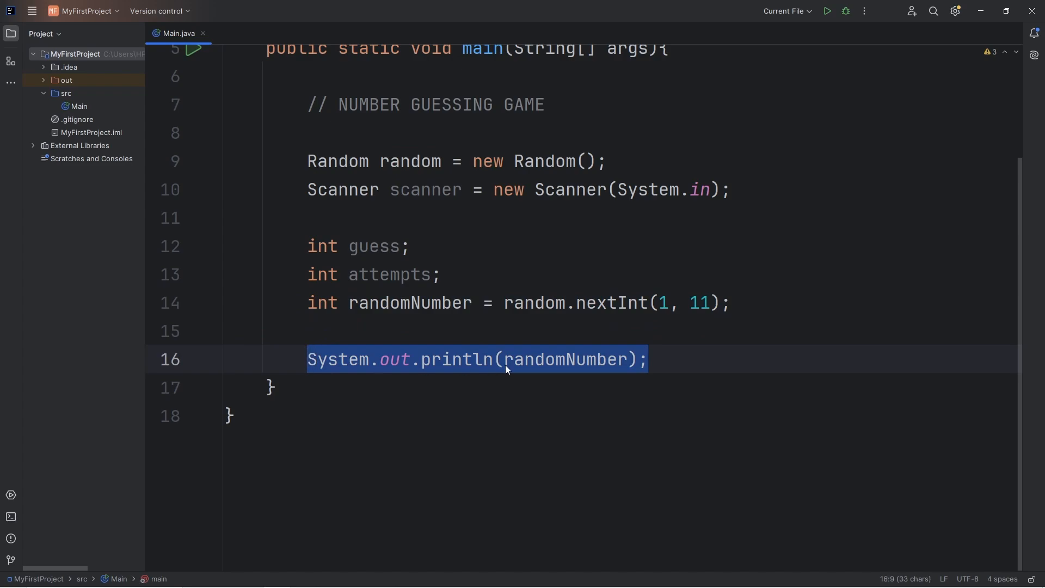
{"action": "type", "text": "s"}
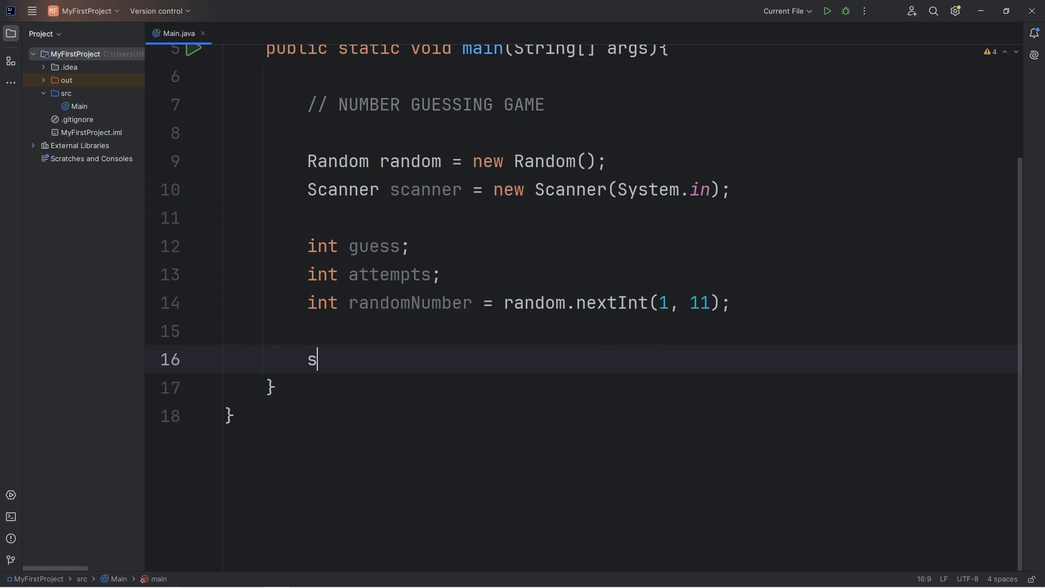
{"action": "type", "text": "System.out.println(\"\");"}
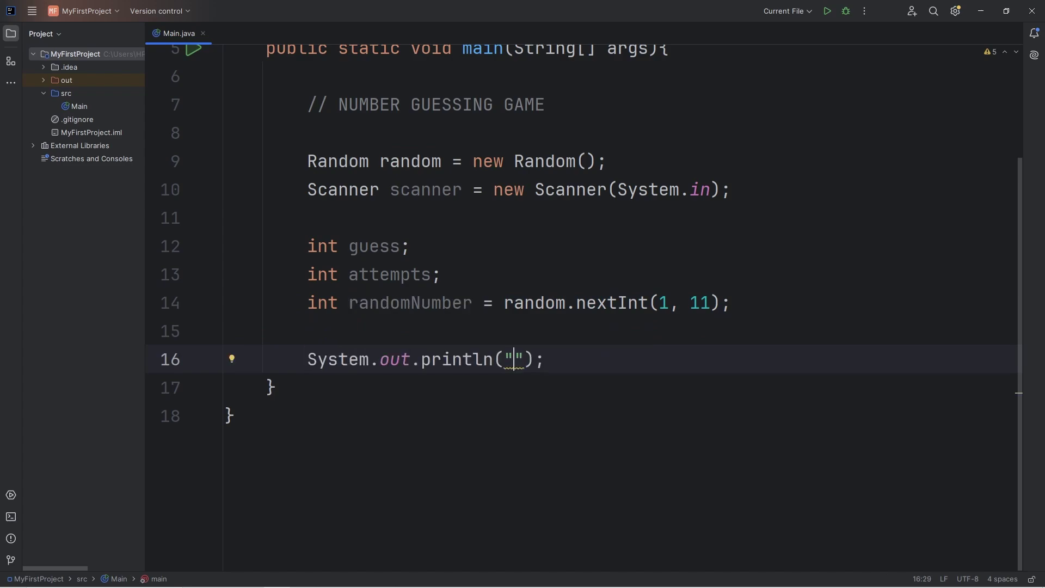
{"action": "type", "text": "Number Gues"}
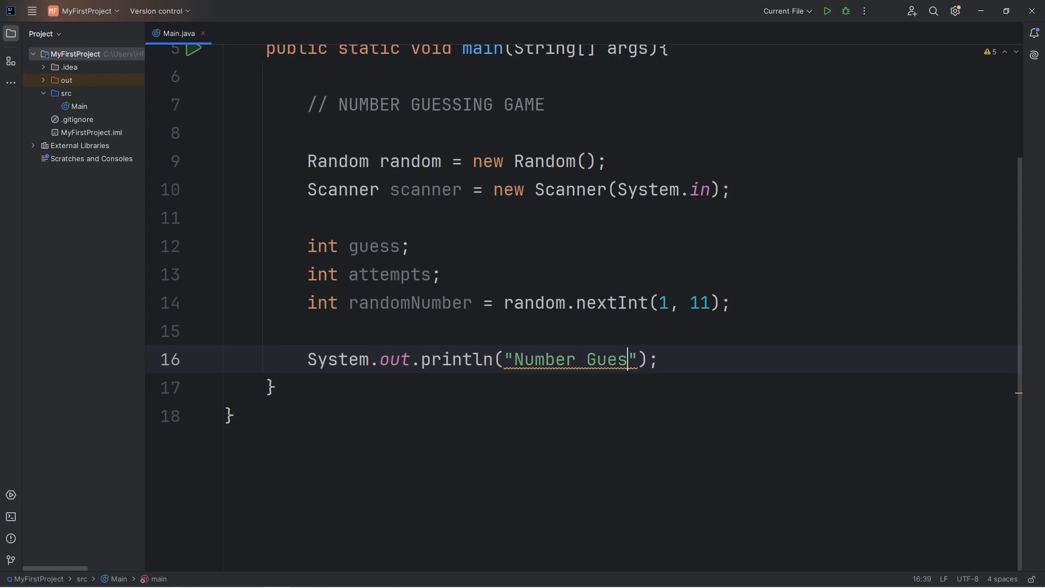
{"action": "type", "text": "sing Game"}
{"action": "type", "text": "System.out.println();"}
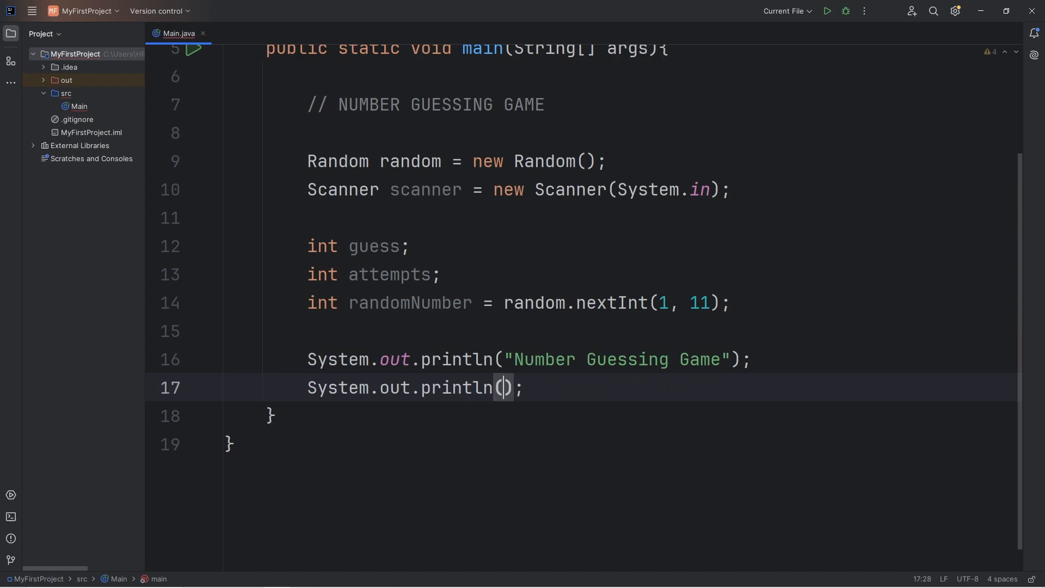
Add a print prompt reading "Guess a number between 1-10: "
{"action": "type", "text": "\"Gue\""}
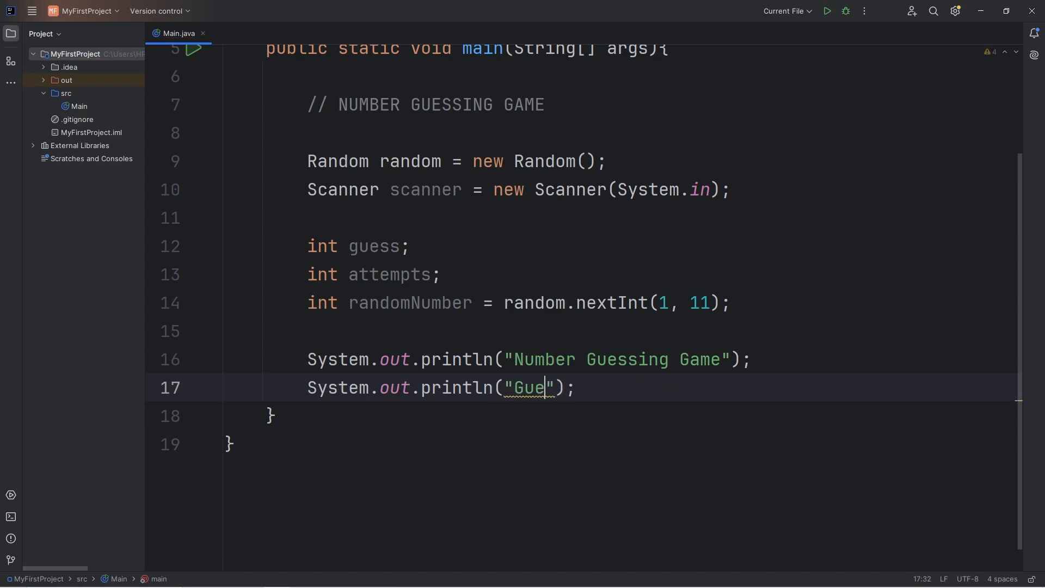
{"action": "type", "text": "ss a number between"}
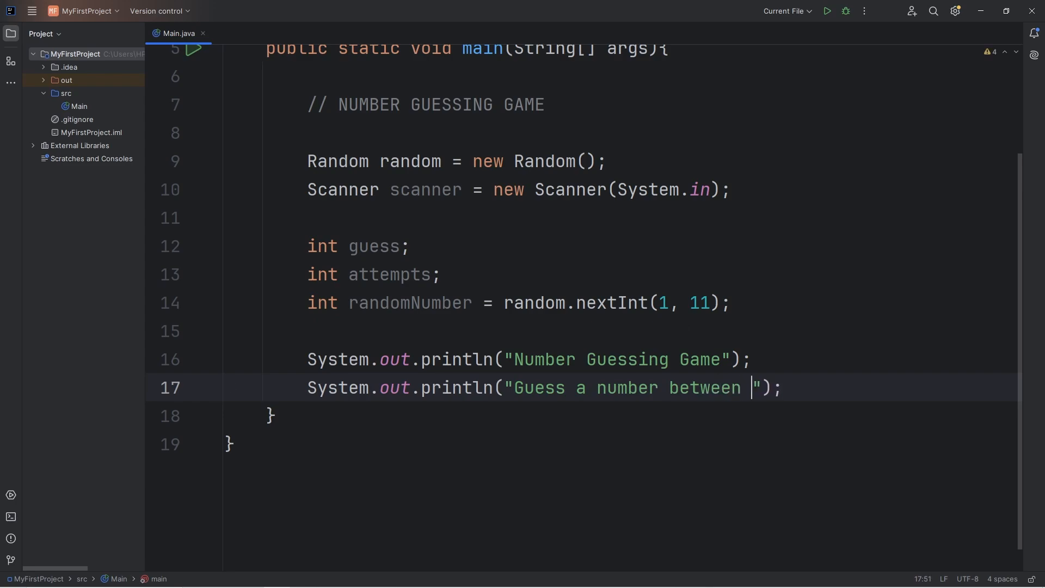
{"action": "type", "text": "1"}
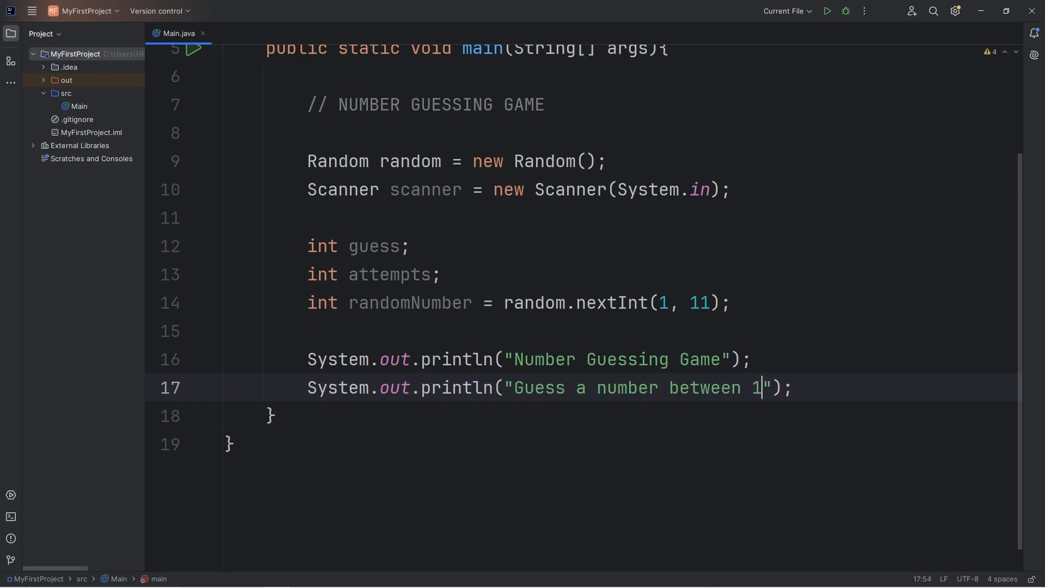
{"action": "type", "text": "-10"}
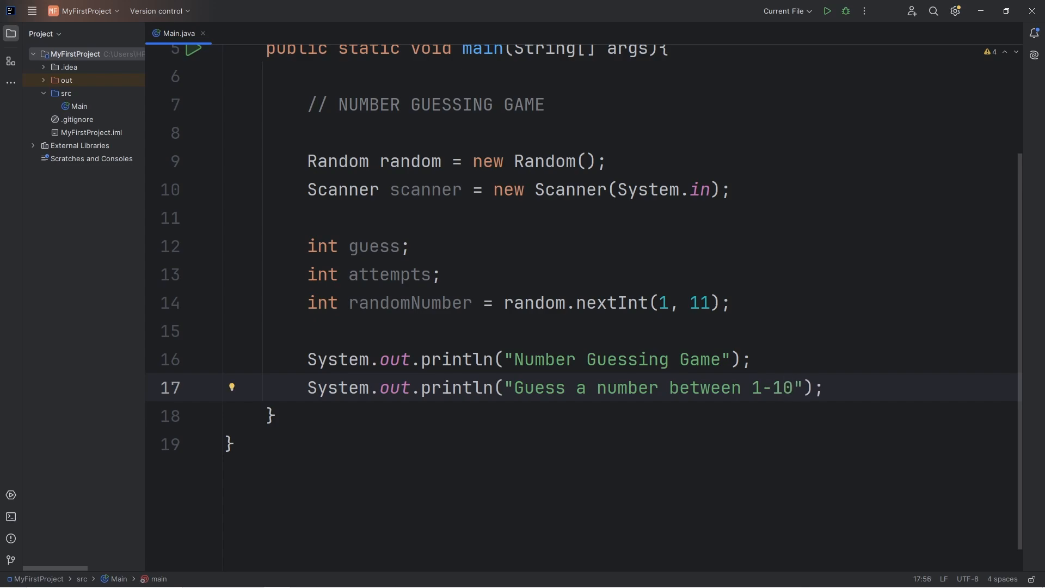
{"action": "type", "text": ":"}
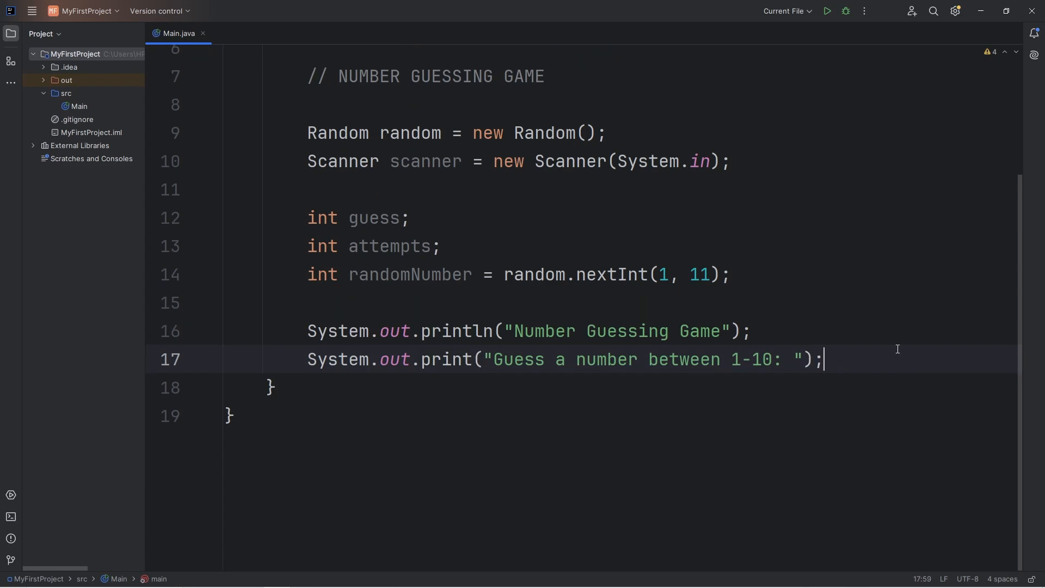
Add an empty do{ }while(); loop skeleton after the prompts
{"action": "key", "text": "Enter"}
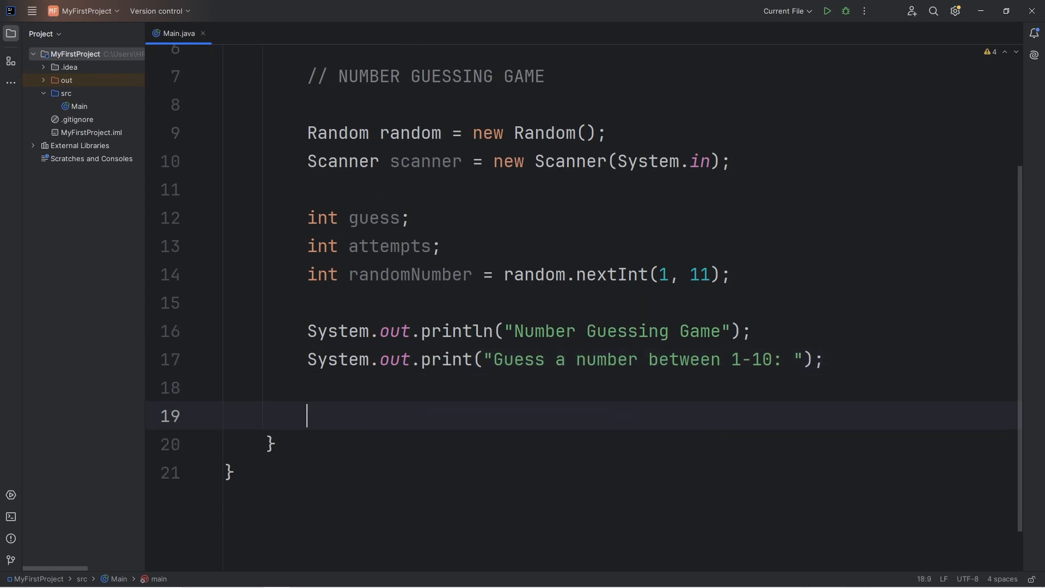
{"action": "type", "text": "do"}
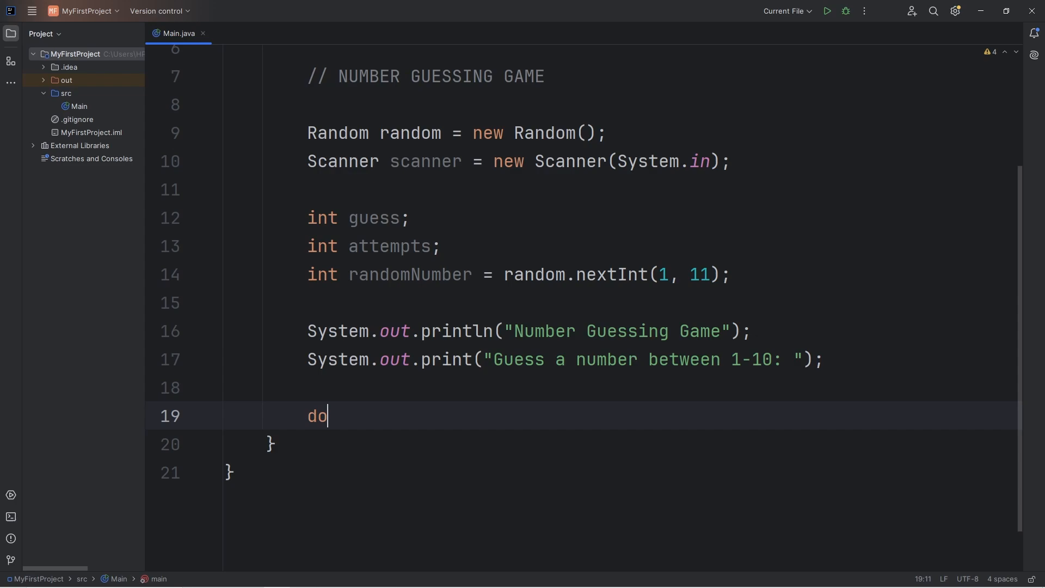
{"action": "type", "text": "{"}
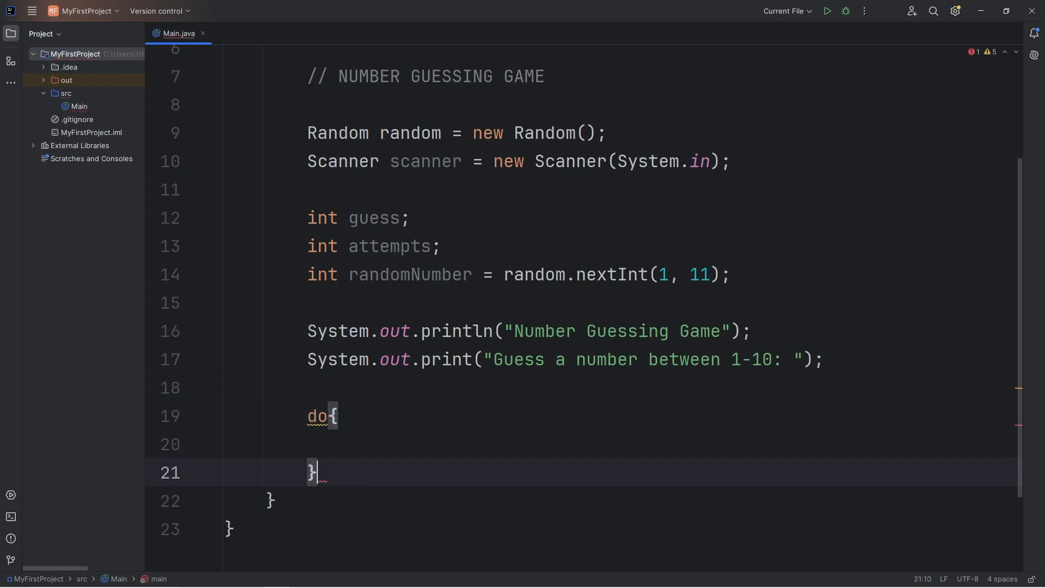
{"action": "type", "text": "while()"}
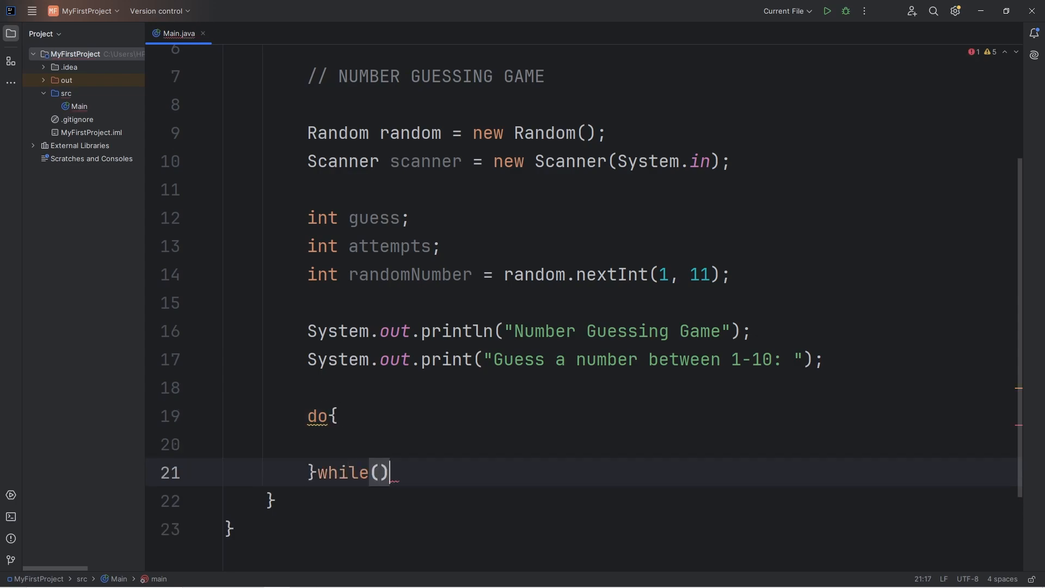
{"action": "type", "text": ";"}
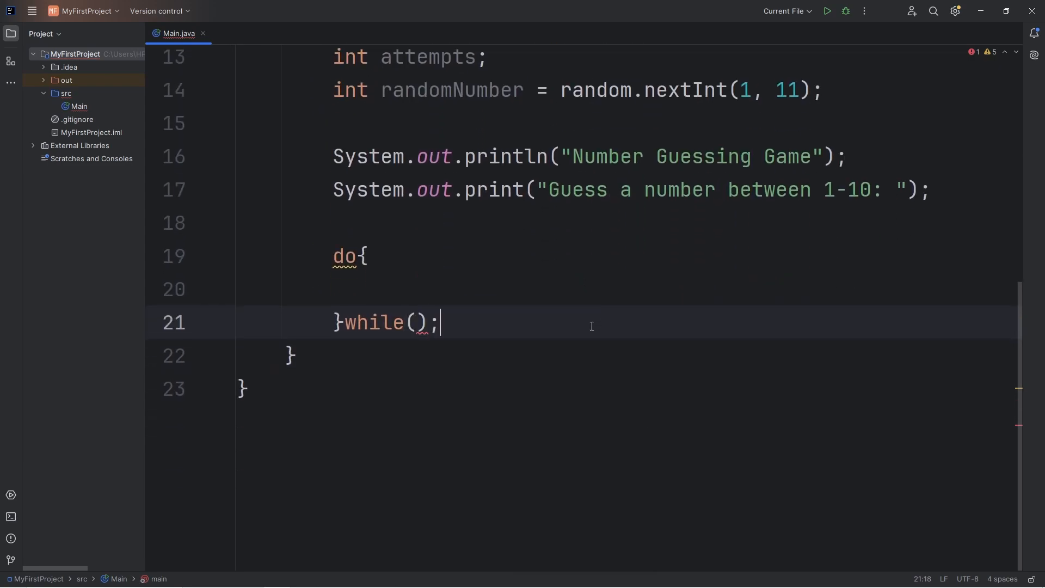
{"action": "key", "text": "Enter"}
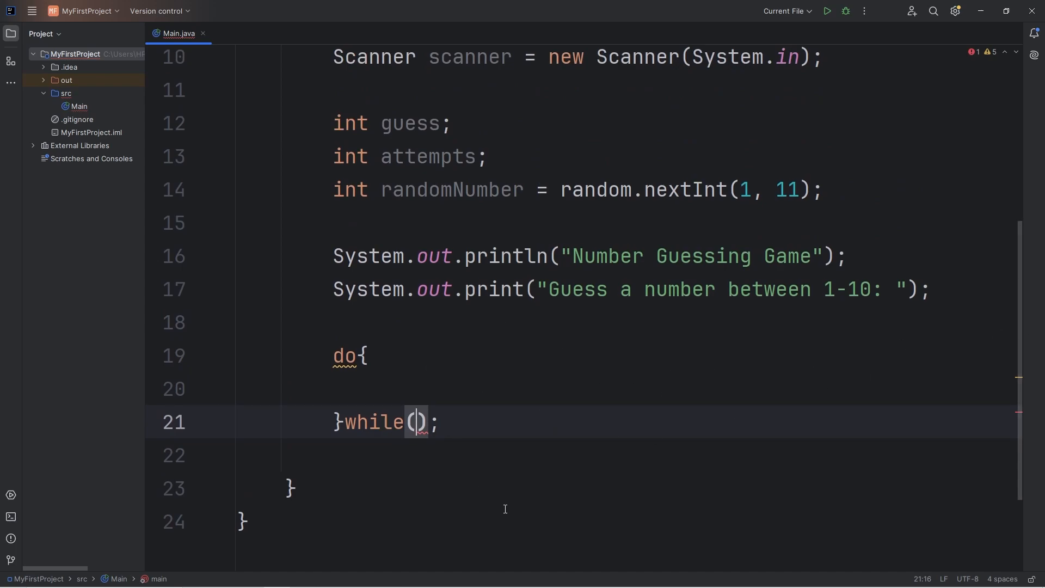
Set the loop condition to guess != randomNumber and position the cursor in the loop body
{"action": "double_click", "coordinate": [409, 123]}
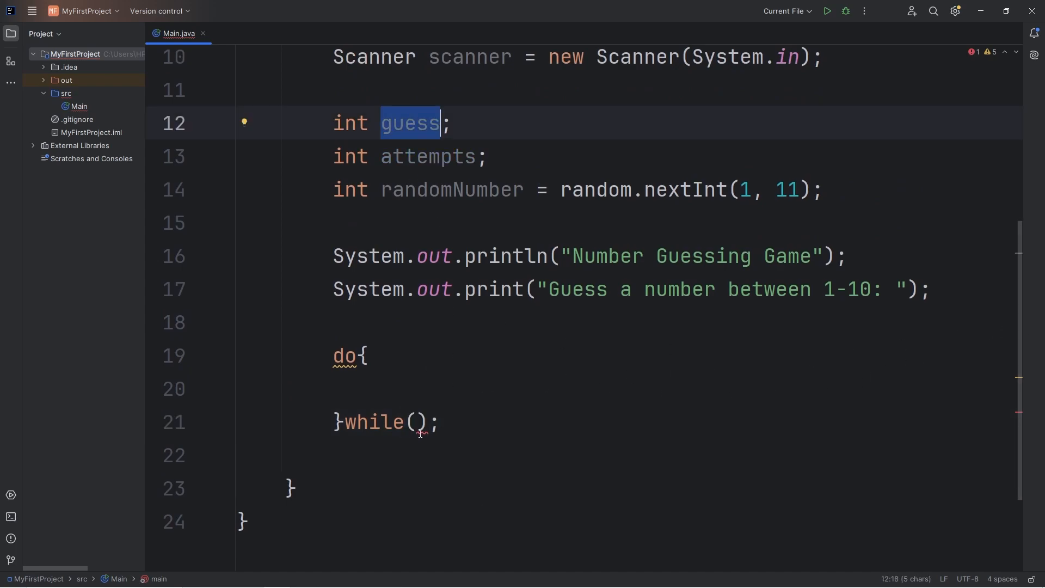
{"action": "type", "text": "guess !"}
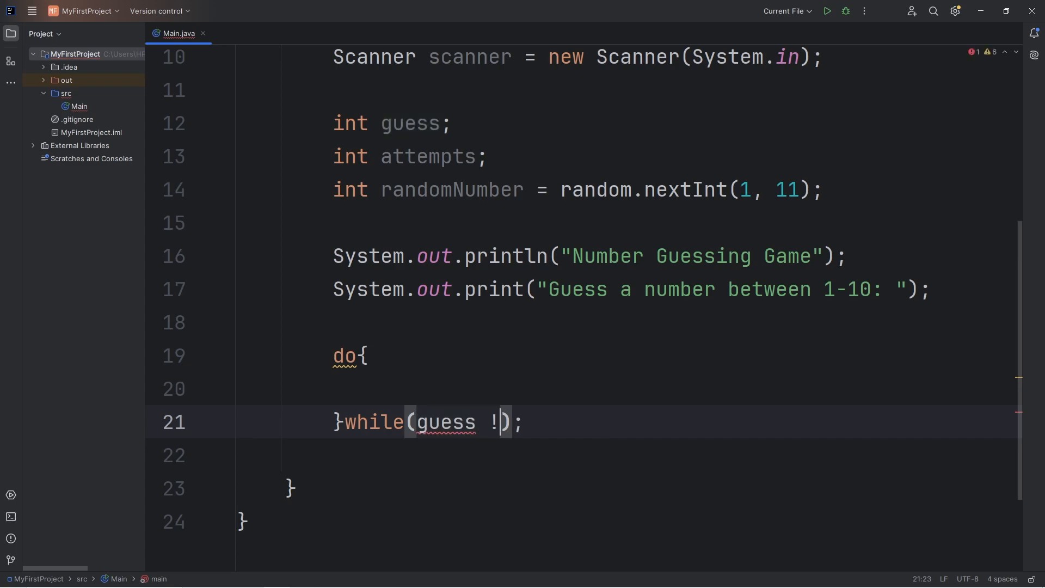
{"action": "type", "text": "="}
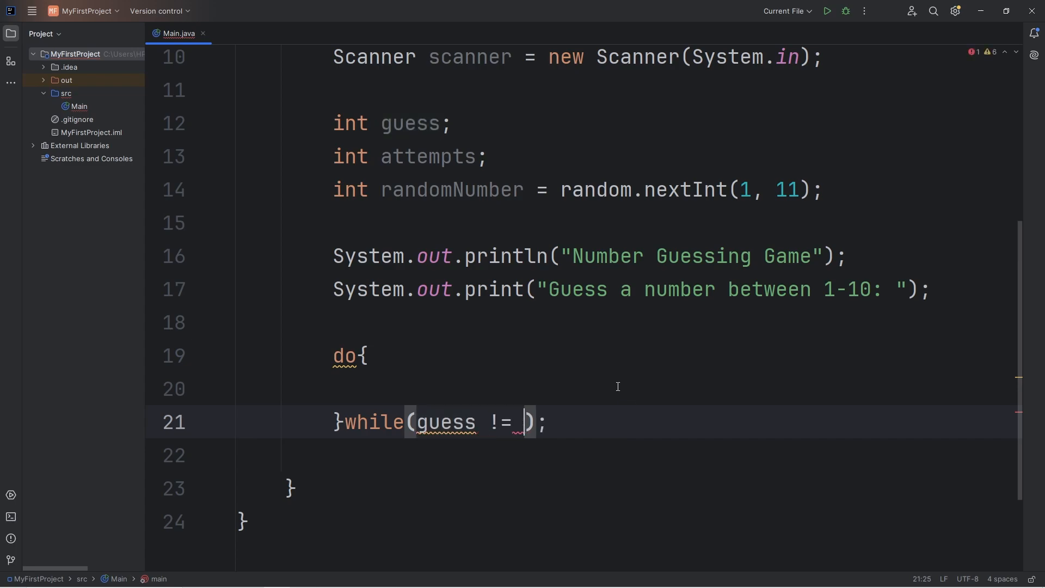
{"action": "type", "text": "randomNumber"}
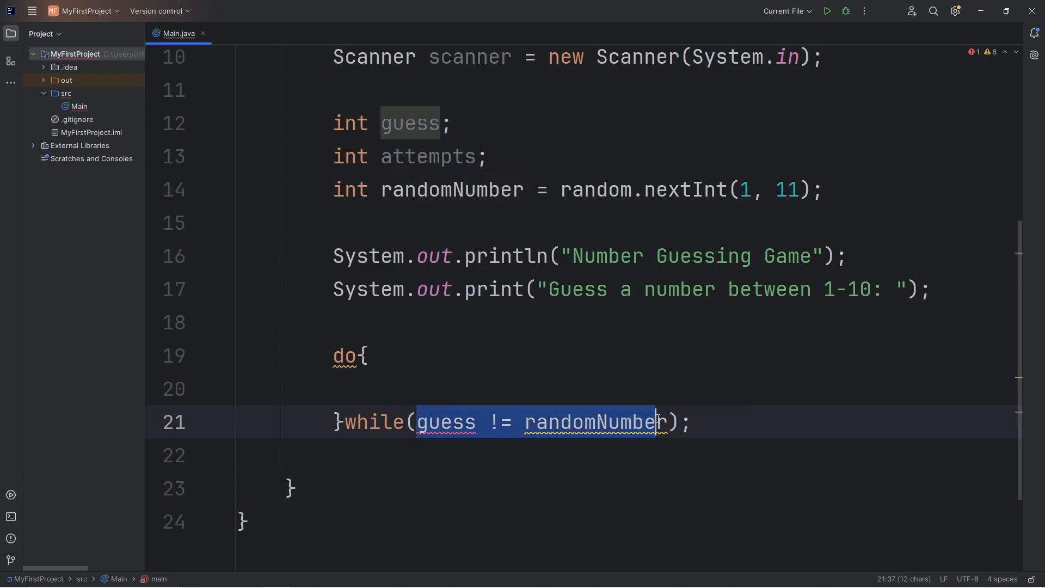
{"action": "left_click", "coordinate": [499, 422]}
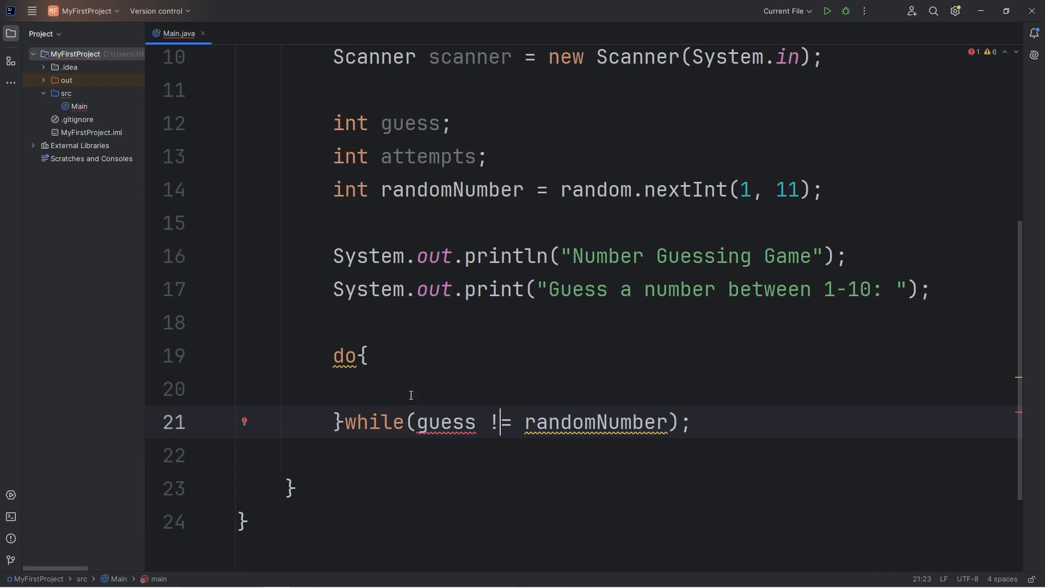
{"action": "double_click", "coordinate": [444, 423]}
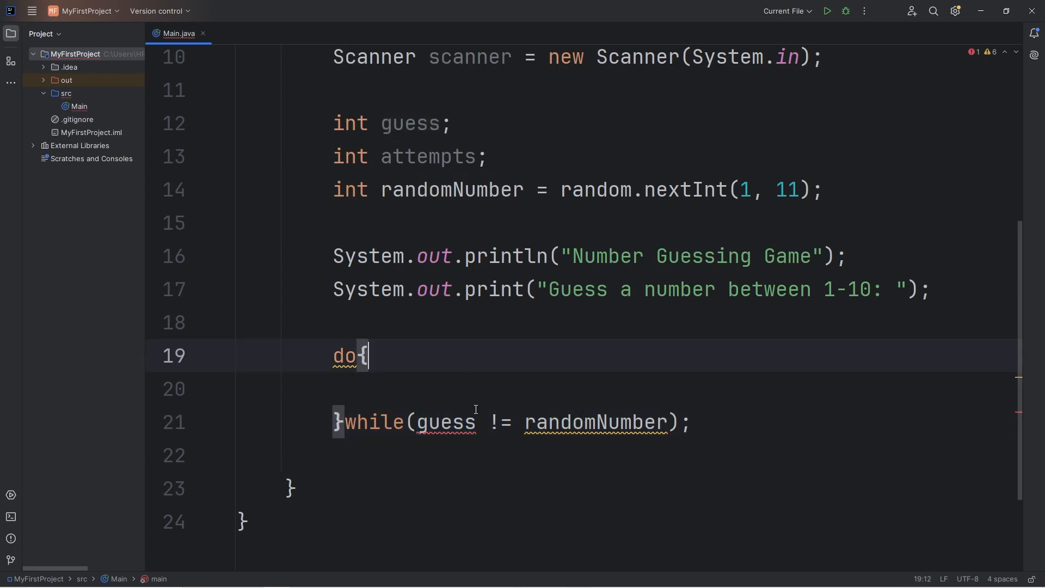
Inside the loop, print the prompt "Enter a guess: "
{"action": "key", "text": "Enter"}
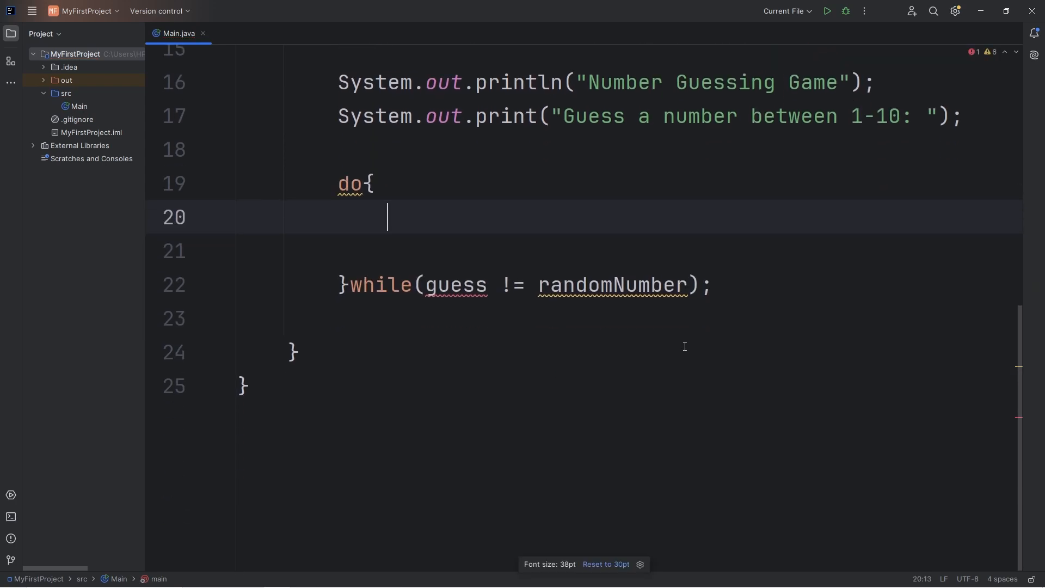
{"action": "mouse_move", "coordinate": [738, 343]}
{"action": "type", "text": "ln"}
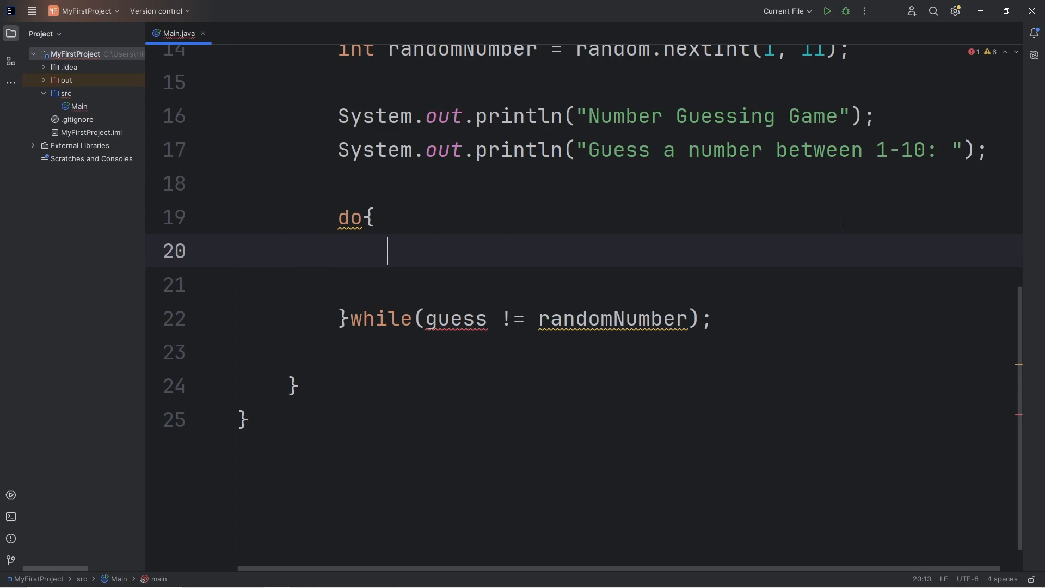
{"action": "type", "text": "System.out.println();"}
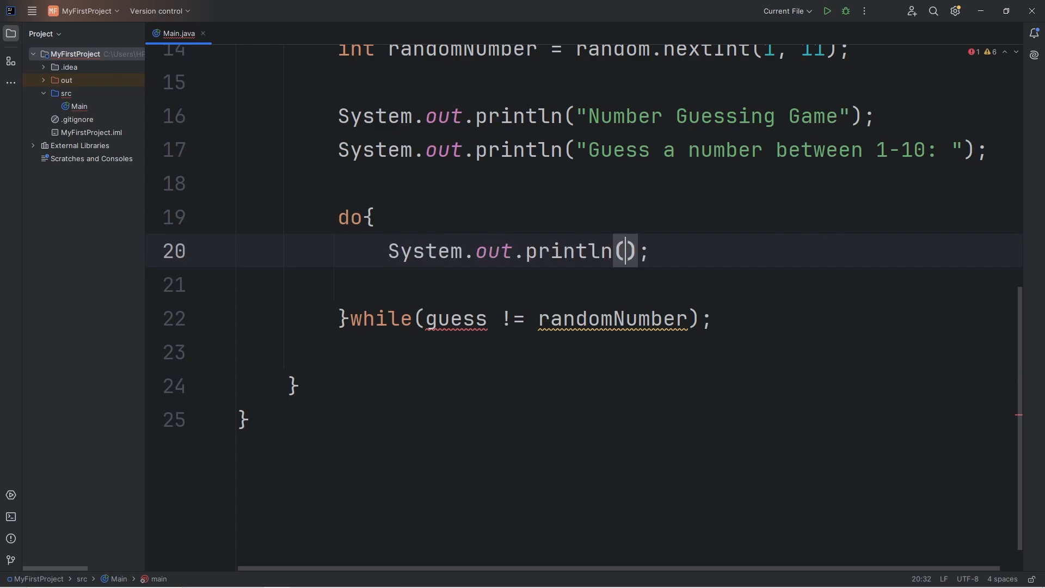
{"action": "type", "text": "\"Ent\""}
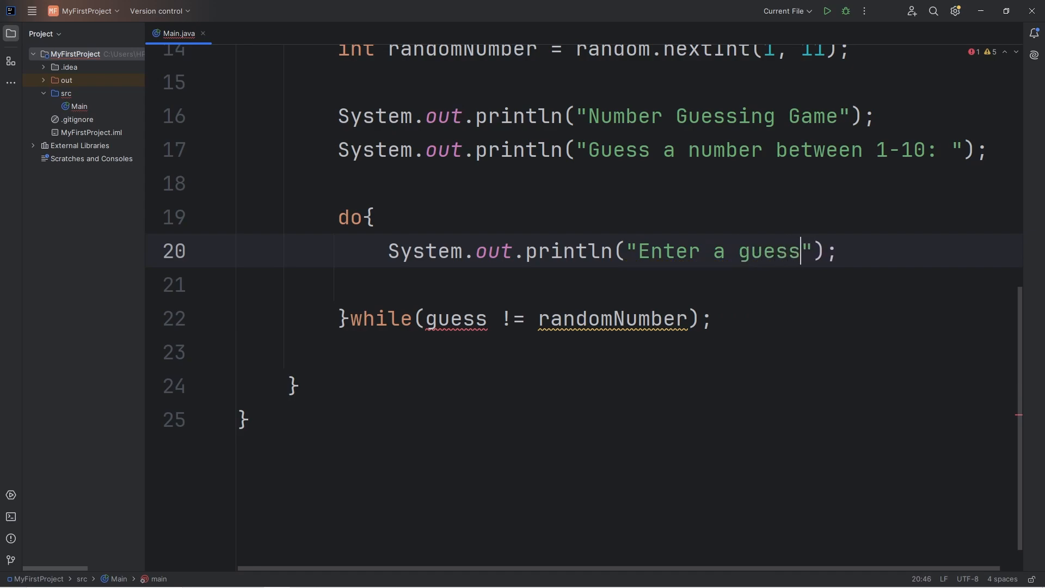
{"action": "type", "text": ":"}
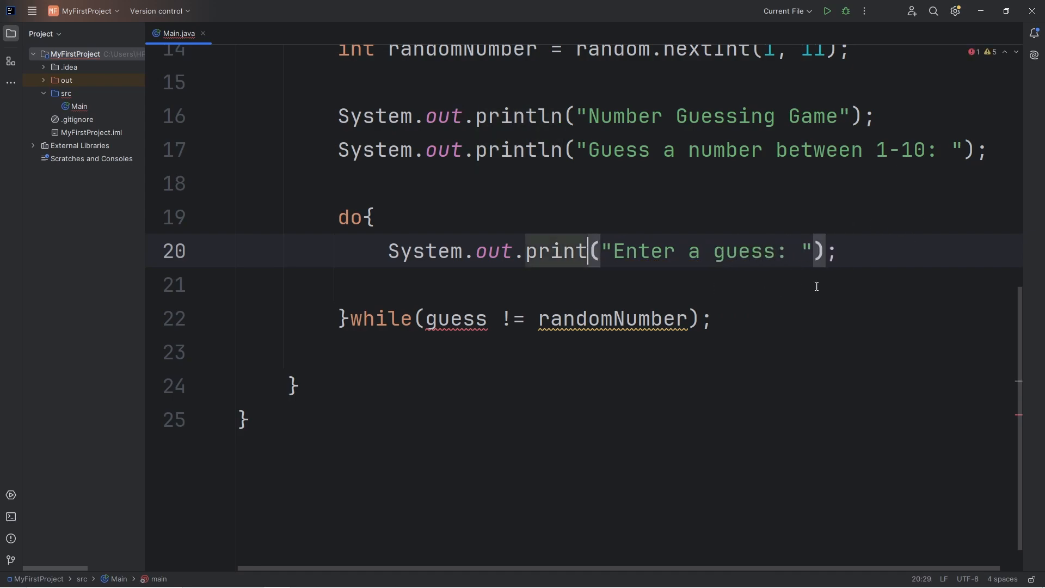
Read the guess with guess = scanner.nextInt();
{"action": "key", "text": "Enter"}
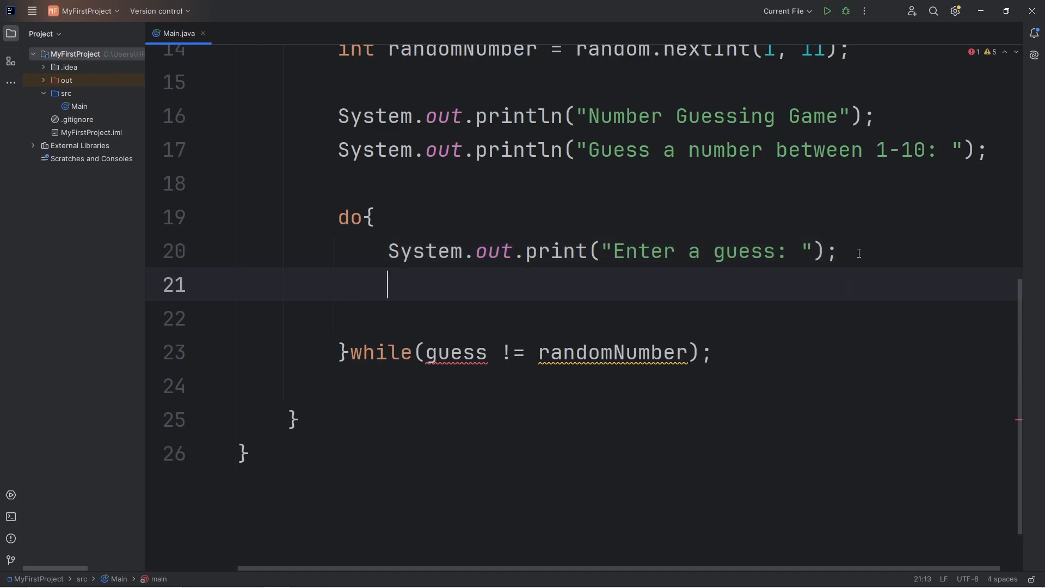
{"action": "type", "text": "guess ="}
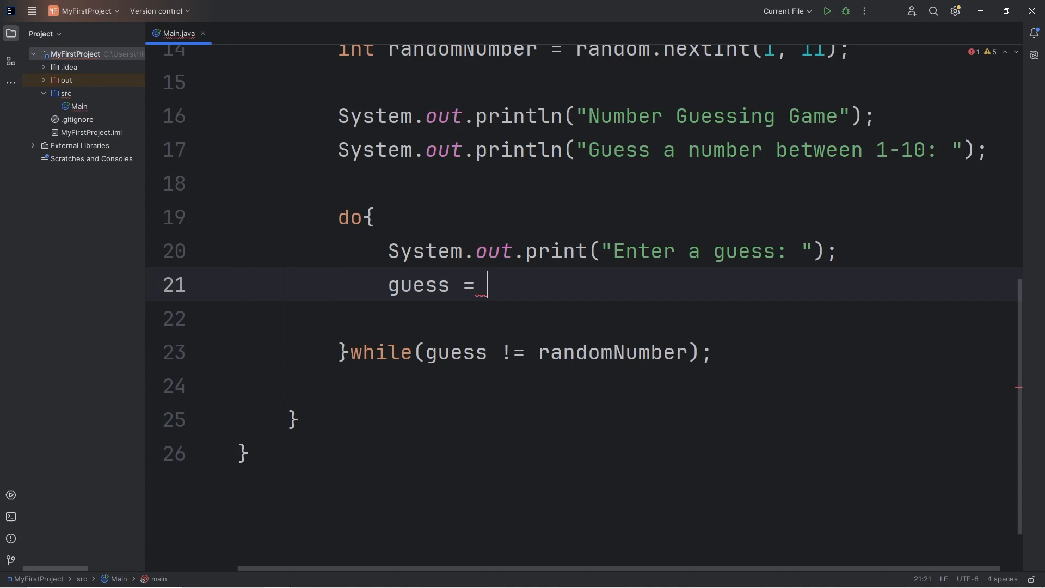
{"action": "type", "text": "scanner"}
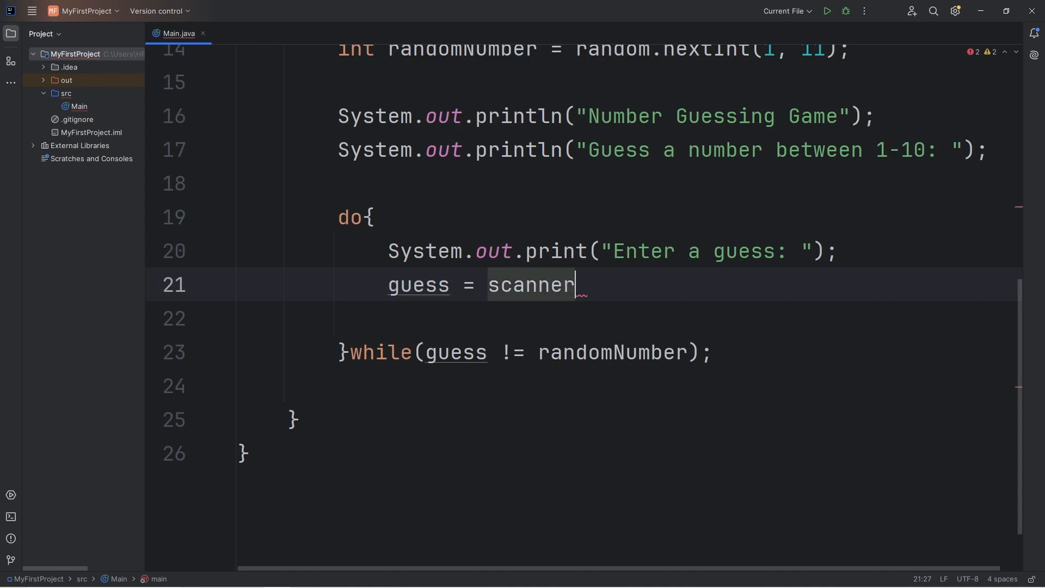
{"action": "type", "text": ".nextIn"}
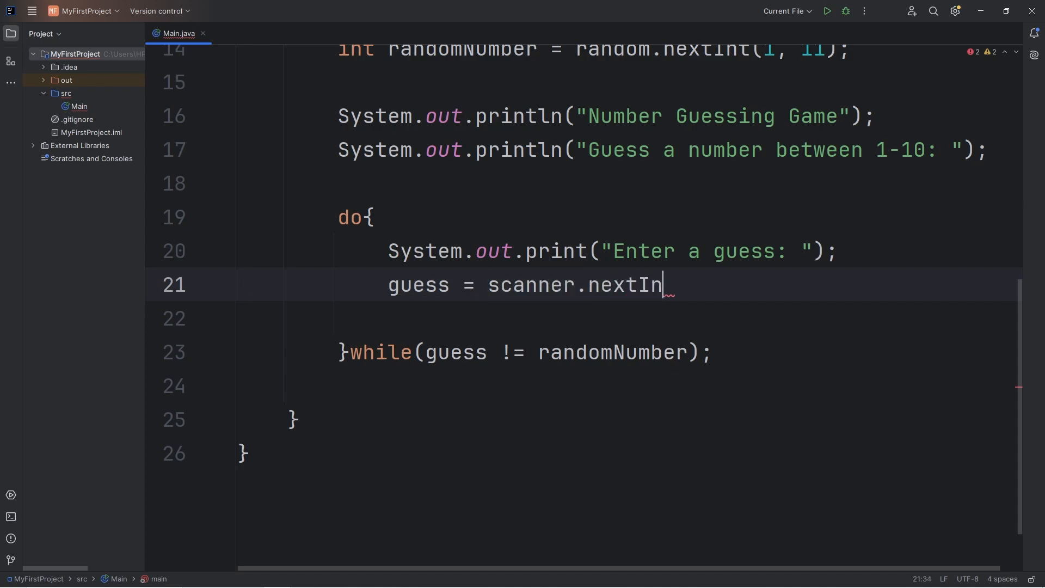
{"action": "type", "text": "t();"}
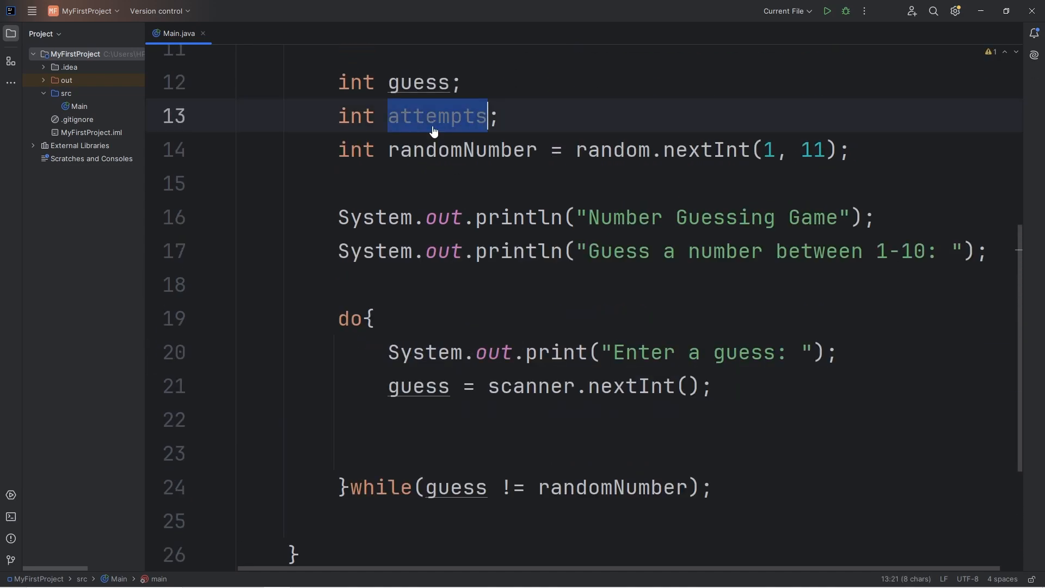
Add attempts++; in the loop and initialize attempts to 0 via the quick-fix
{"action": "type", "text": "attempts"}
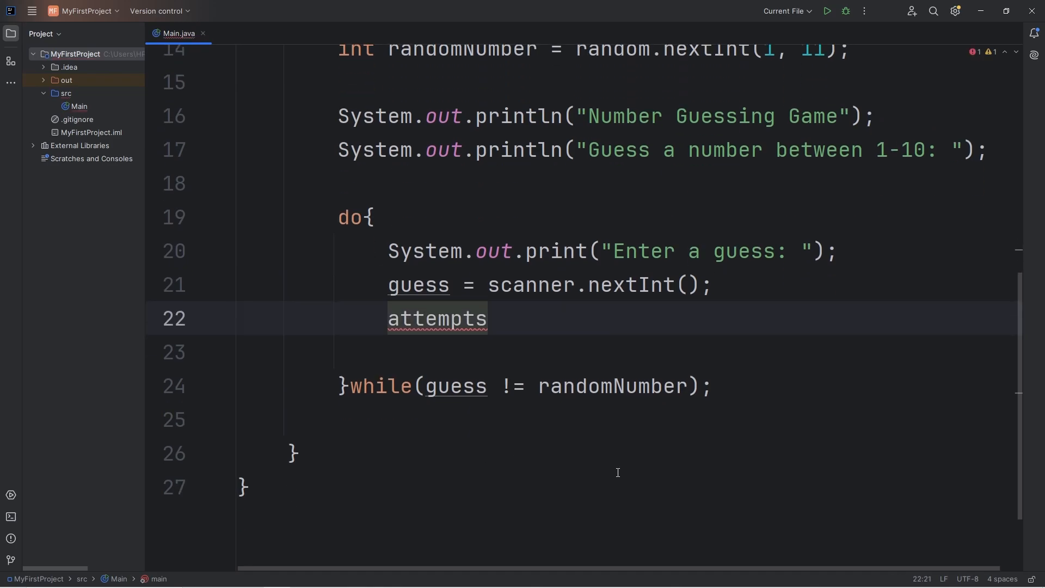
{"action": "type", "text": "++"}
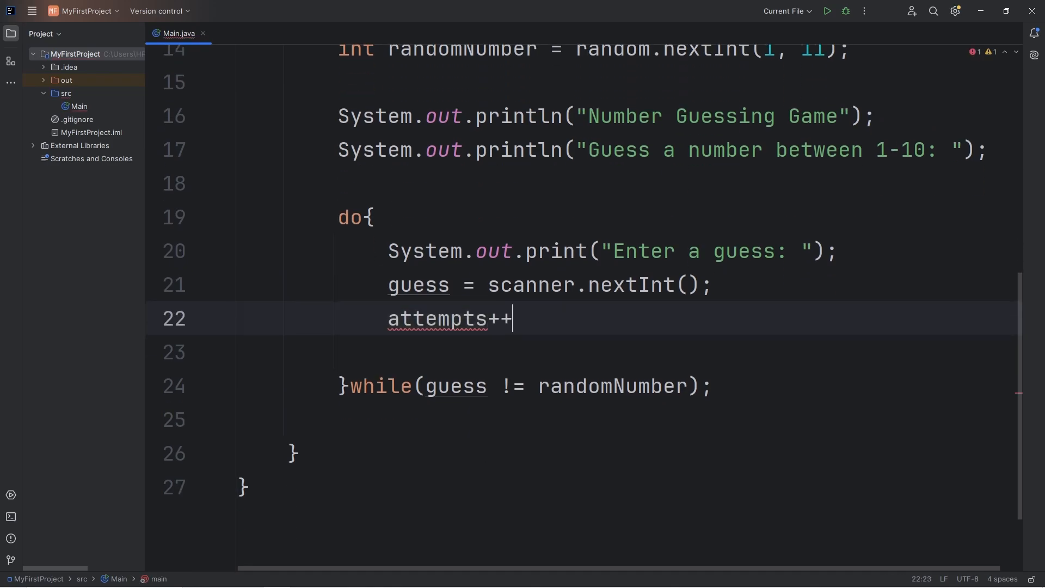
{"action": "type", "text": ";"}
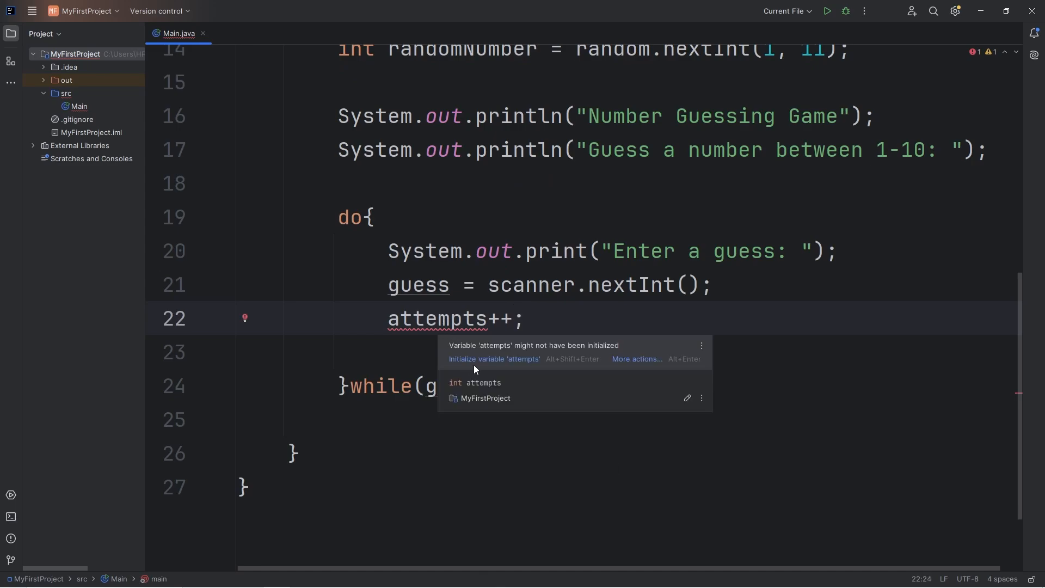
{"action": "left_click", "coordinate": [494, 360]}
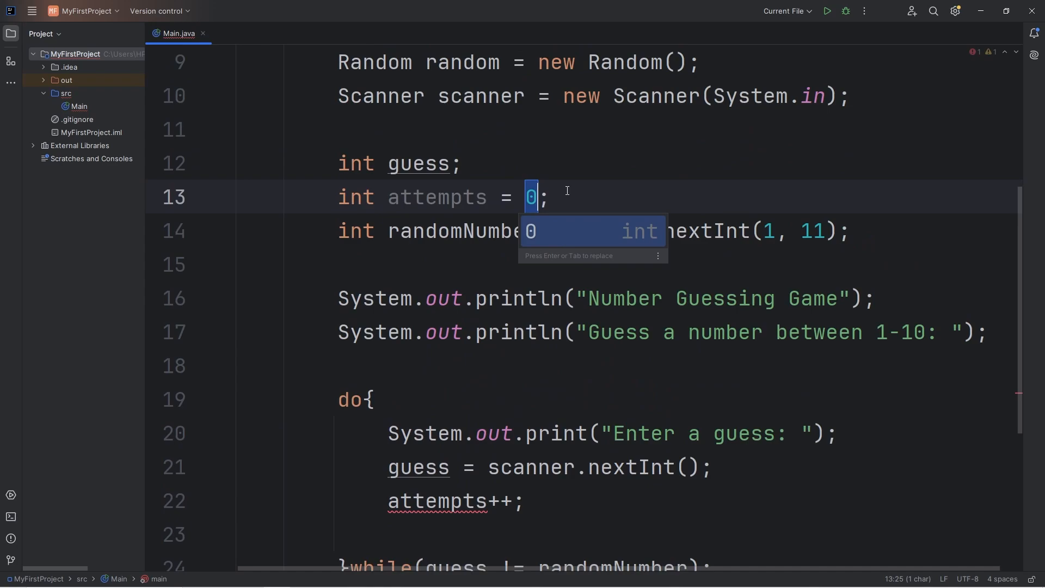
{"action": "key", "text": "Escape"}
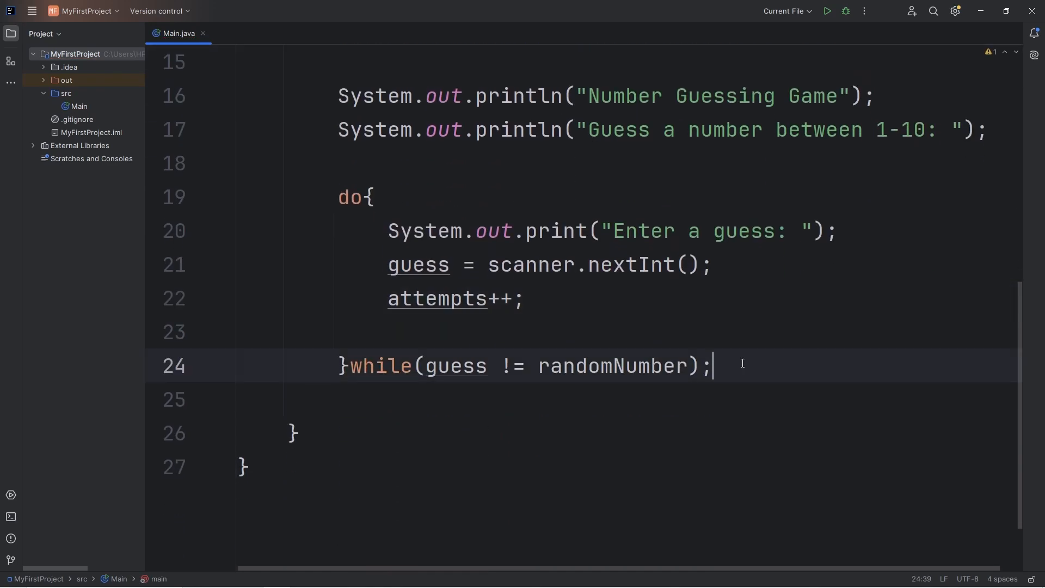
Add a "You have won" println after the do-while loop
{"action": "type", "text": "so"}
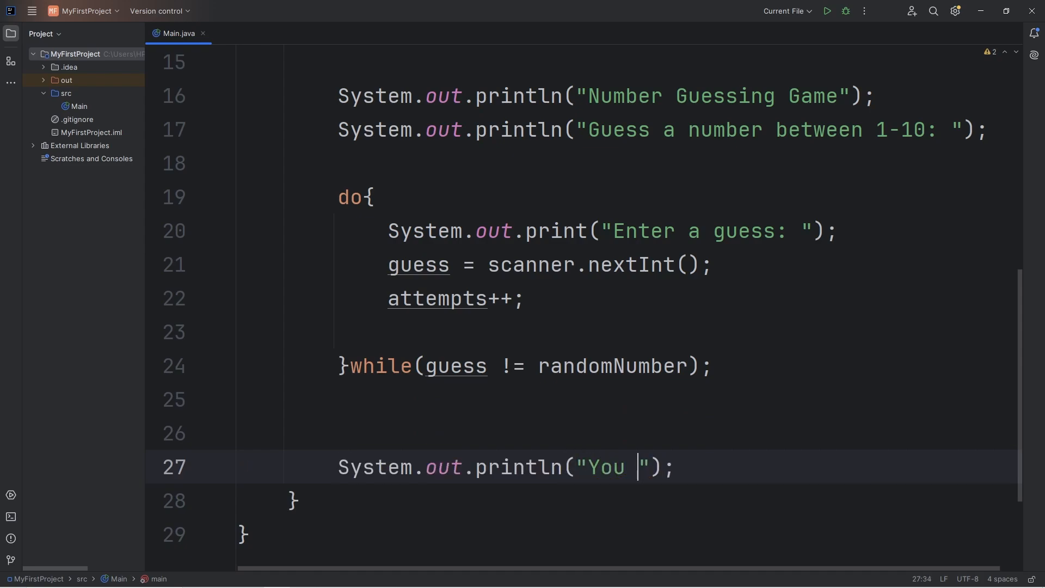
{"action": "type", "text": "have won"}
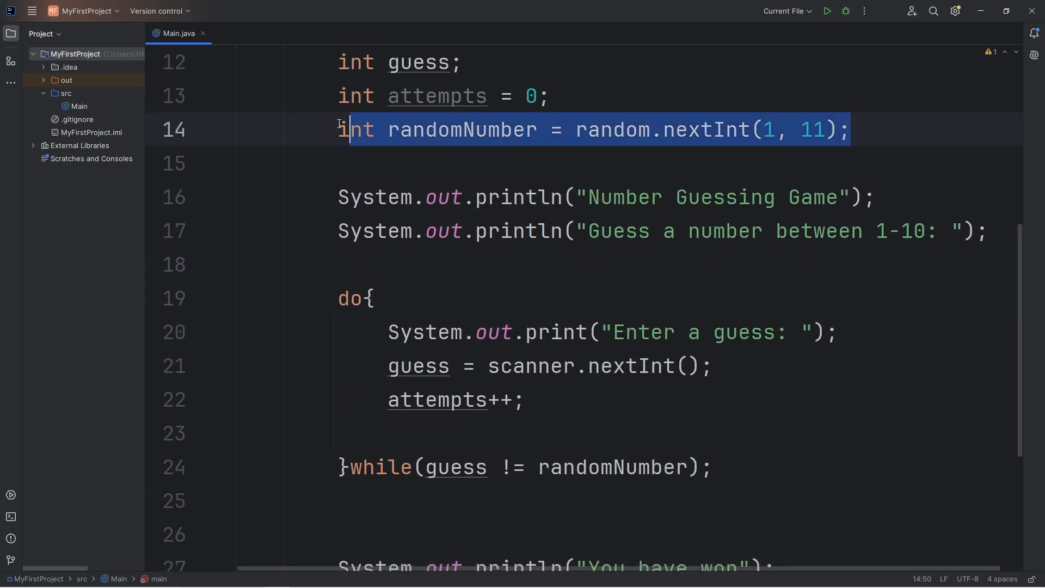
{"action": "scroll", "scroll_direction": "down", "scroll_amount": 3}
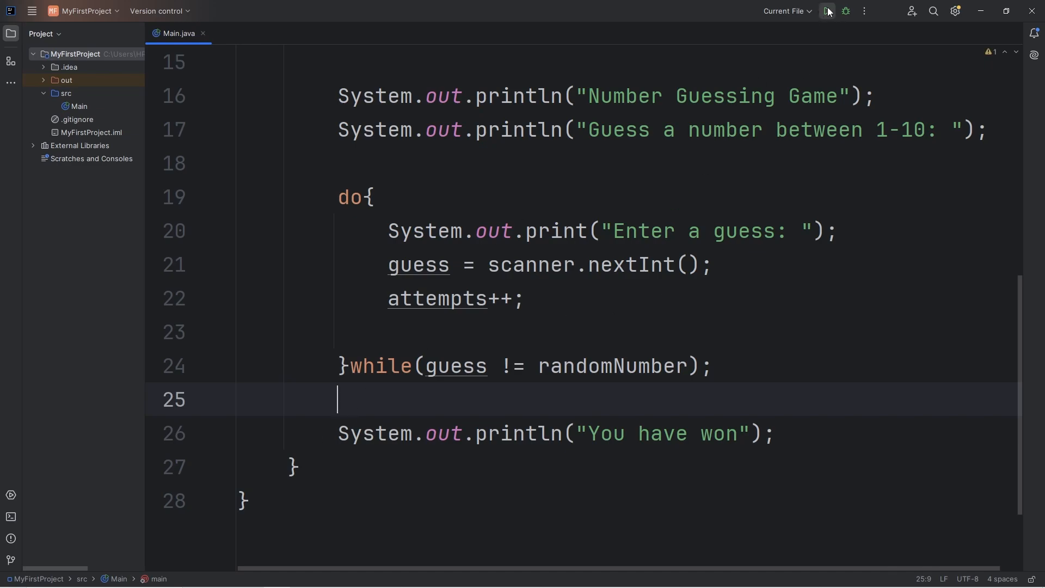
Run the guessing game and enter guesses 1, 4 and 7 in the Run console
{"action": "left_click", "coordinate": [824, 11]}
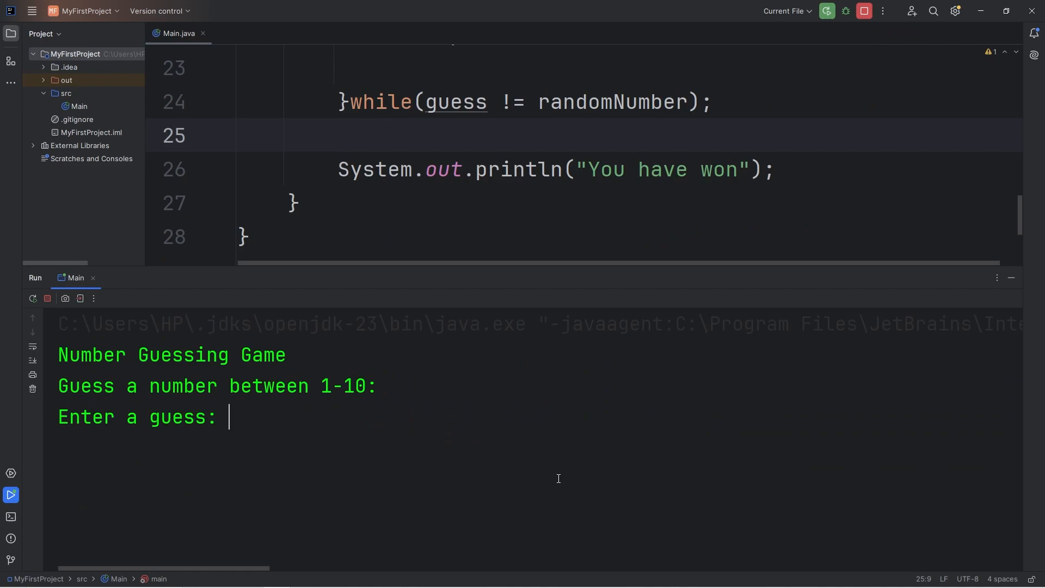
{"action": "type", "text": "1"}
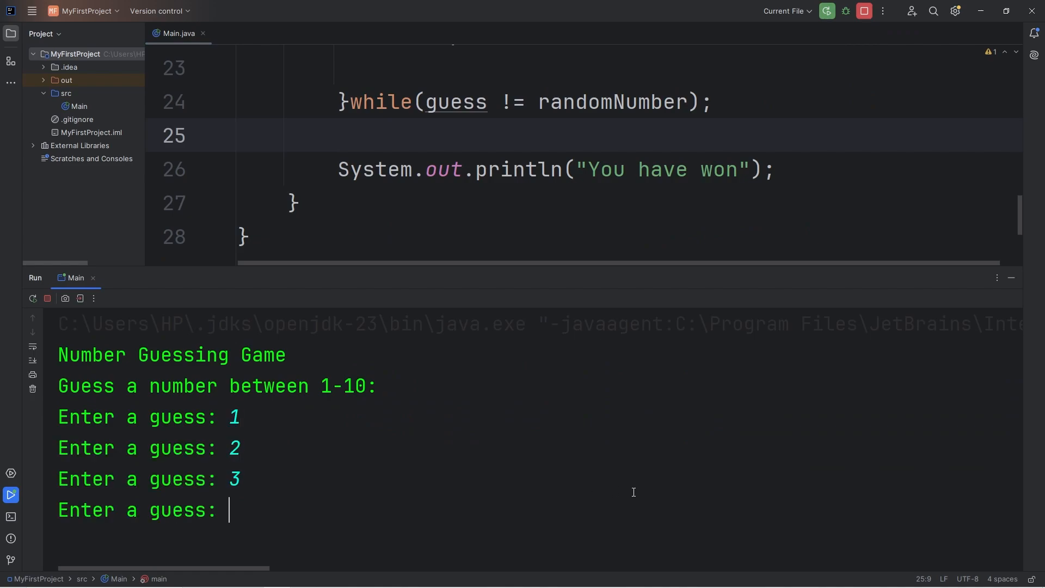
{"action": "type", "text": "4"}
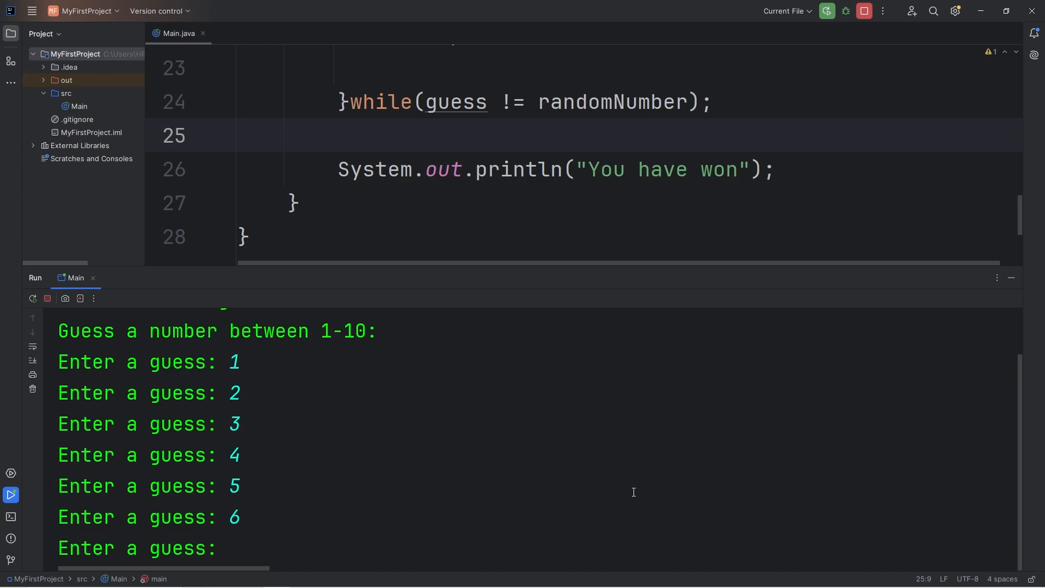
{"action": "type", "text": "7"}
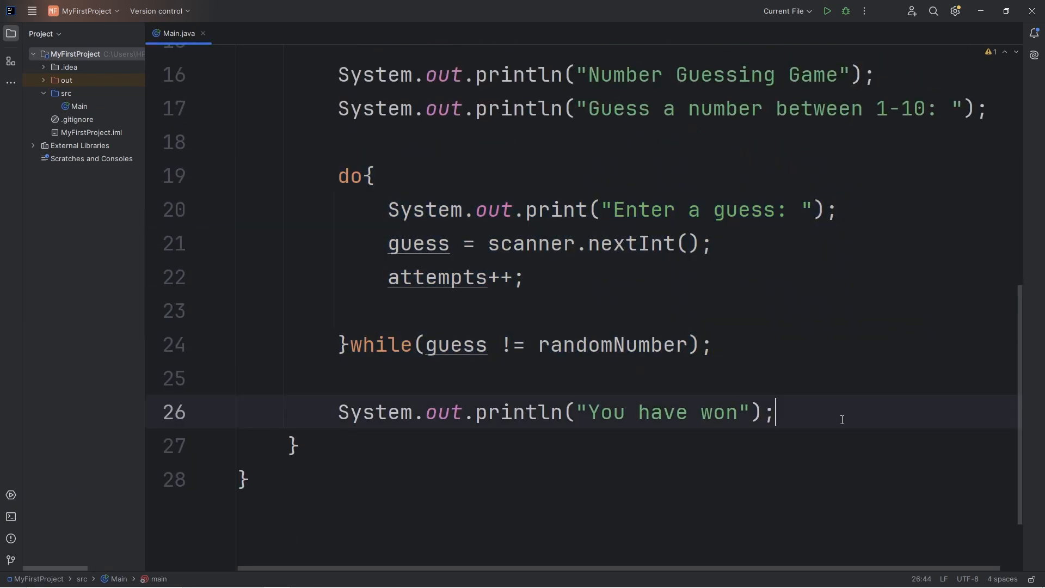
Rerun the game and guess from 1 upward until "You have won" prints
{"action": "left_click", "coordinate": [828, 11]}
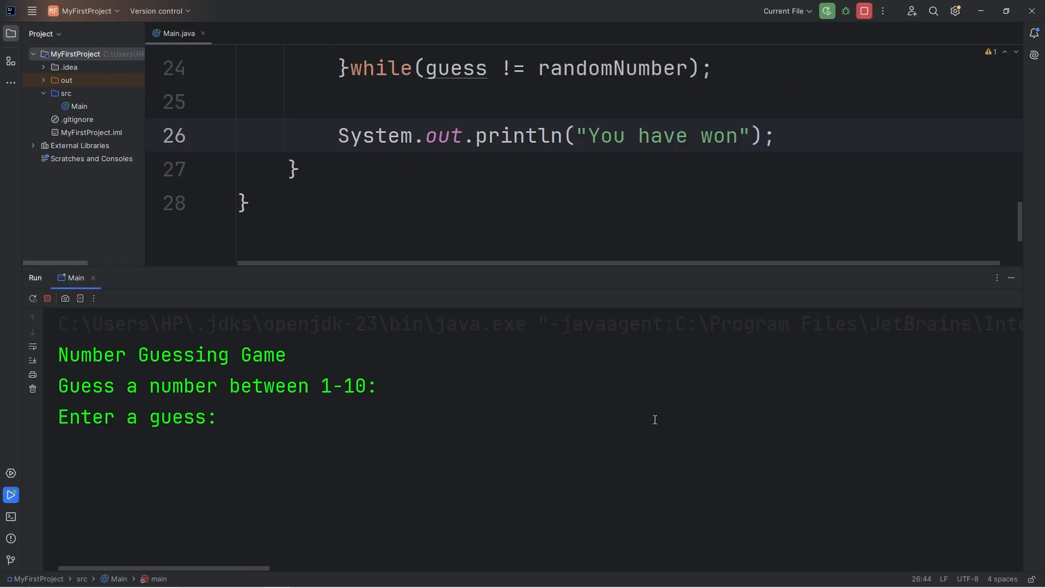
{"action": "type", "text": "1"}
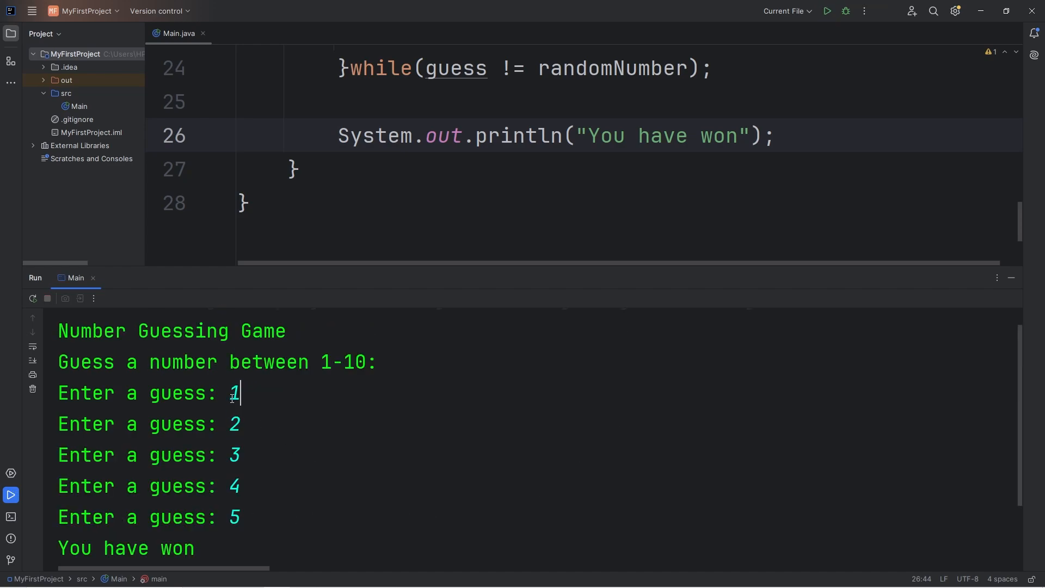
{"action": "mouse_move", "coordinate": [261, 532]}
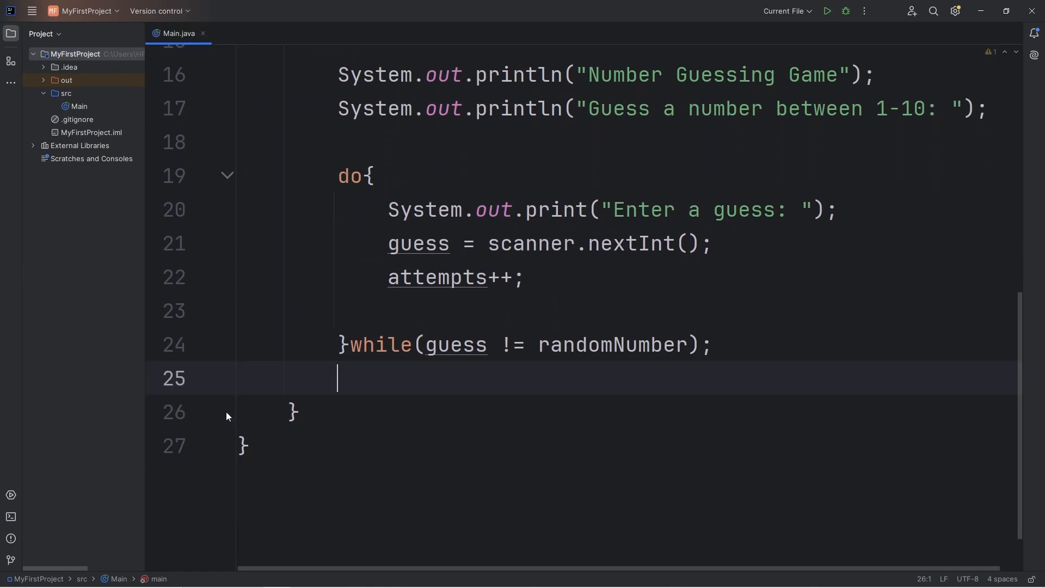
Add an if(guess < randomNumber){ } block after the attempts line in the loop
{"action": "left_click", "coordinate": [603, 276]}
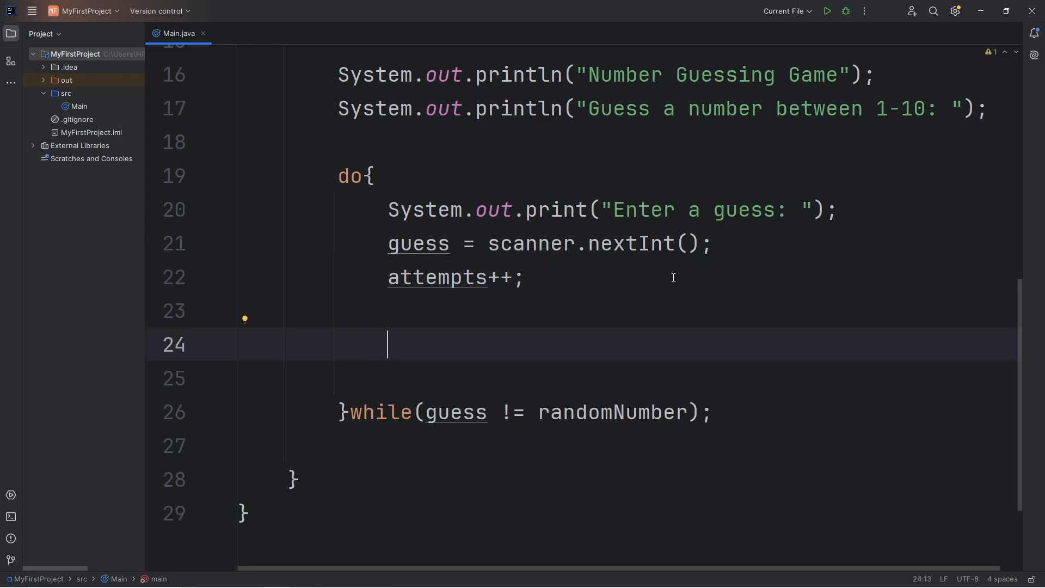
{"action": "type", "text": "if(){"}
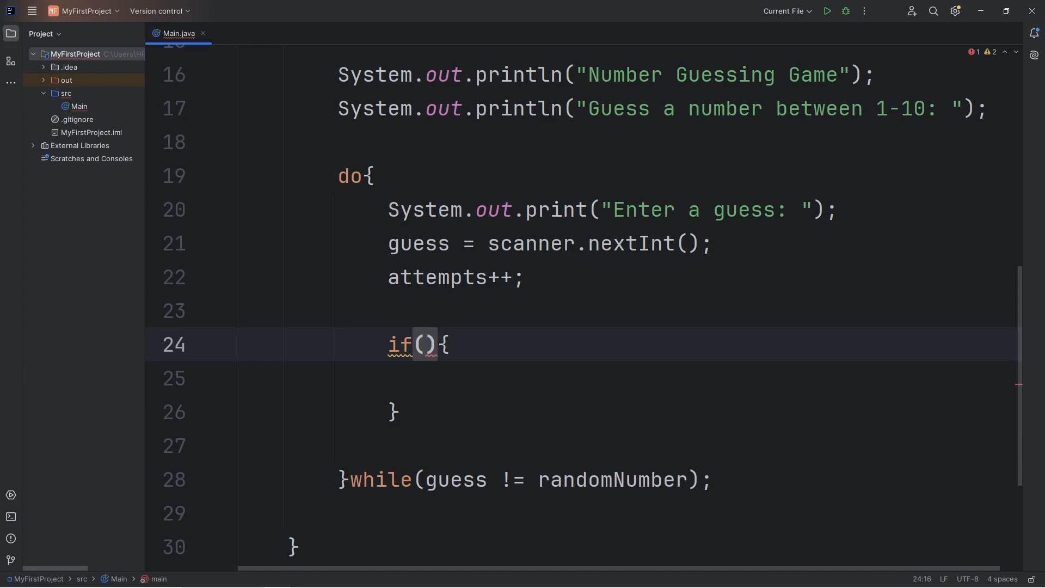
{"action": "type", "text": "guess < randomNumber"}
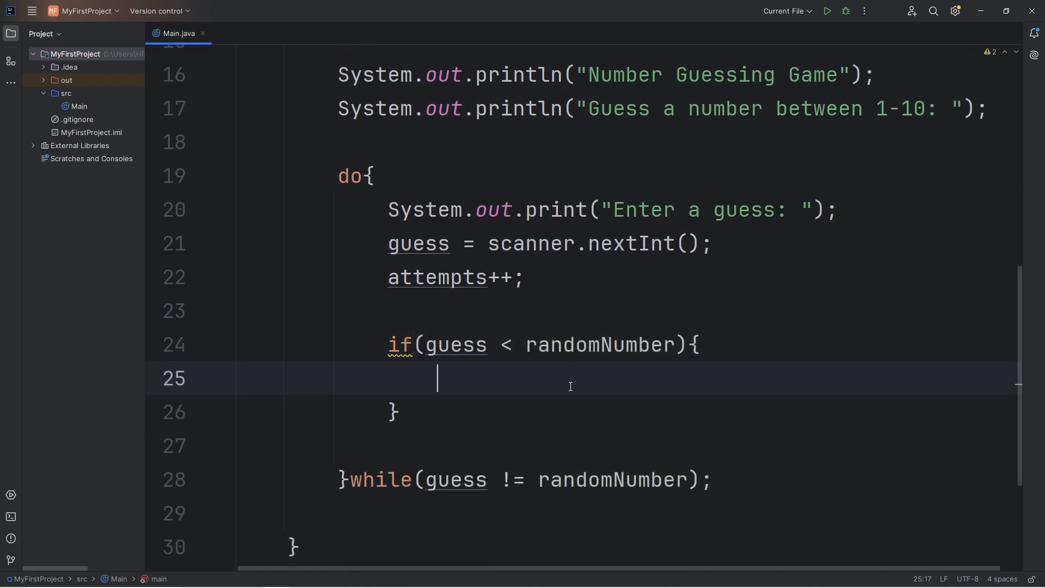
Inside it, print "TOO LOW! Try again" via the sout template
{"action": "type", "text": "sout"}
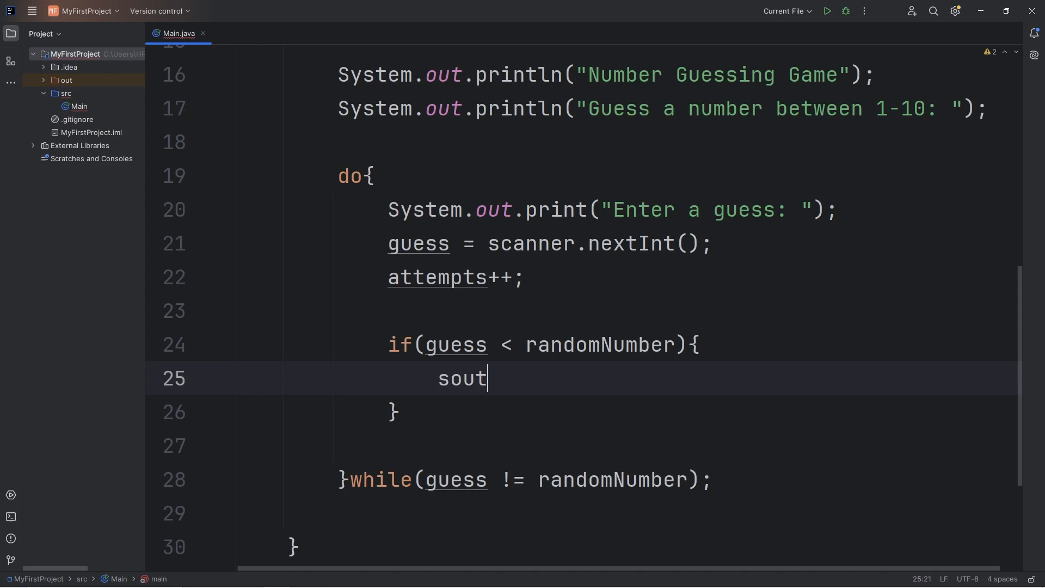
{"action": "key", "text": "Tab"}
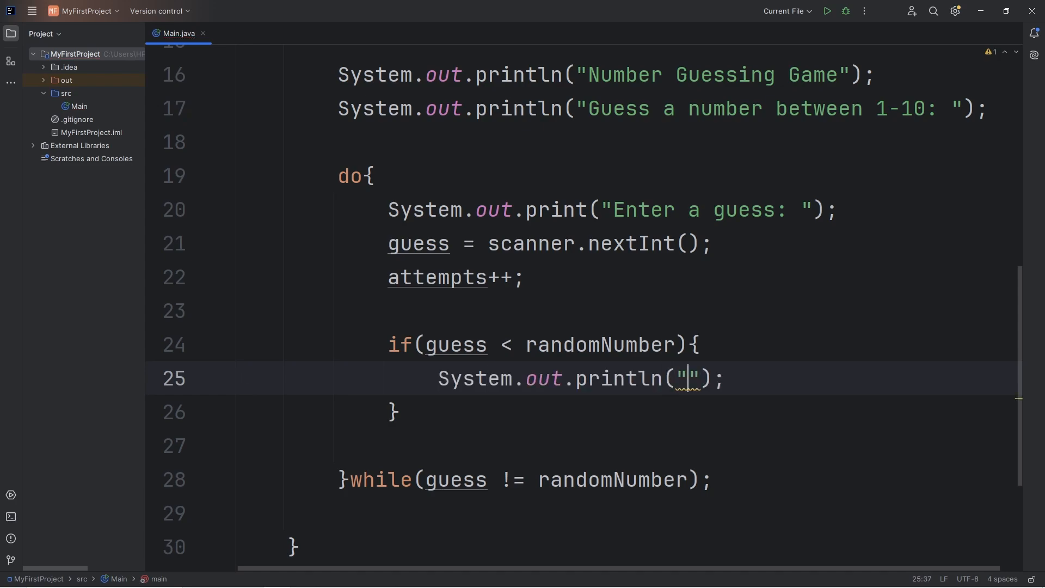
{"action": "type", "text": "TOO LOW!"}
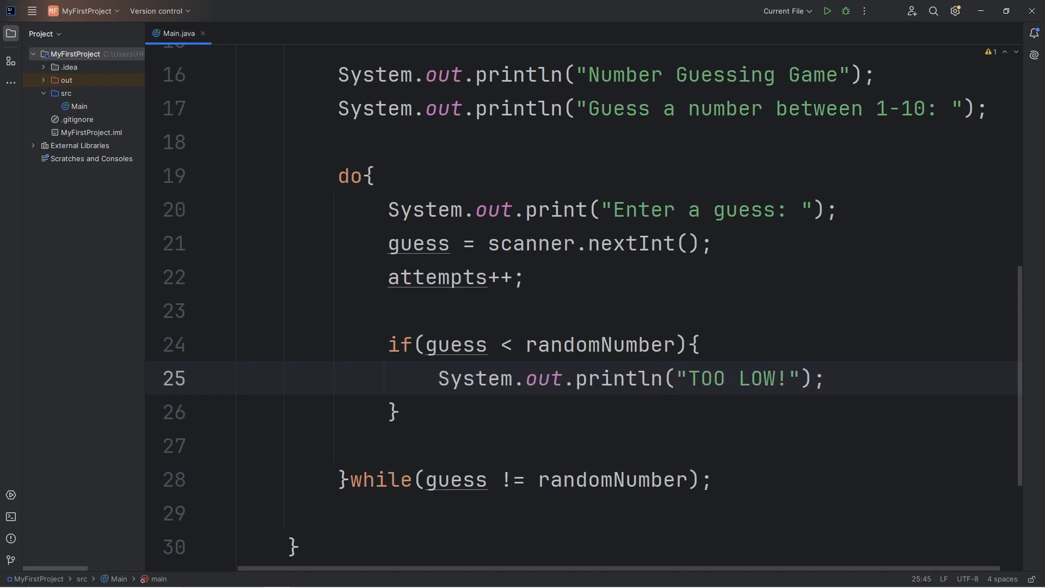
{"action": "type", "text": "Try again"}
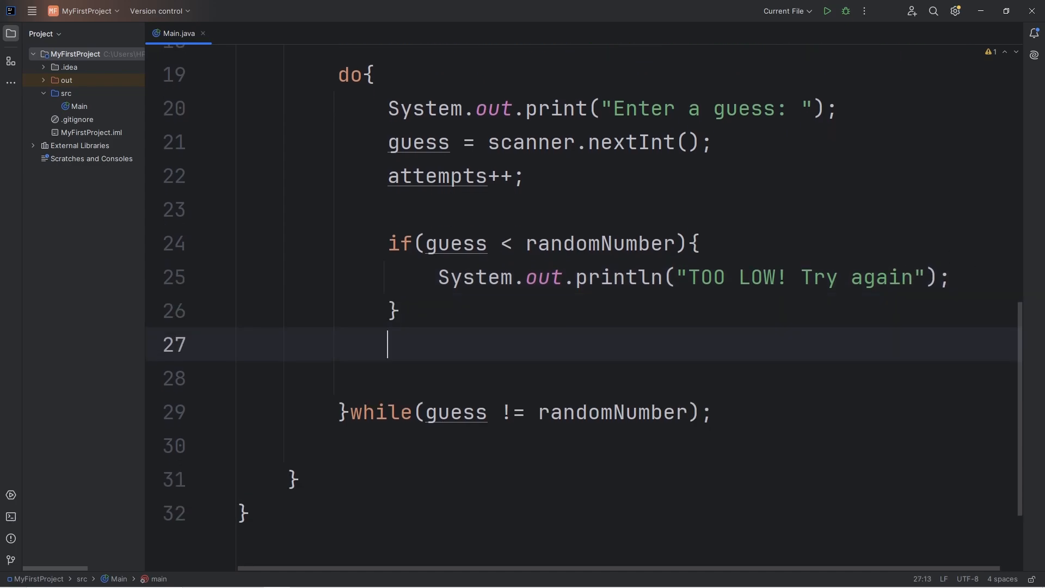
Add else if(guess > randomNumber) printing "TOO HIGH! Try again", changing LOW to HIGH
{"action": "type", "text": "else if(){"}
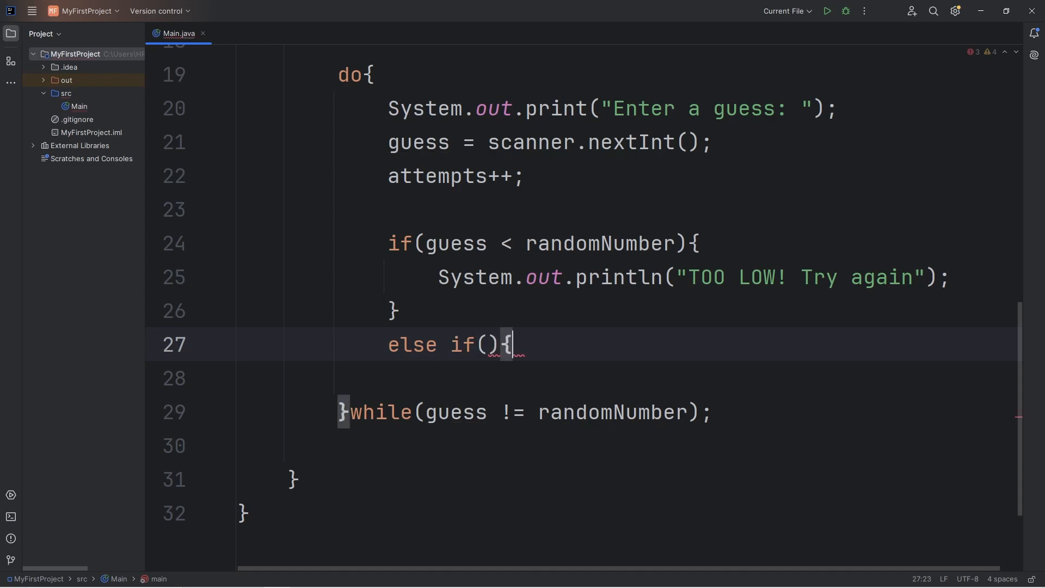
{"action": "type", "text": "guess >"}
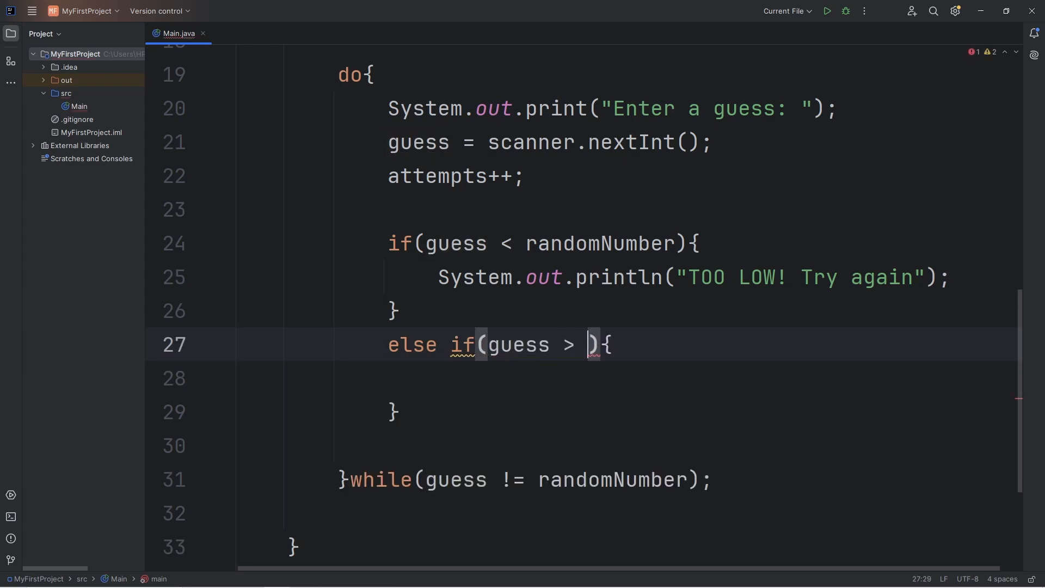
{"action": "double_click", "coordinate": [599, 244]}
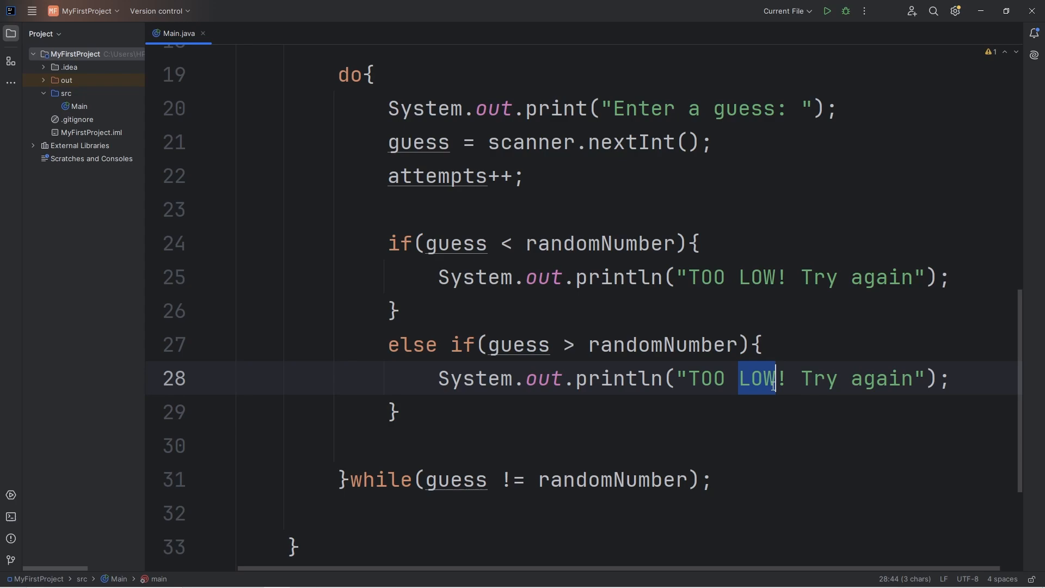
{"action": "type", "text": "HIGH"}
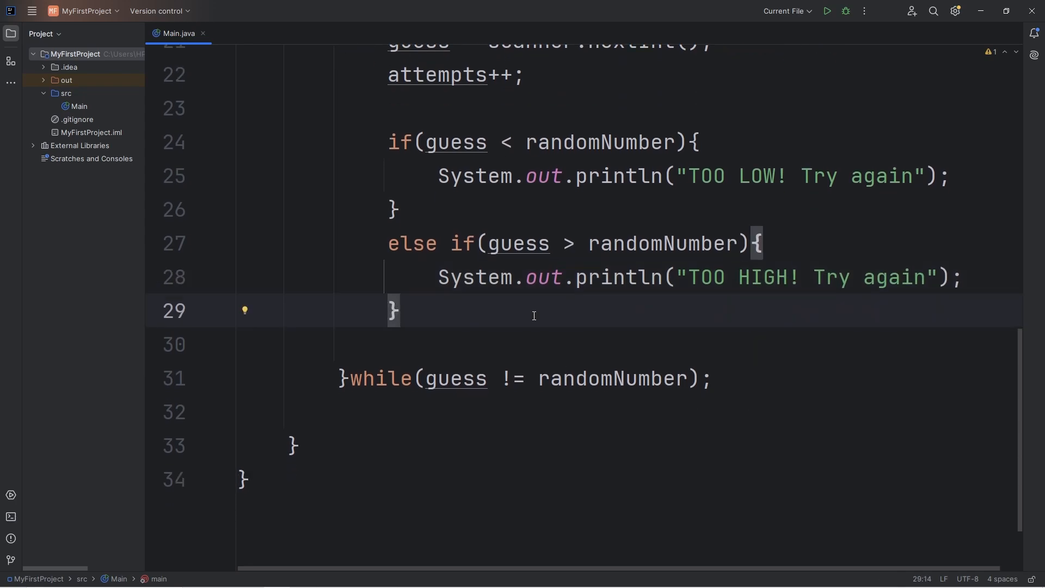
{"action": "key", "text": "Enter"}
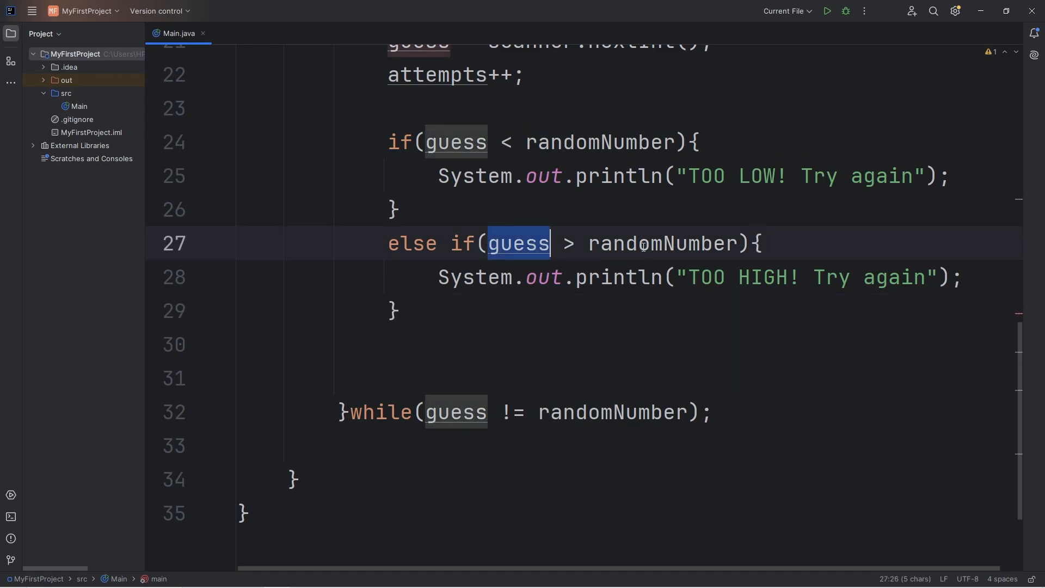
{"action": "left_click", "coordinate": [601, 346]}
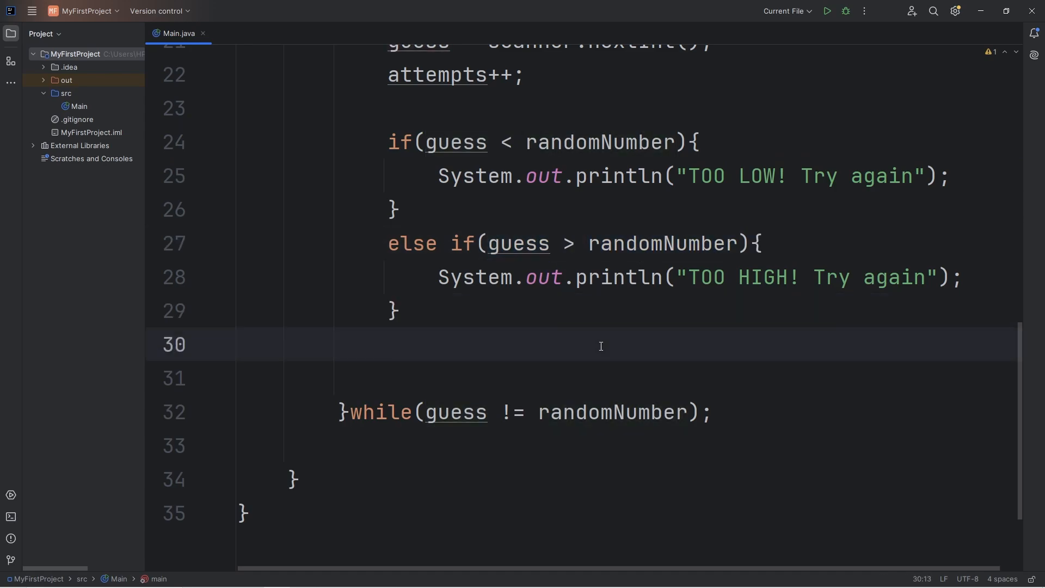
Add an else block containing an empty System.out.println();
{"action": "type", "text": "else"}
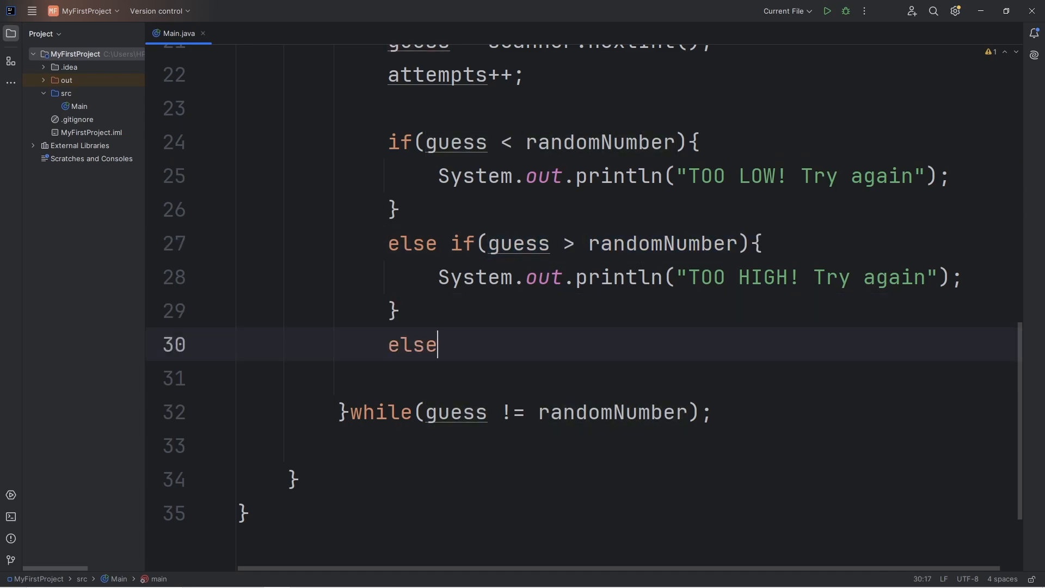
{"action": "type", "text": "{"}
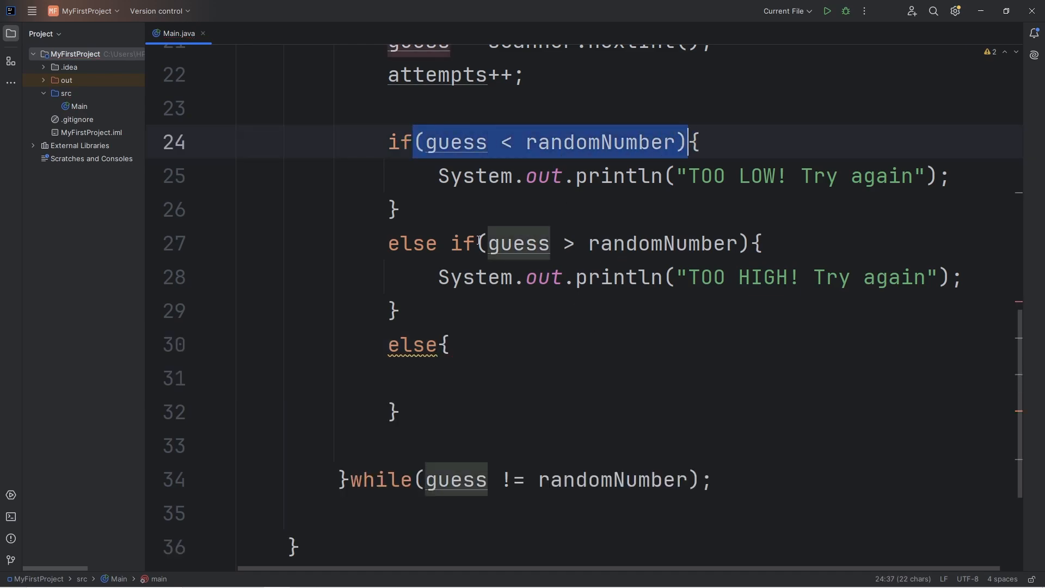
{"action": "left_click", "coordinate": [521, 377]}
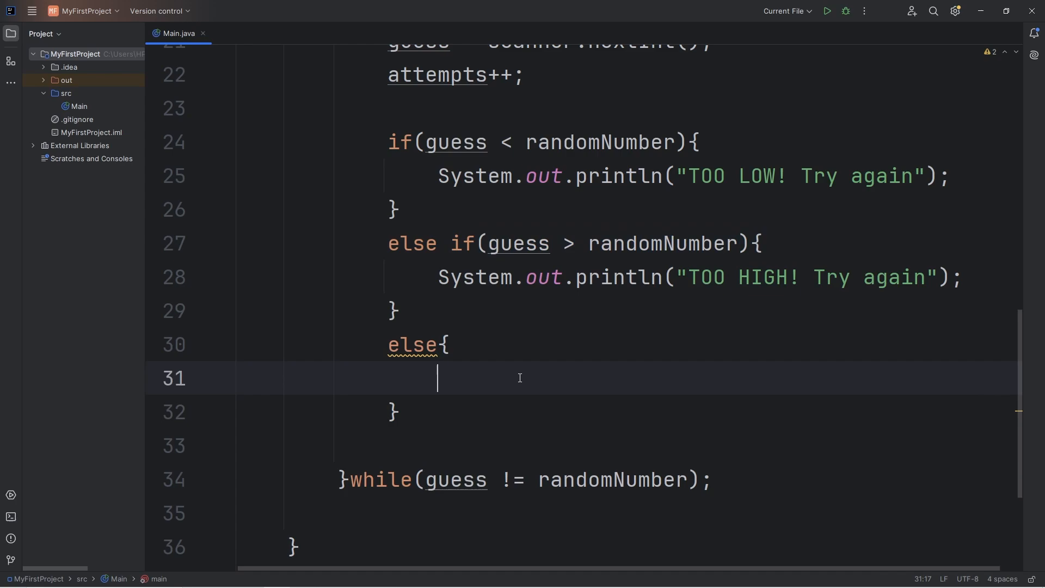
{"action": "mouse_move", "coordinate": [568, 346]}
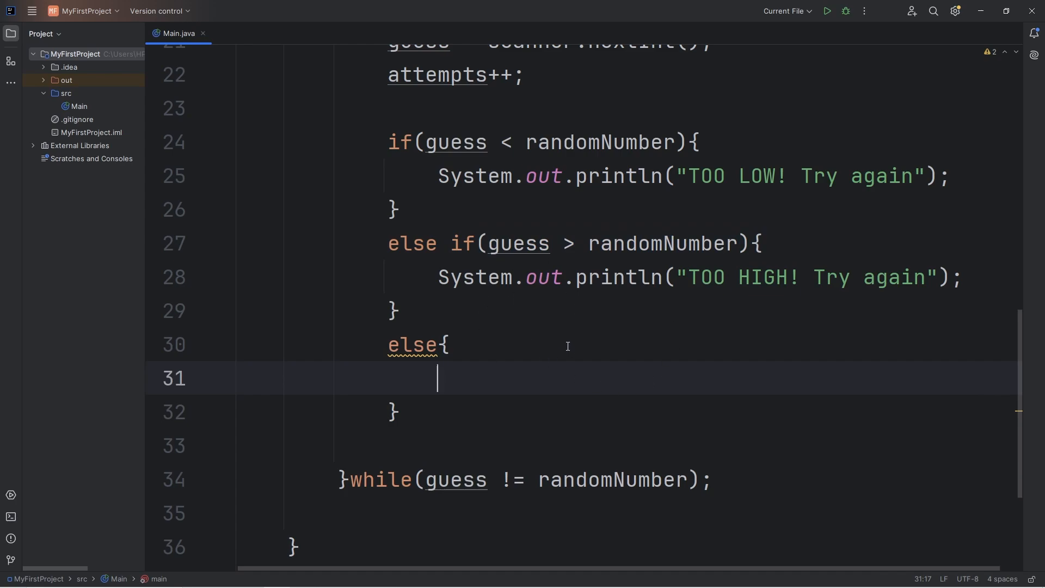
{"action": "type", "text": "System.out.println();"}
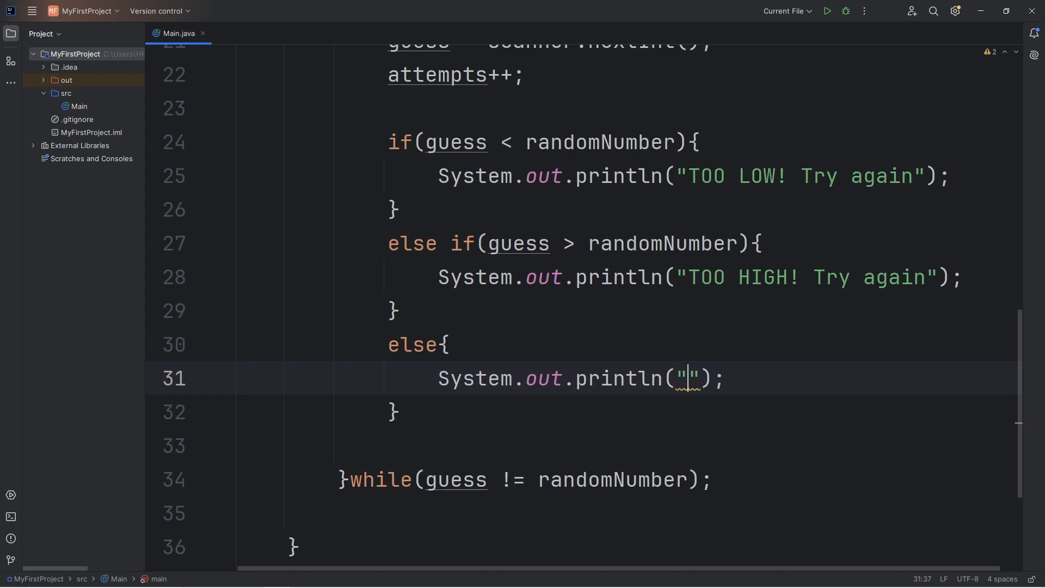
Make it print "CORRECT! The number was " + randomNumber
{"action": "type", "text": "CORRE"}
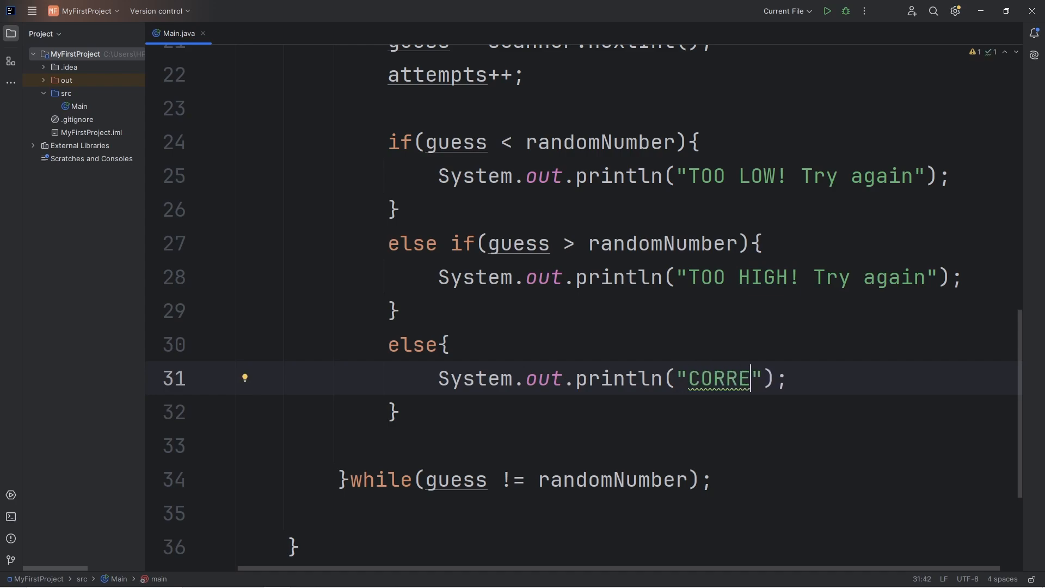
{"action": "type", "text": "CT! The"}
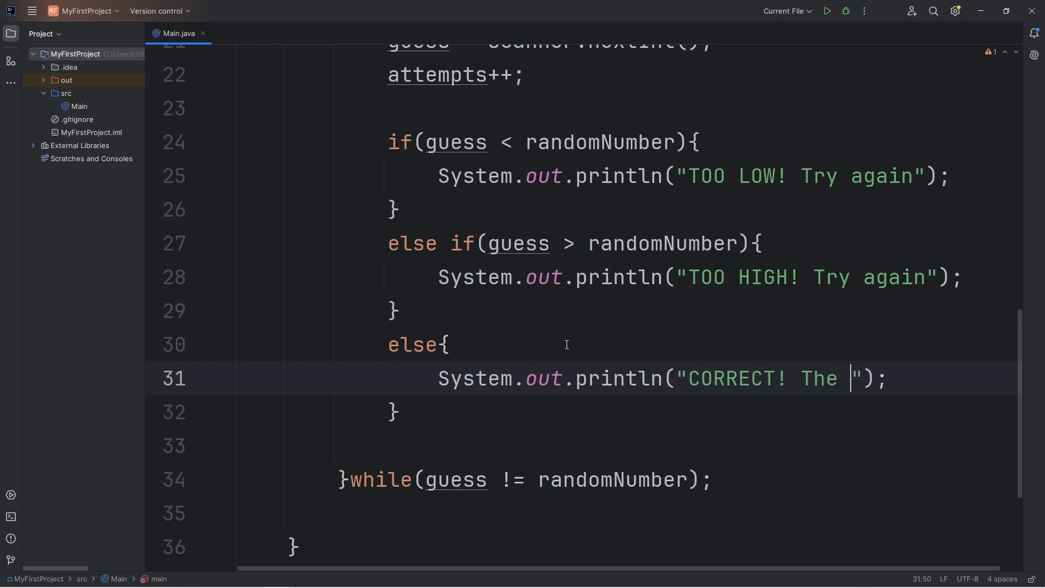
{"action": "type", "text": "nu"}
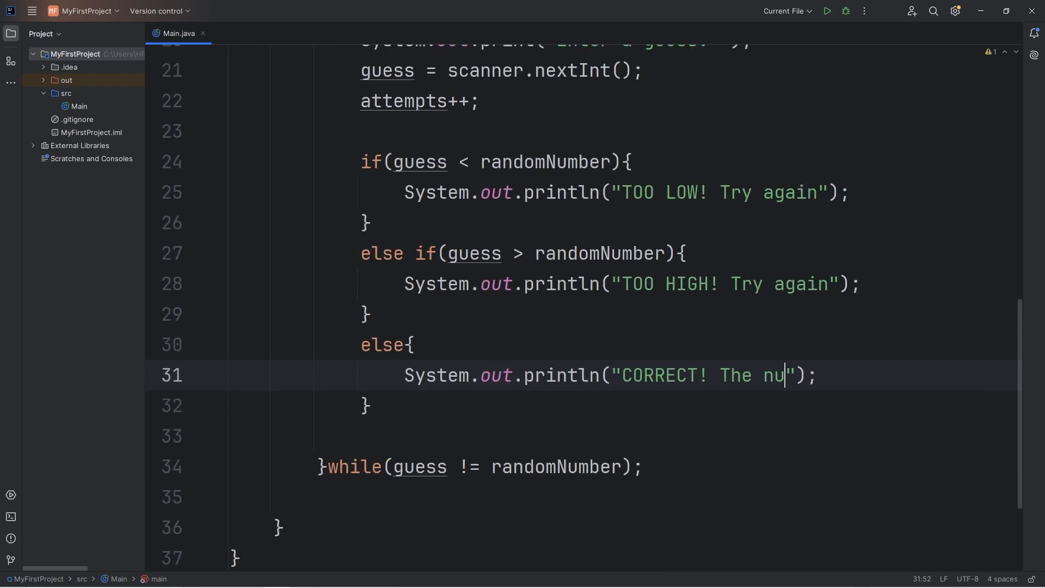
{"action": "type", "text": "mber was"}
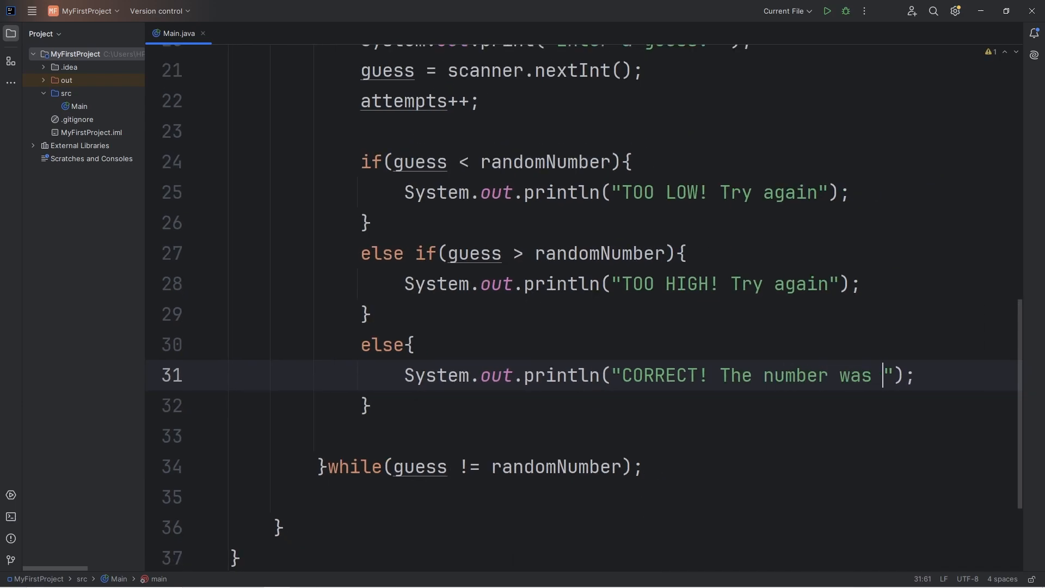
{"action": "type", "text": "+"}
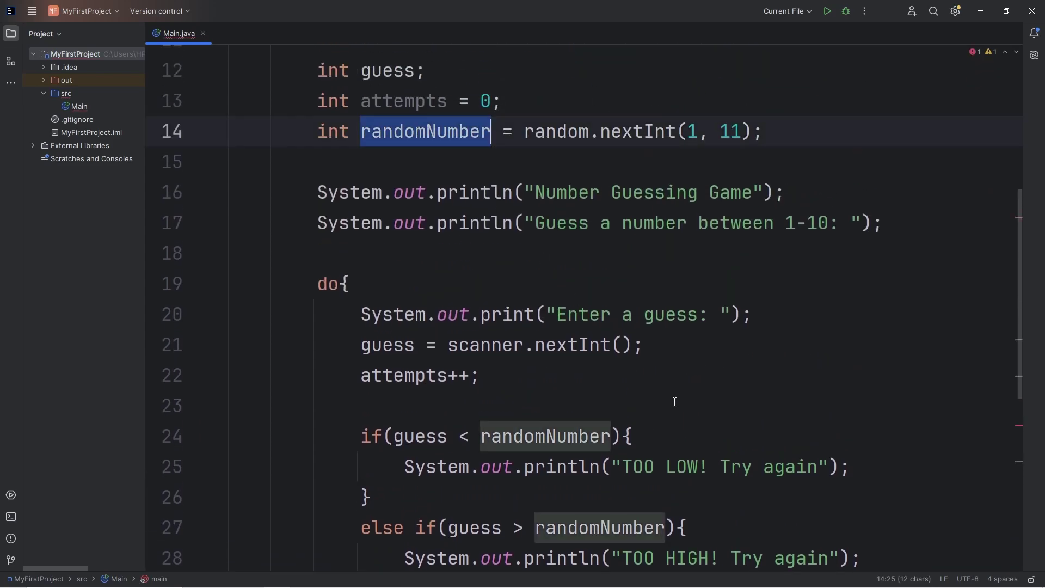
{"action": "scroll", "scroll_direction": "down", "scroll_amount": 3}
{"action": "type", "text": "System.out.println();"}
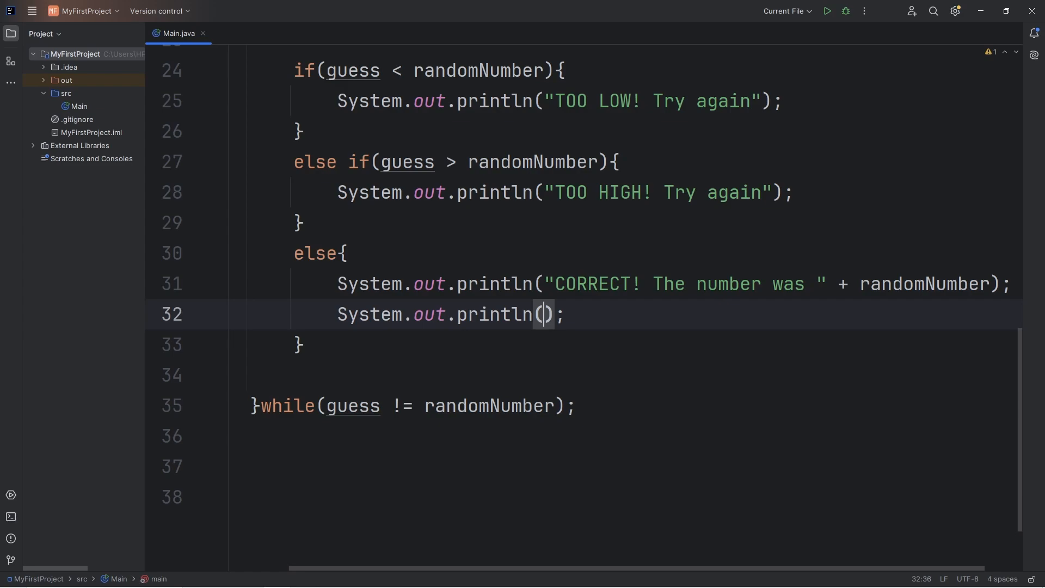
Print "# of attempts: " + attempts below the CORRECT line in the else block
{"action": "type", "text": "\"# of \""}
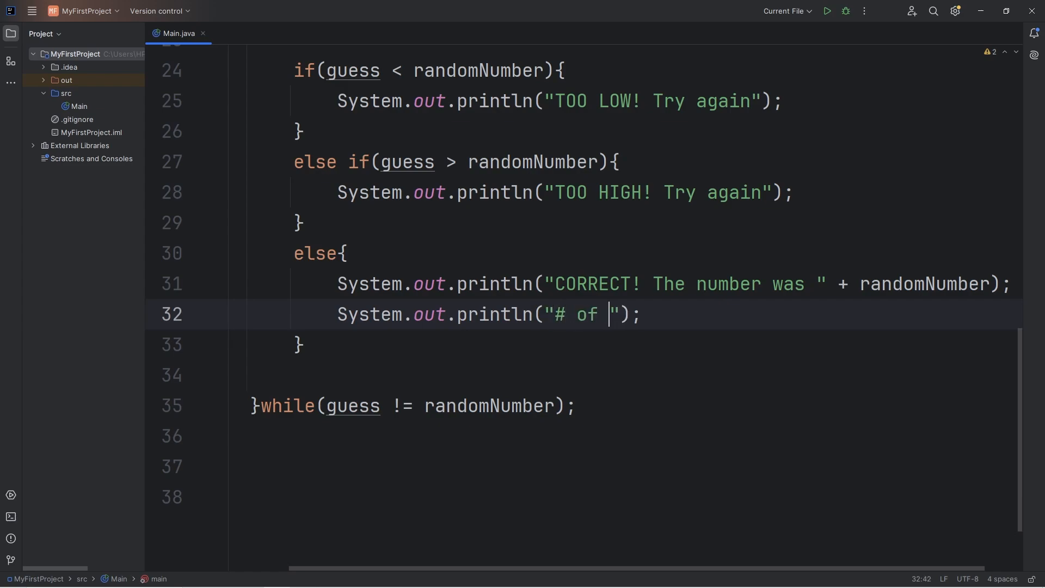
{"action": "type", "text": "attempts:"}
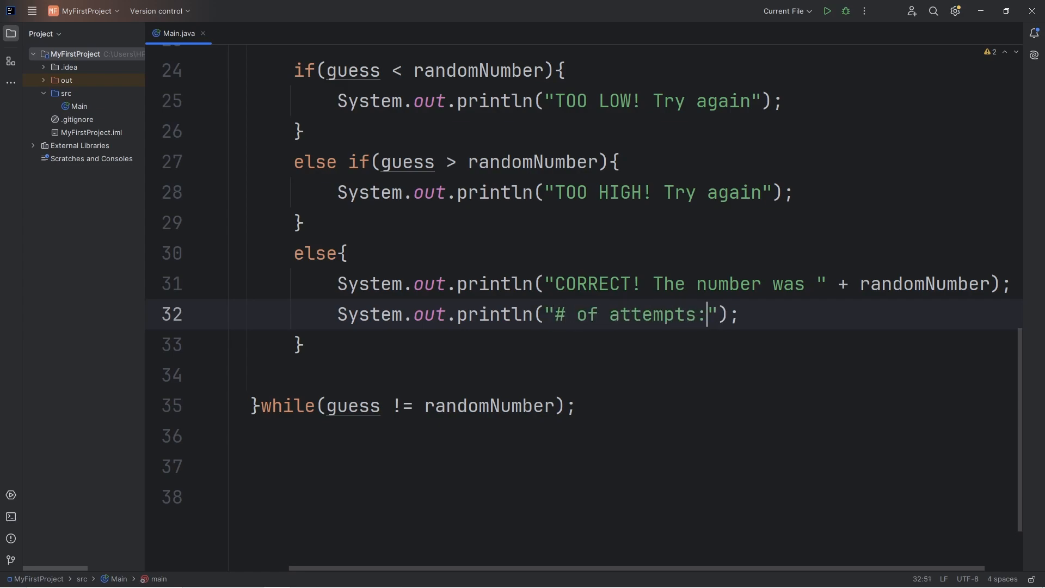
{"action": "type", "text": "\" +"}
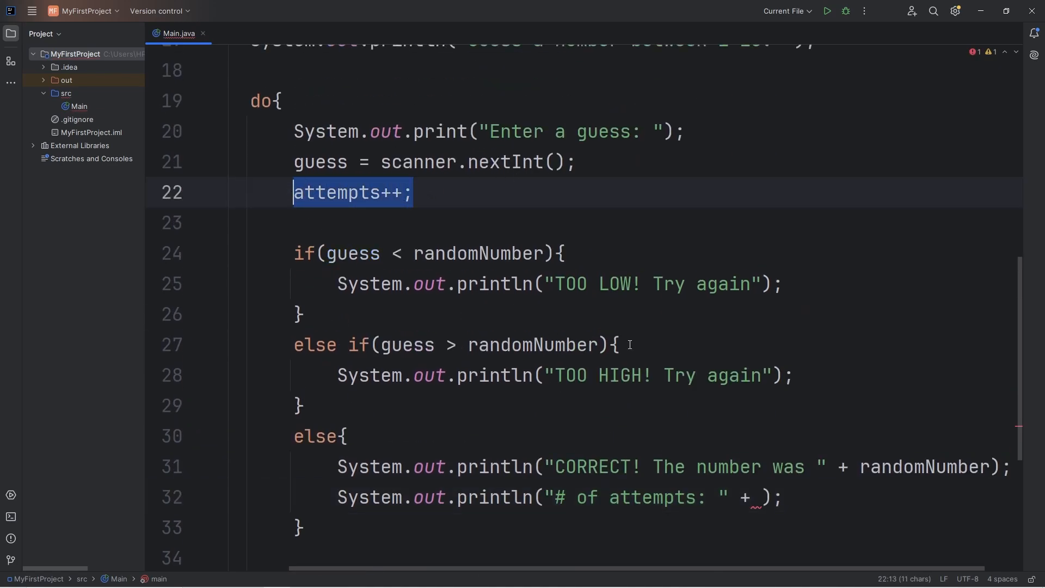
{"action": "type", "text": "attempts"}
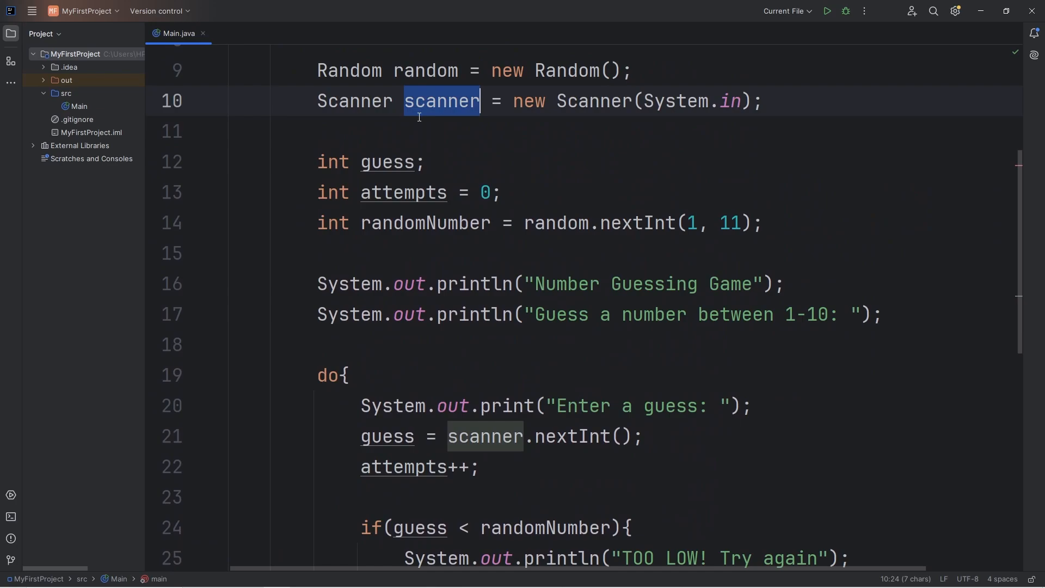
Add scanner.close(); after the do-while loop
{"action": "scroll", "scroll_direction": "down", "scroll_amount": 3}
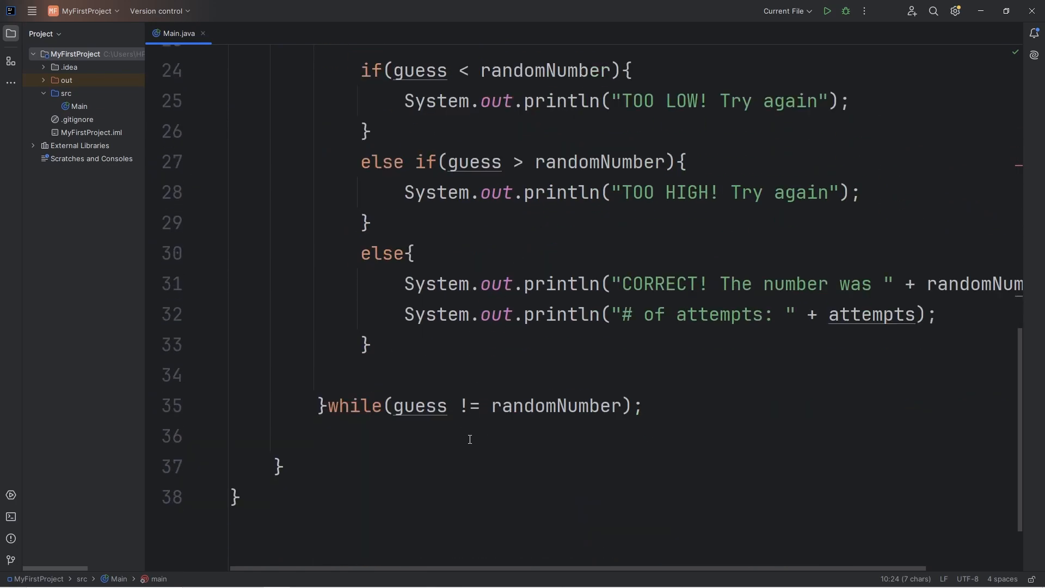
{"action": "type", "text": "scanner."}
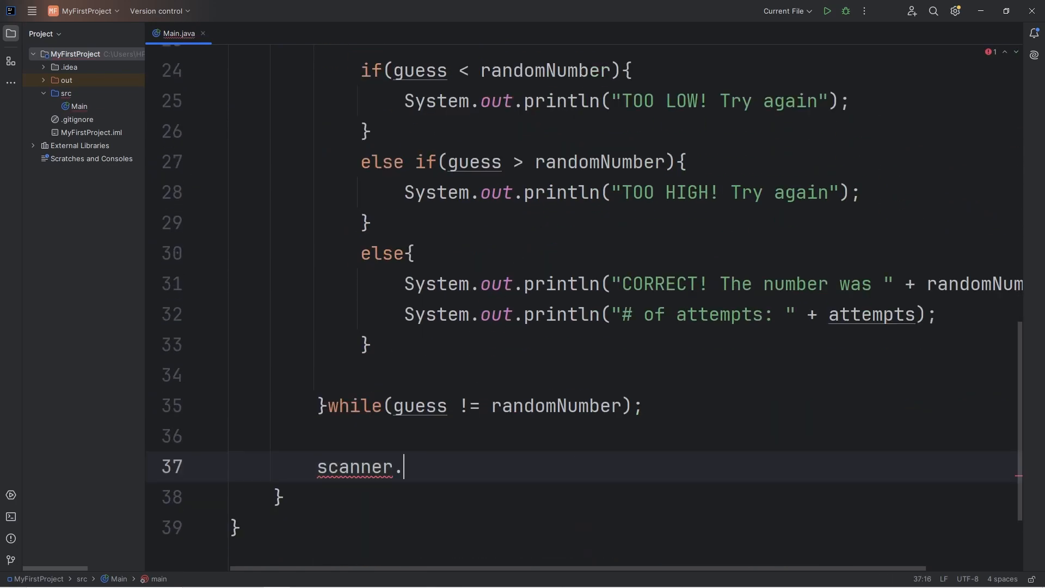
{"action": "type", "text": "close();"}
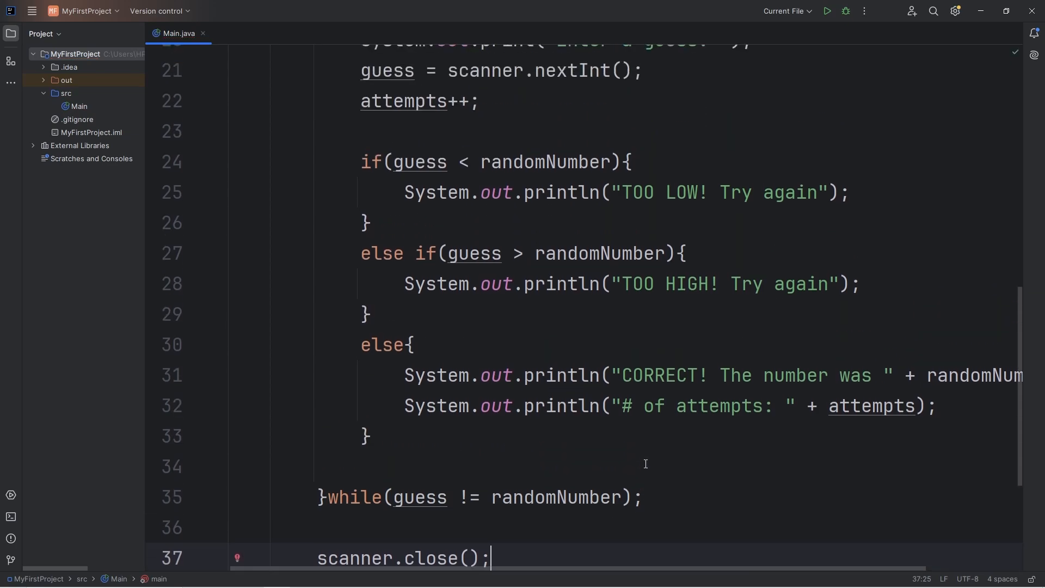
{"action": "scroll", "scroll_direction": "up", "scroll_amount": 3}
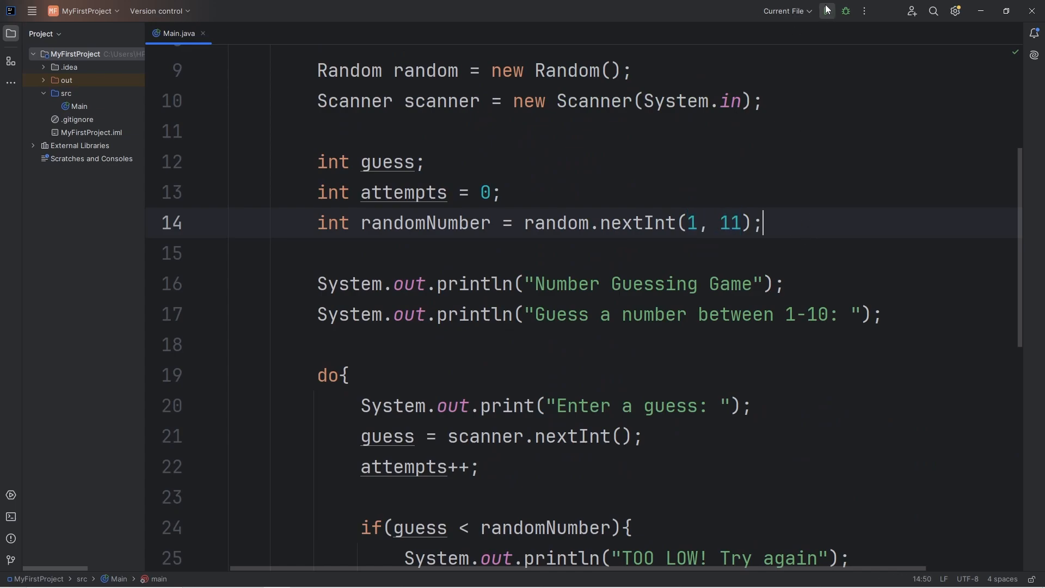
Run the game and guess 5, 7, 8, 9, 10 until "CORRECT! The number was 10" with 5 attempts
{"action": "left_click", "coordinate": [827, 11]}
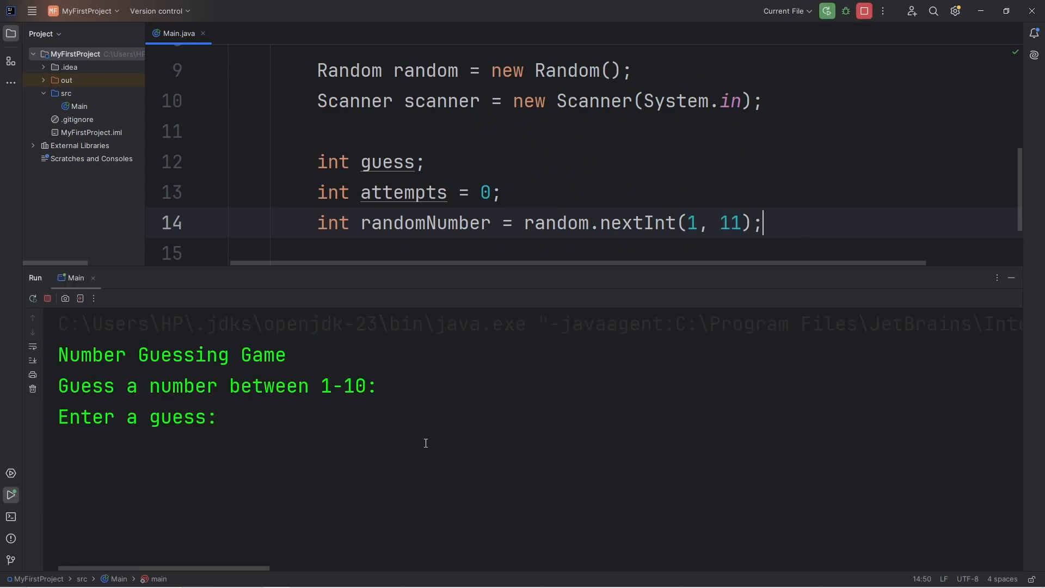
{"action": "type", "text": "5"}
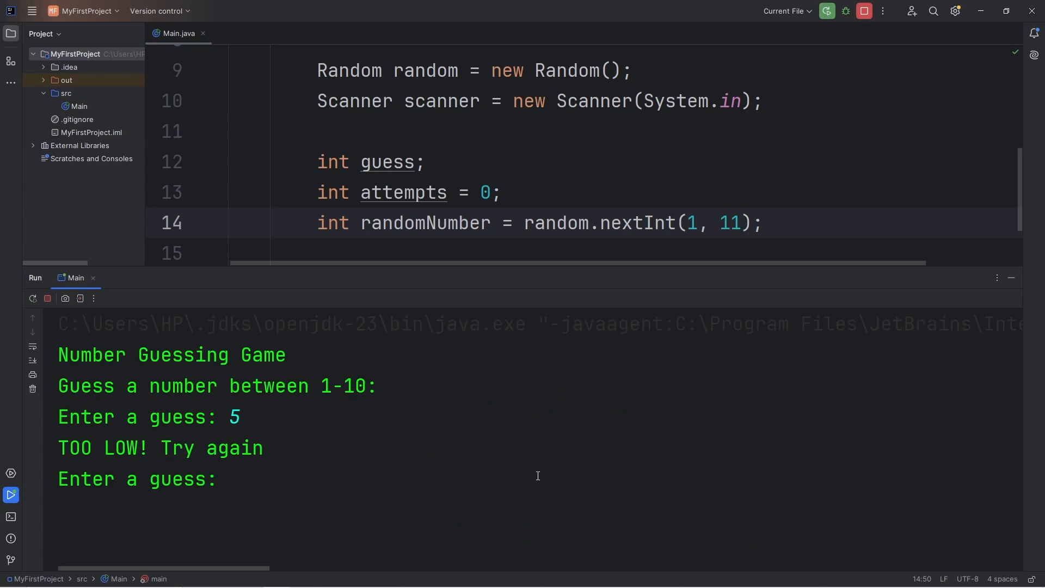
{"action": "double_click", "coordinate": [234, 417]}
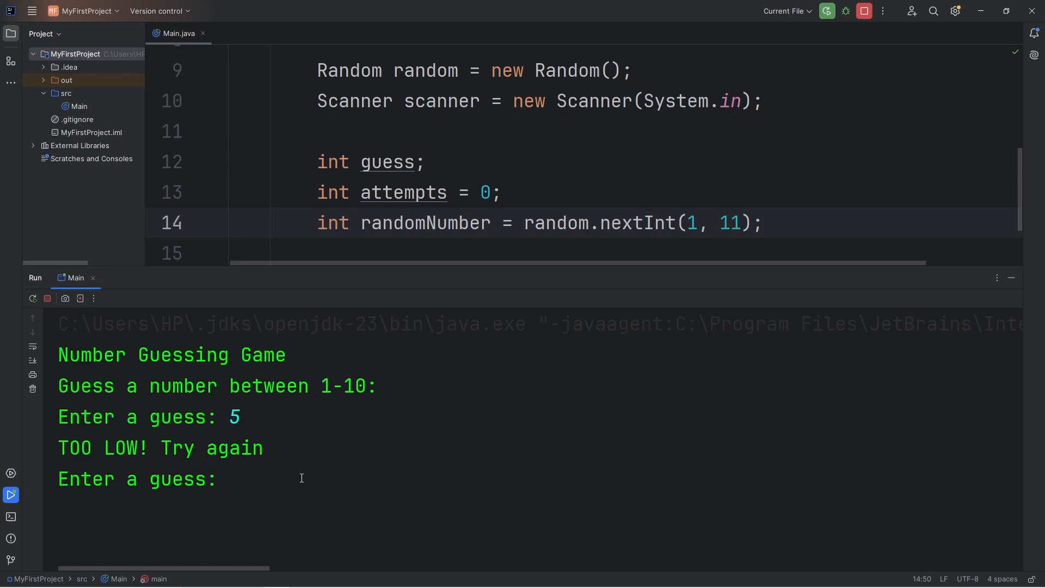
{"action": "type", "text": "7"}
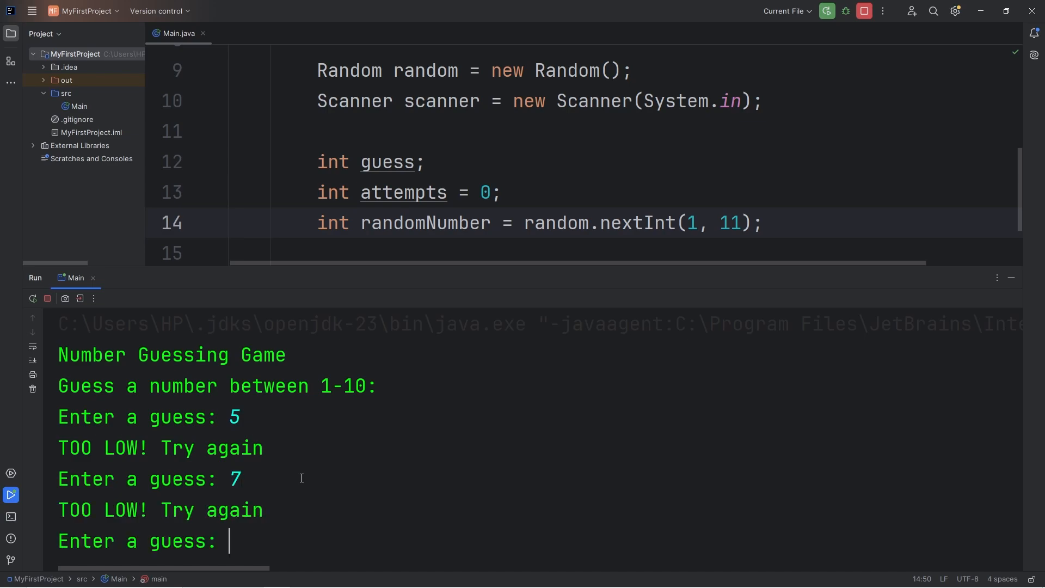
{"action": "type", "text": "8"}
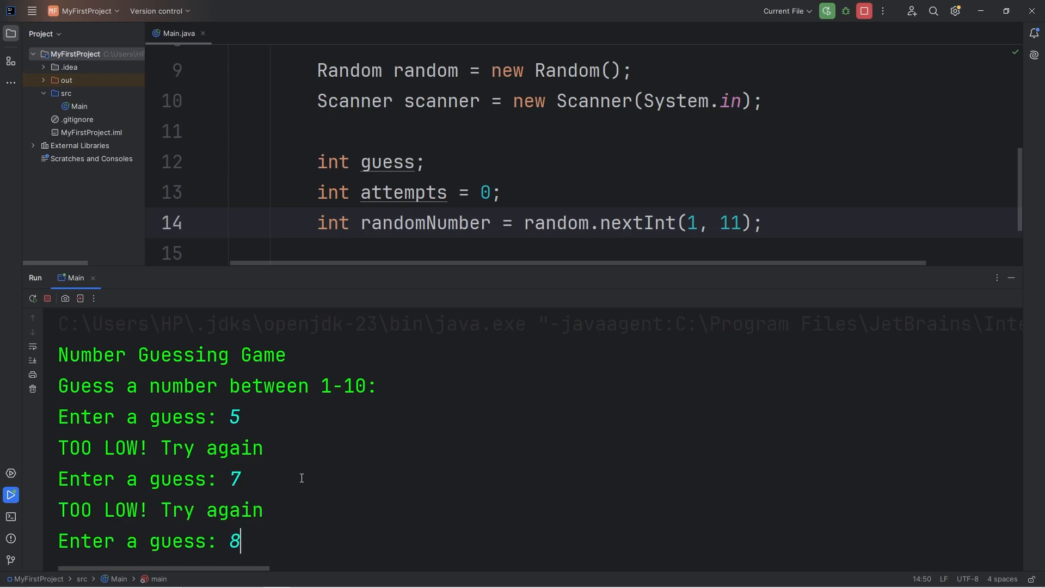
{"action": "type", "text": "9"}
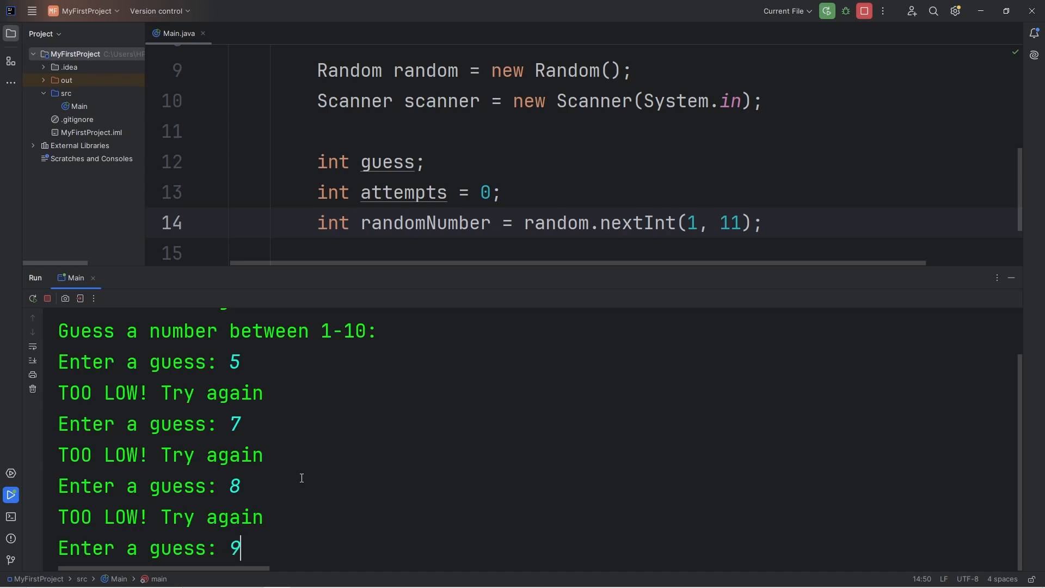
{"action": "key", "text": "Enter"}
{"action": "type", "text": "10"}
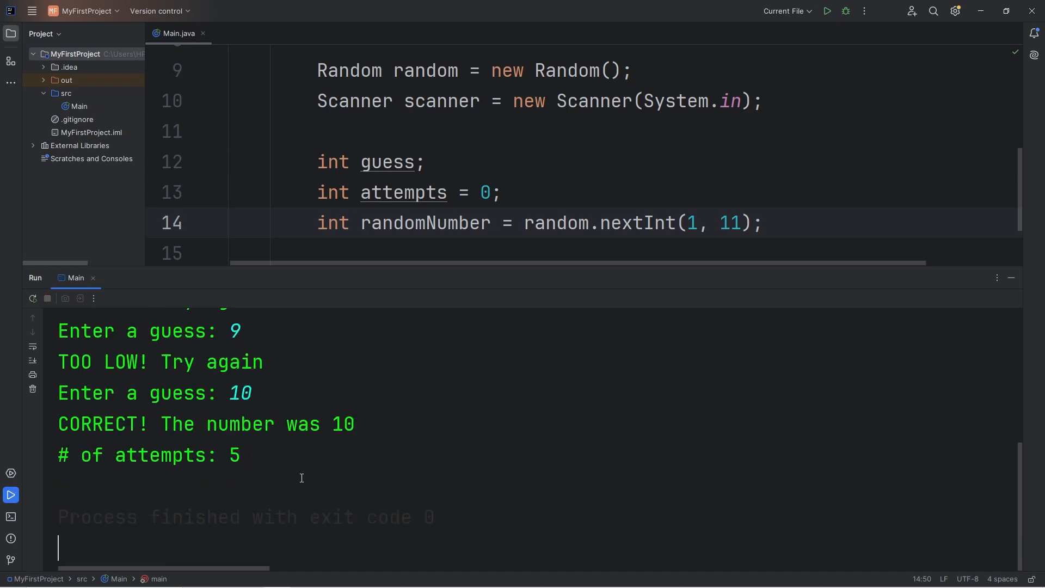
{"action": "double_click", "coordinate": [342, 424]}
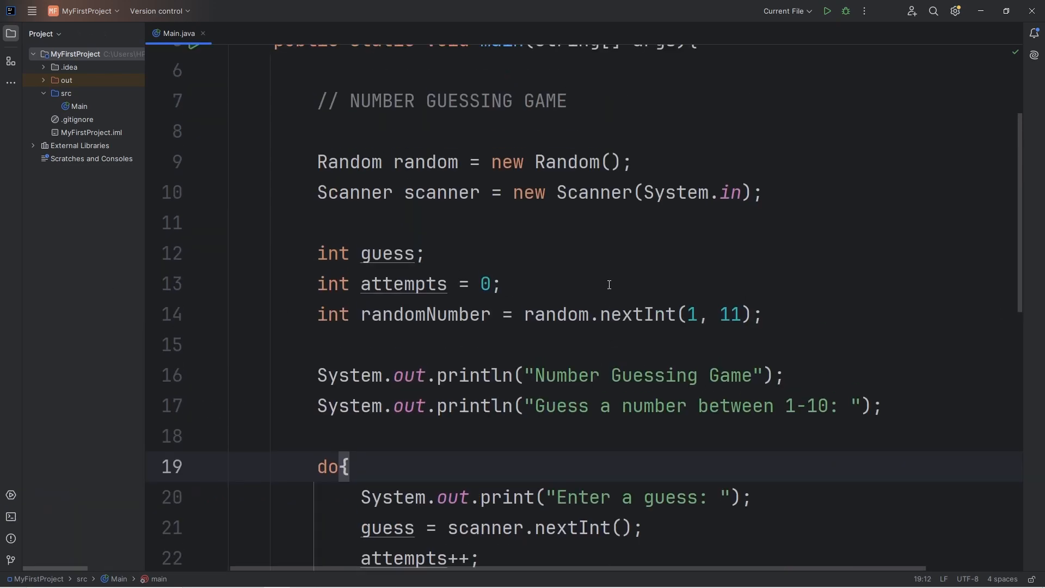
Add a blank line after int attempts = 0; above the randomNumber declaration
{"action": "left_click", "coordinate": [771, 315]}
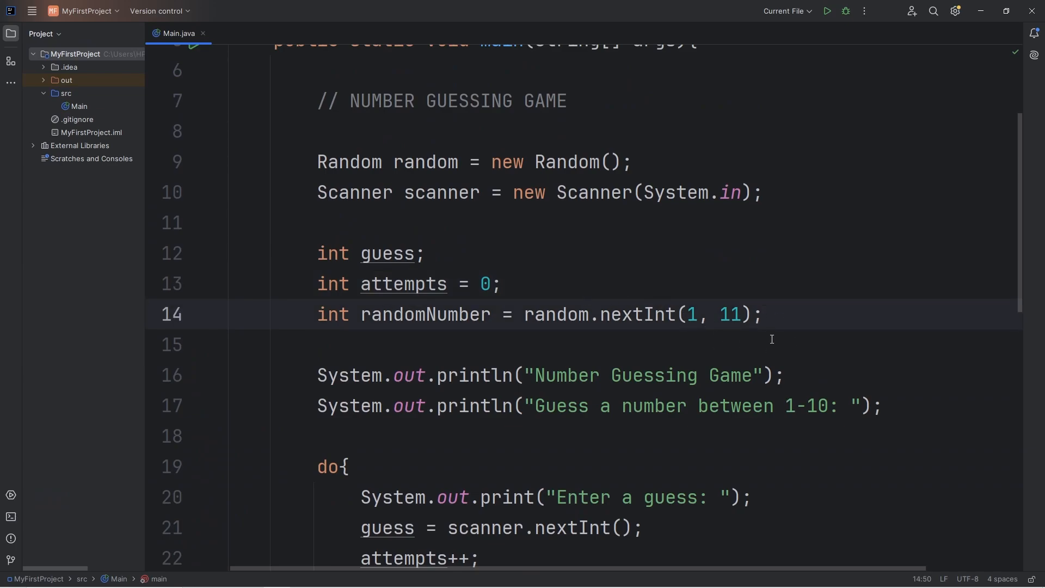
{"action": "left_click", "coordinate": [764, 314]}
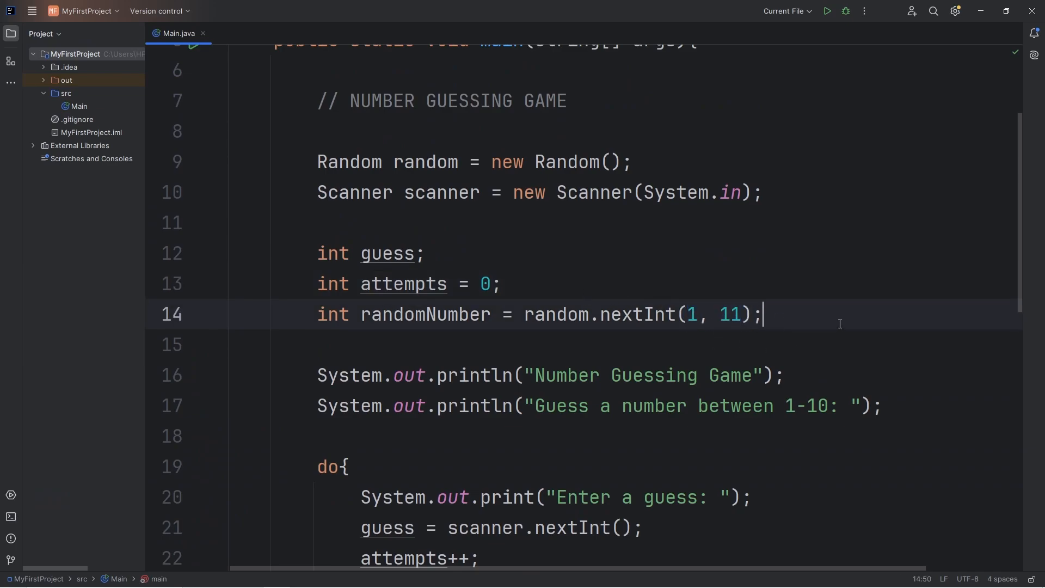
{"action": "left_click", "coordinate": [502, 282]}
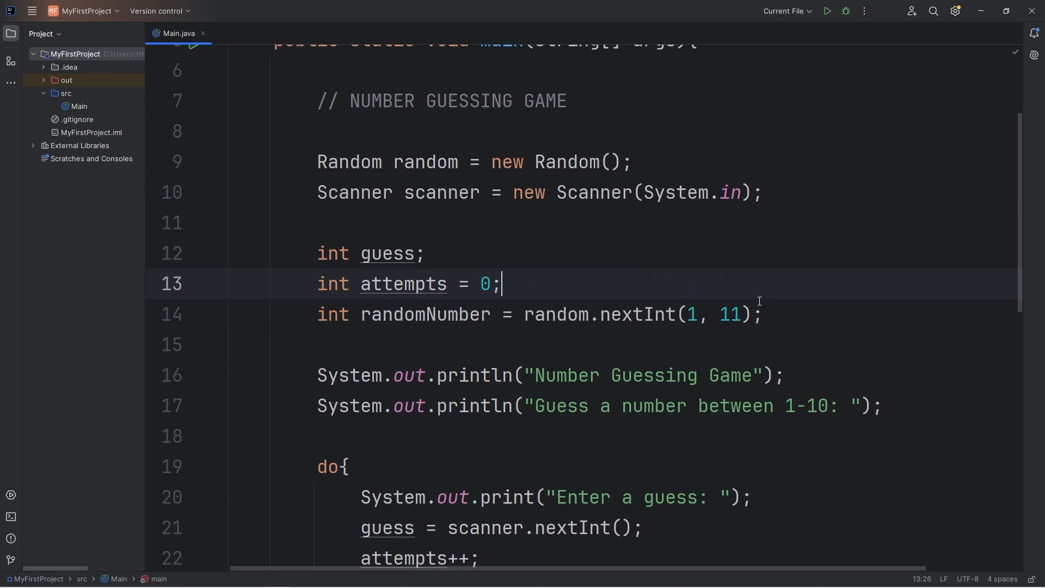
{"action": "key", "text": "Enter"}
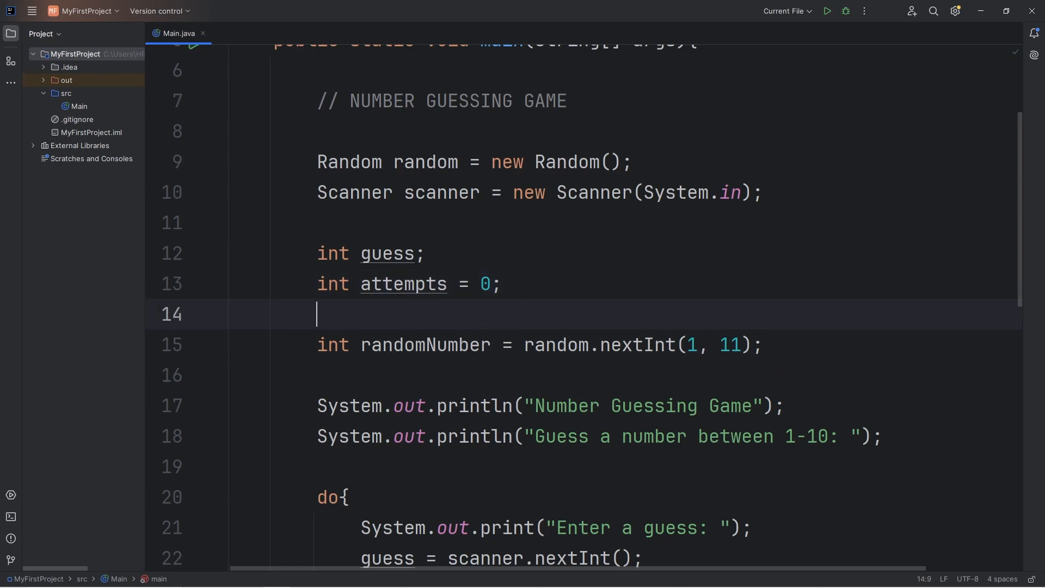
{"action": "left_click_drag", "start_coordinate": [688, 345], "coordinate": [740, 345]}
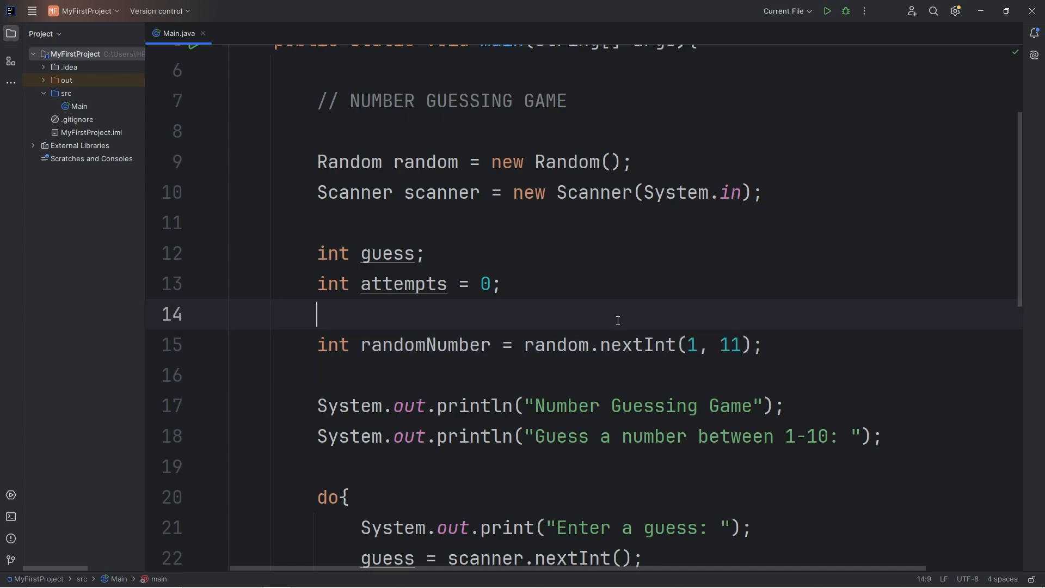
Declare int min = 1; and int max = 100; on the new lines
{"action": "type", "text": "int"}
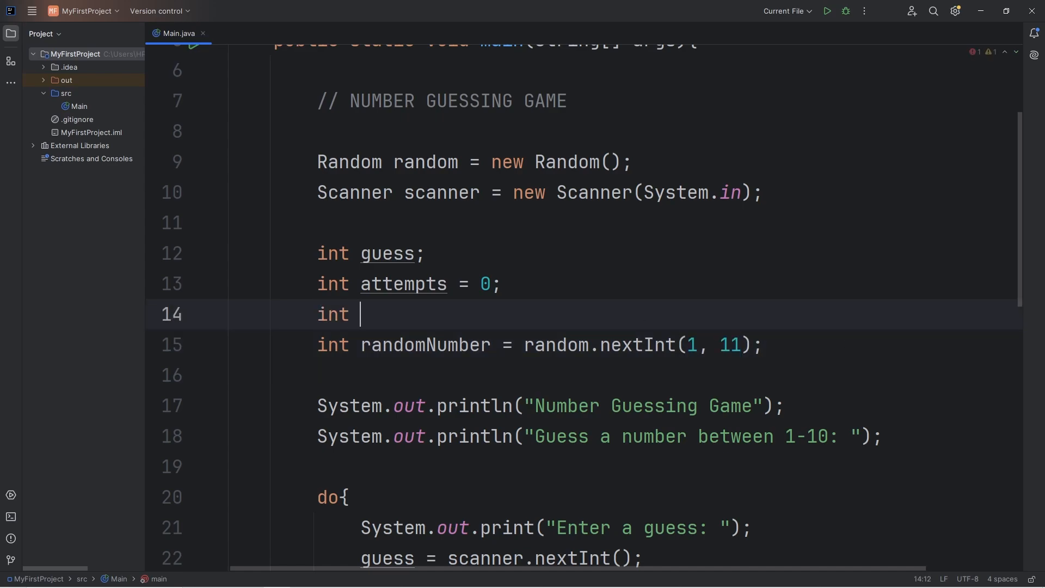
{"action": "type", "text": "min ="}
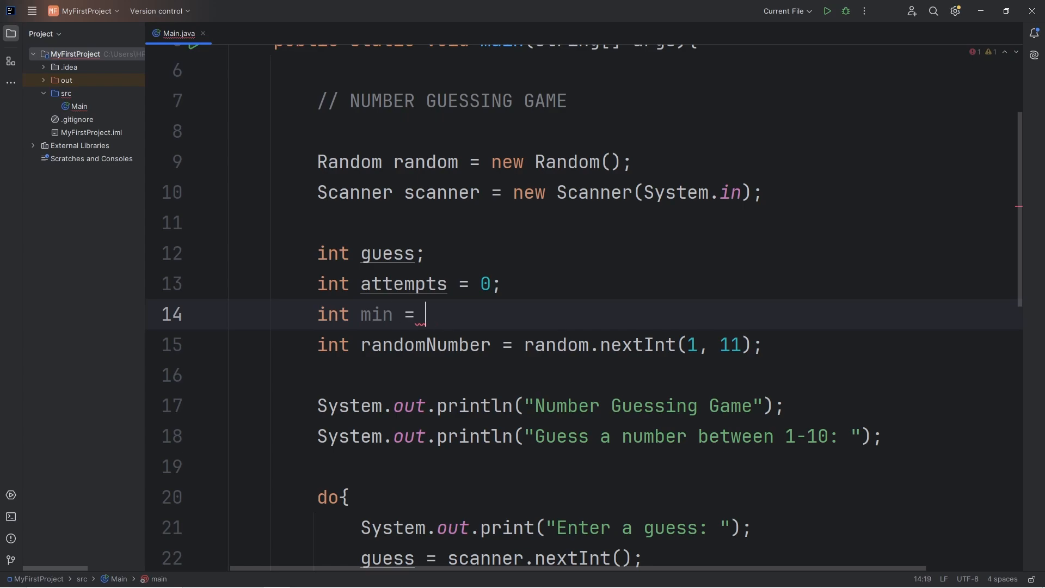
{"action": "type", "text": "1;"}
{"action": "type", "text": "int max"}
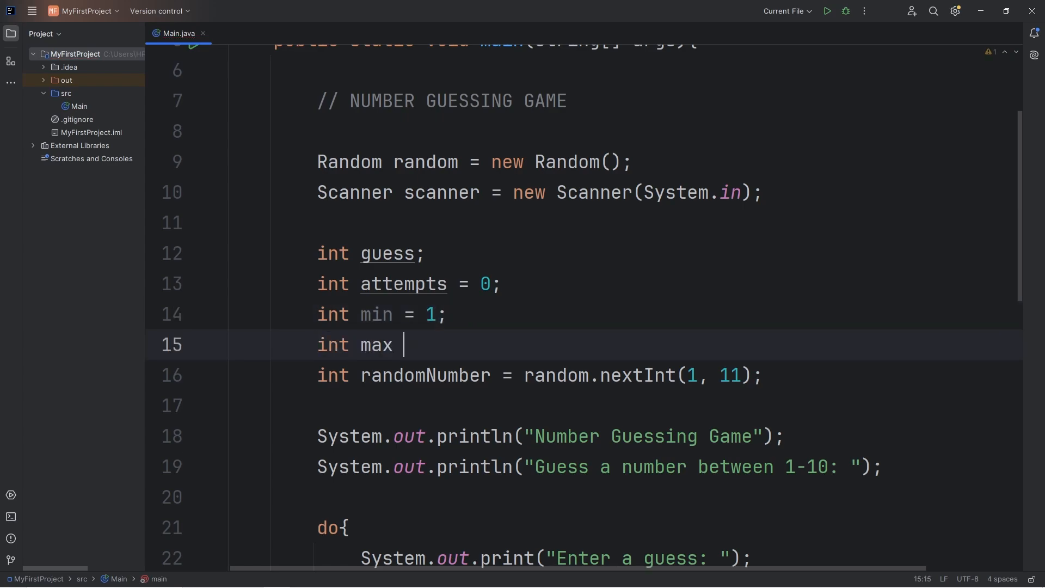
{"action": "type", "text": "= 100;"}
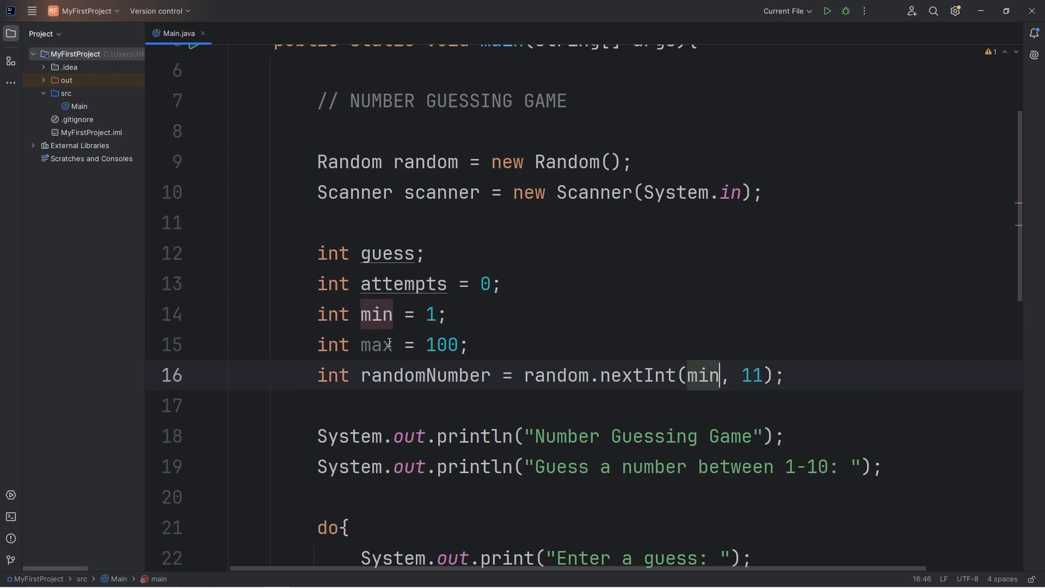
Change randomNumber to use random.nextInt(min, max + 1)
{"action": "double_click", "coordinate": [751, 376]}
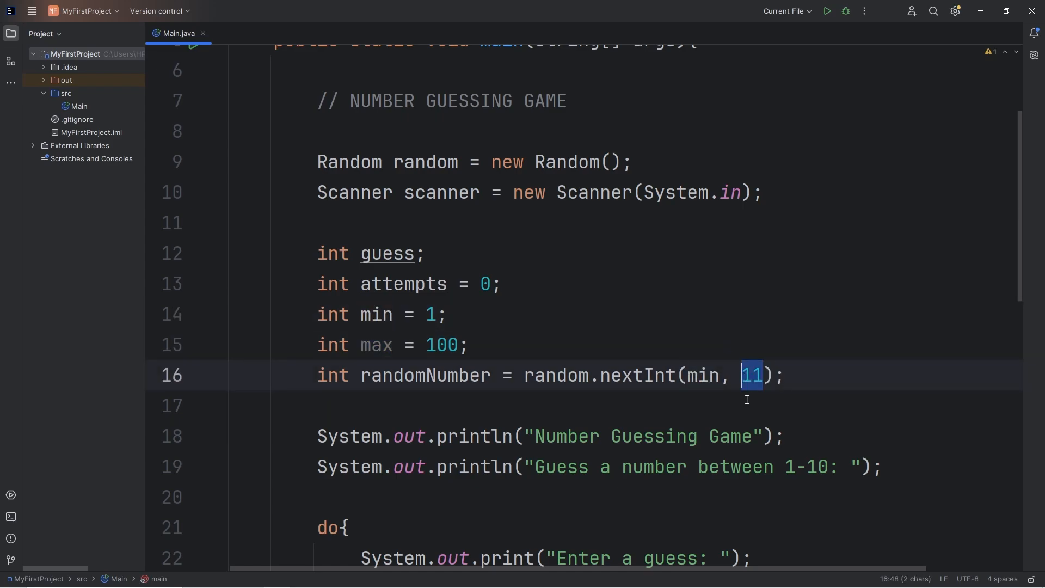
{"action": "type", "text": "max"}
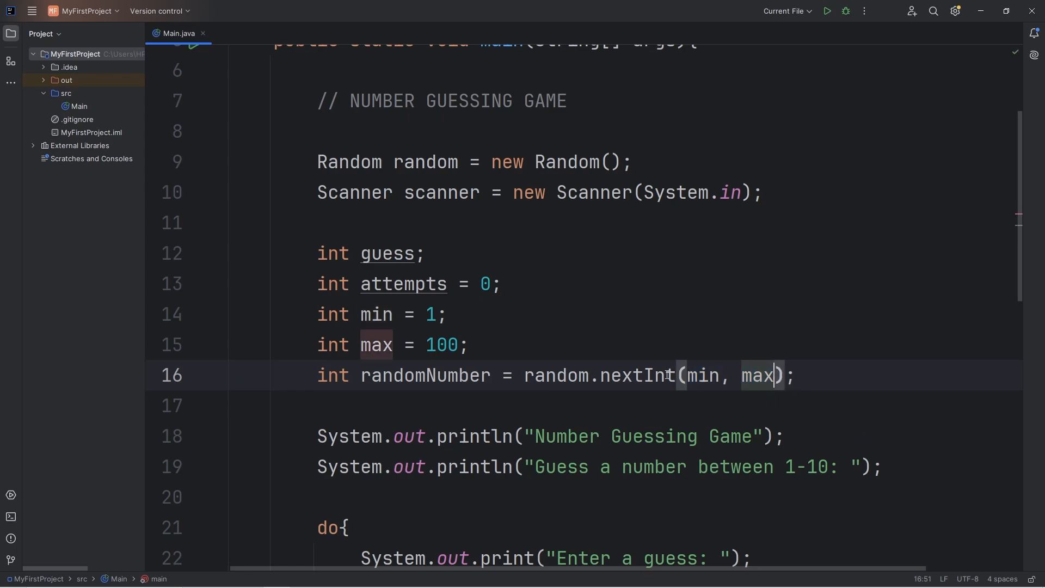
{"action": "mouse_move", "coordinate": [824, 400]}
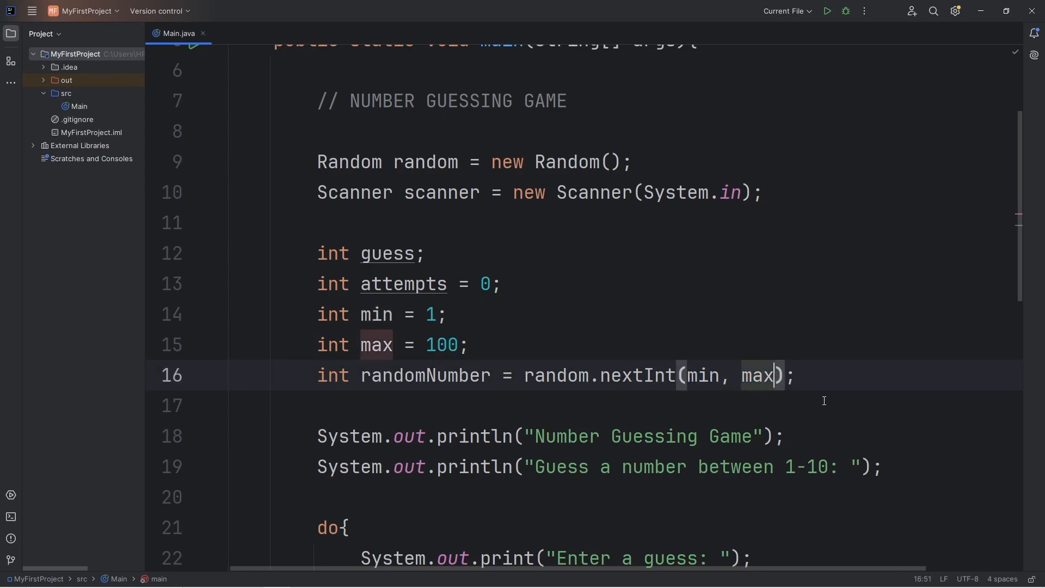
{"action": "type", "text": "+ 1"}
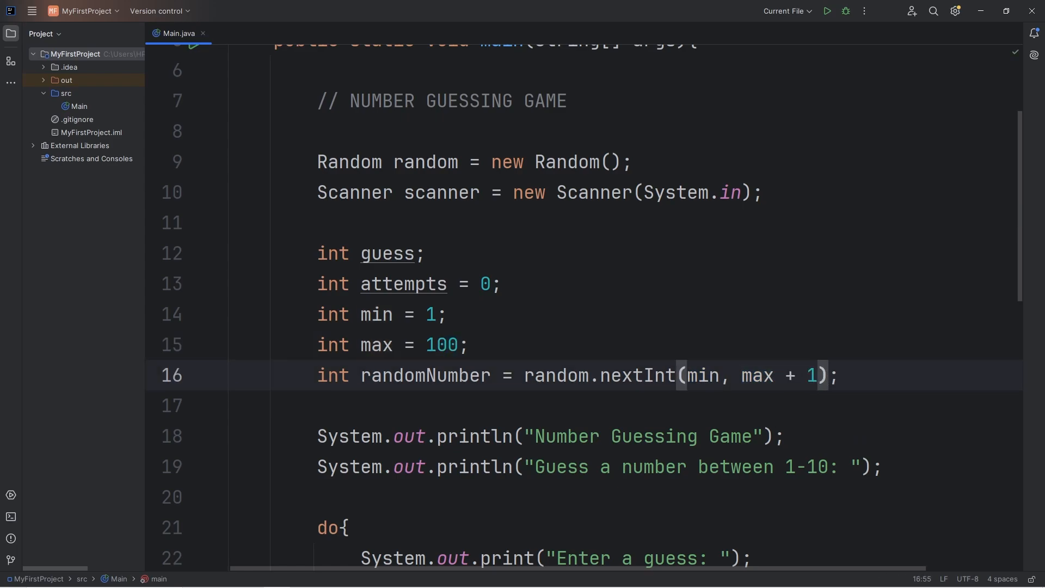
{"action": "double_click", "coordinate": [703, 376]}
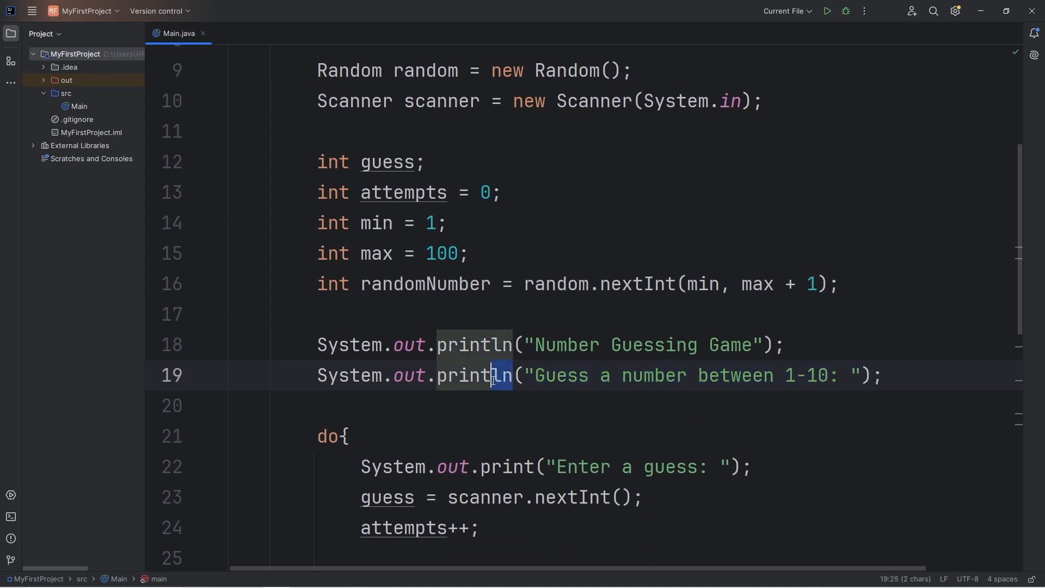
Turn the range prompt into printf with "Guess a number between %d-%d"
{"action": "type", "text": "printf"}
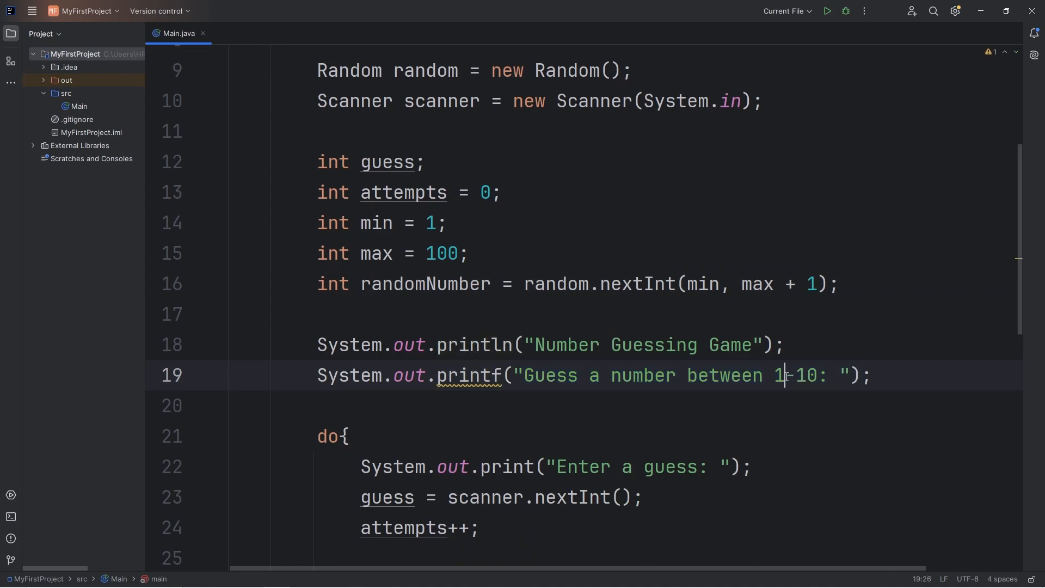
{"action": "double_click", "coordinate": [778, 374]}
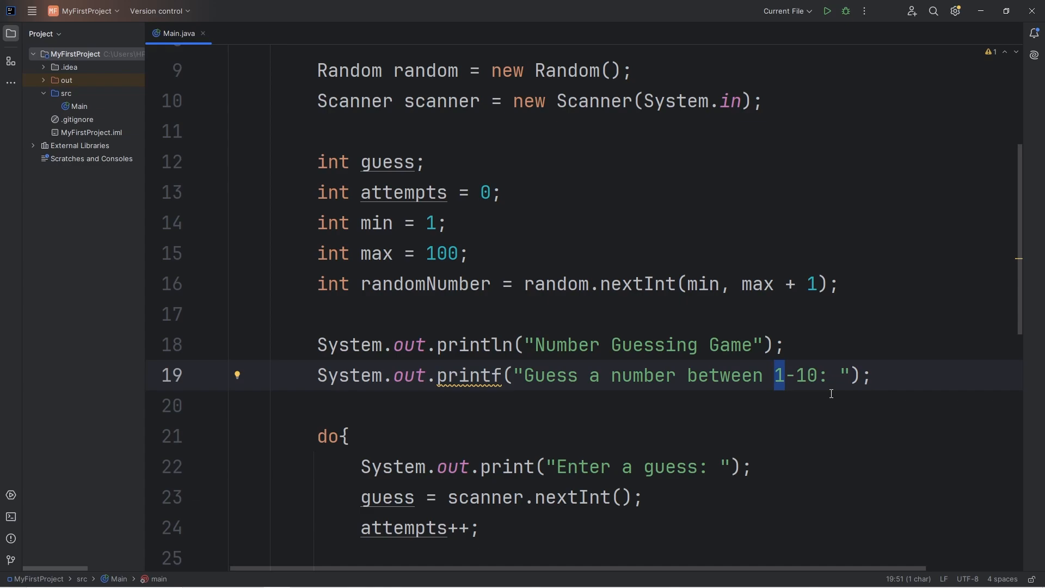
{"action": "type", "text": "%d"}
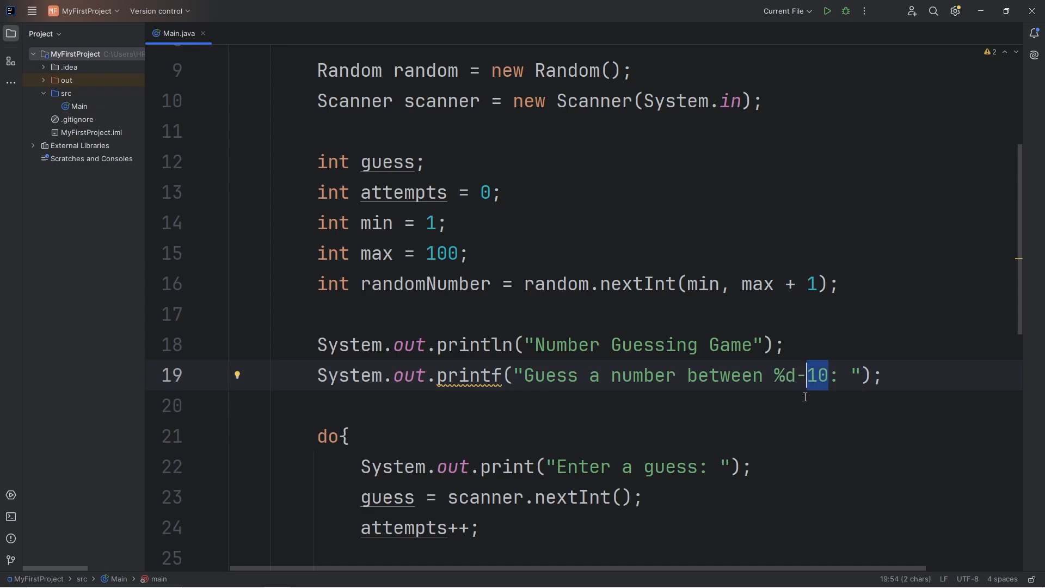
{"action": "type", "text": "%d"}
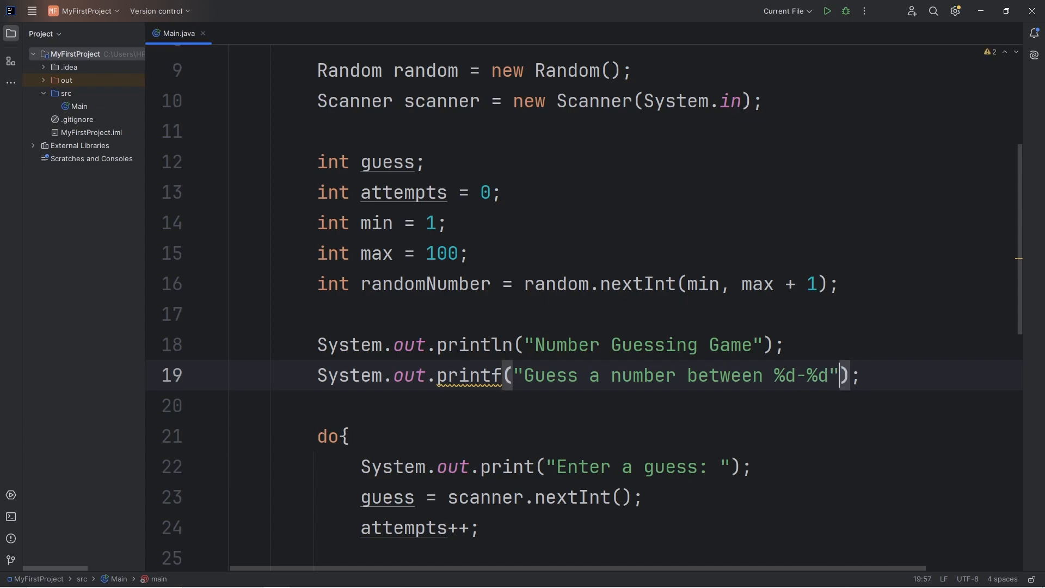
Pass min, max as printf arguments and end the format string with \n
{"action": "type", "text": ", min"}
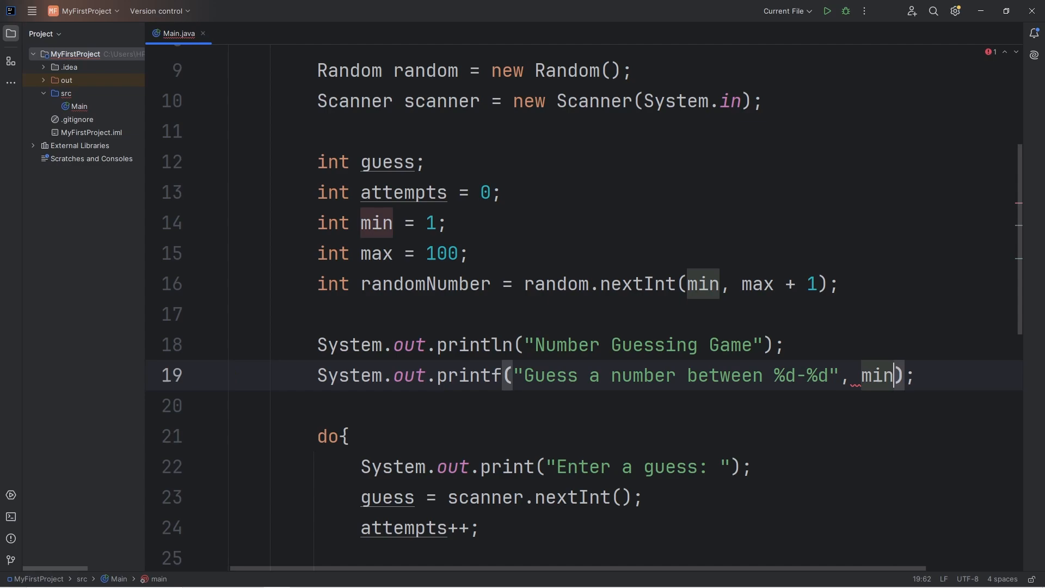
{"action": "type", "text": ", ma"}
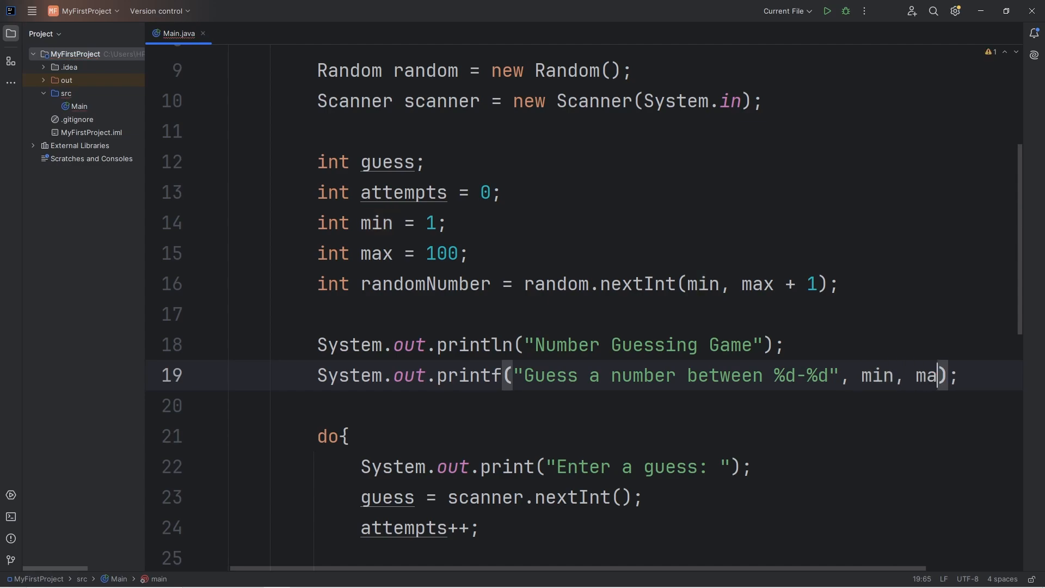
{"action": "type", "text": "x"}
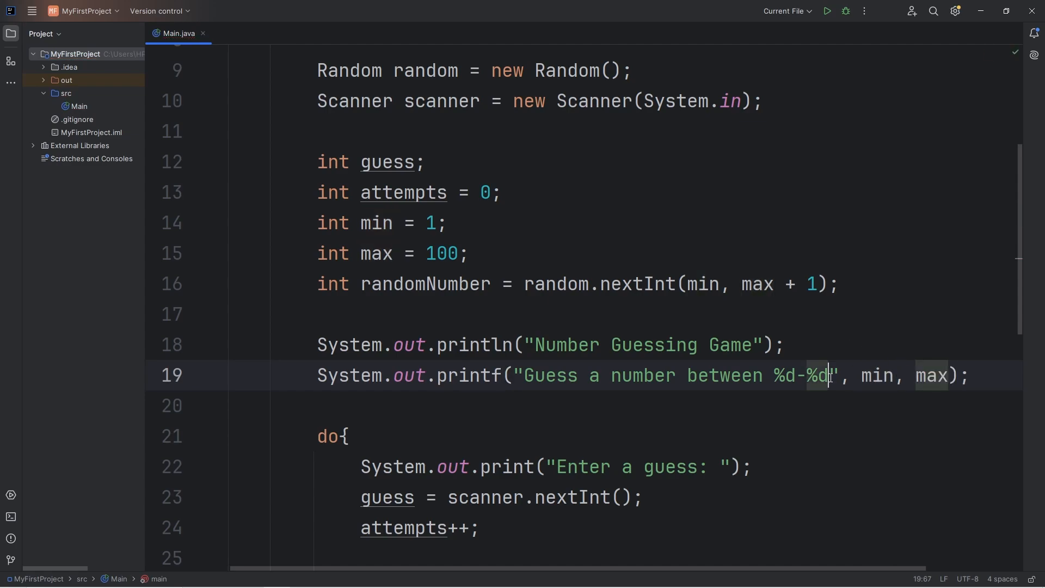
{"action": "type", "text": "\\n"}
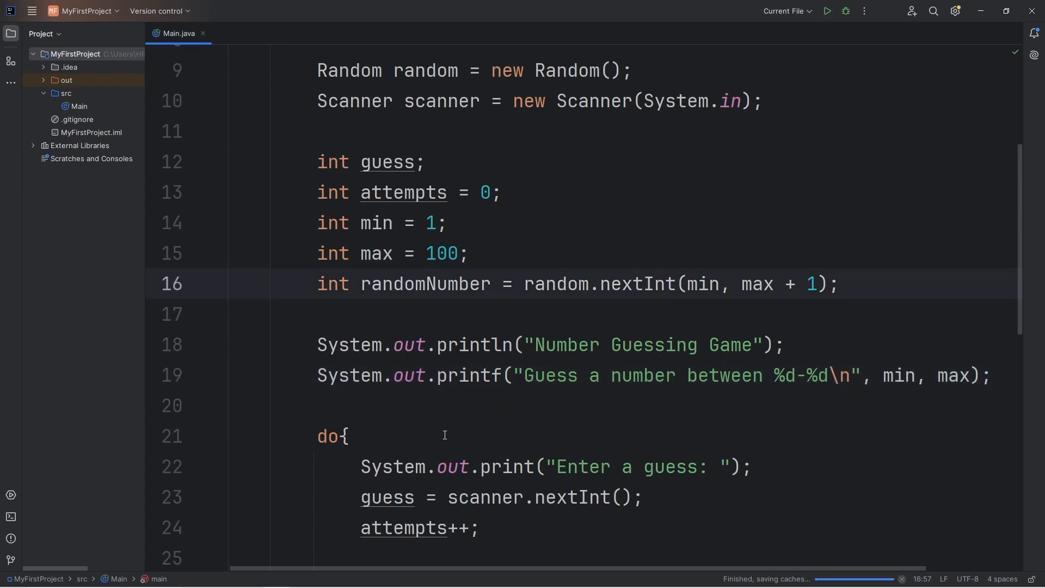
Run the game and guess 50, 25, 12, 6, 3, 4 until 'CORRECT! The number was 4' after 6 attempts
{"action": "left_click", "coordinate": [827, 11]}
{"action": "type", "text": "50"}
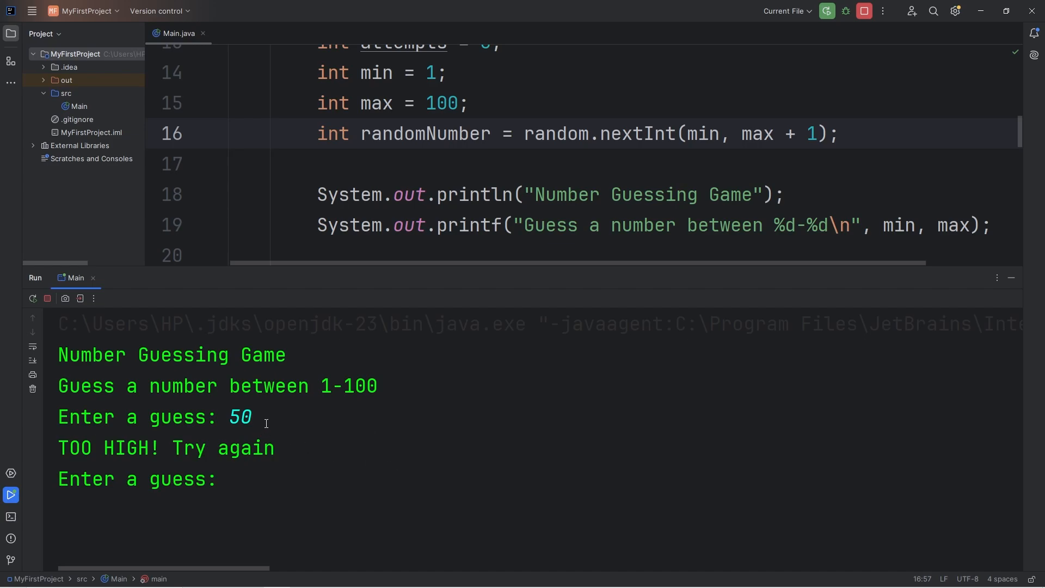
{"action": "double_click", "coordinate": [240, 417]}
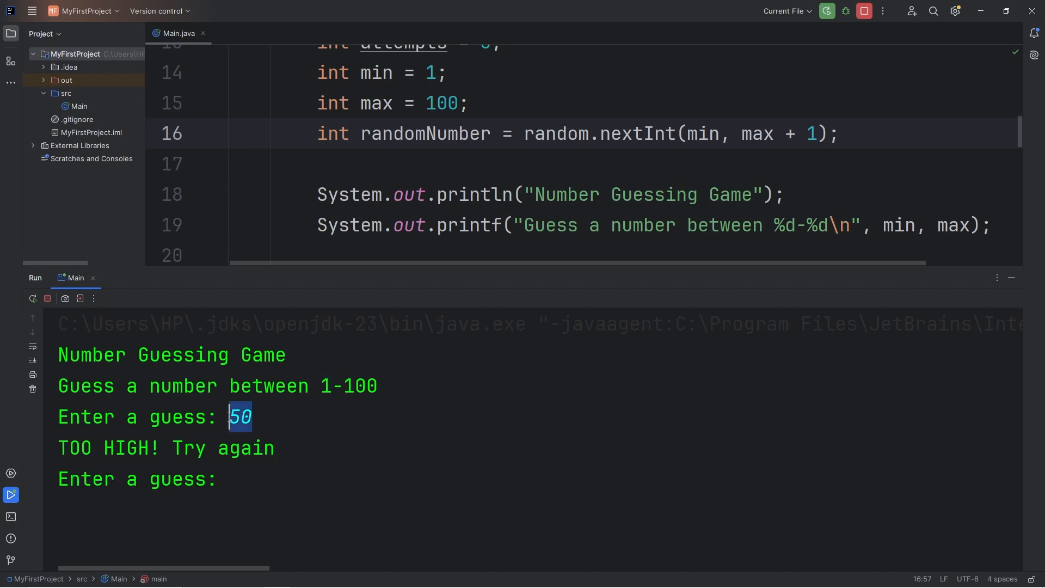
{"action": "type", "text": "25"}
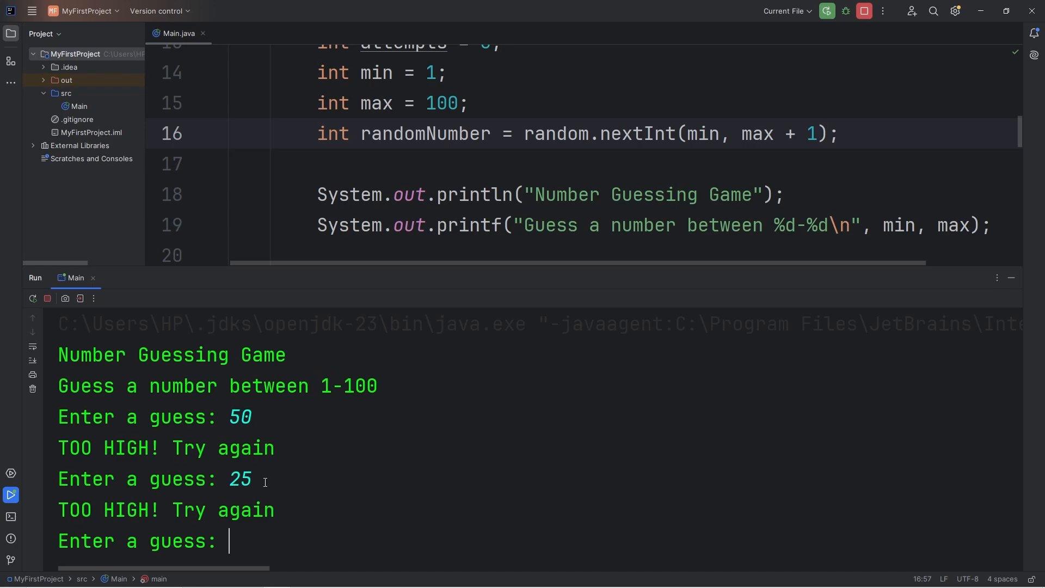
{"action": "type", "text": "12"}
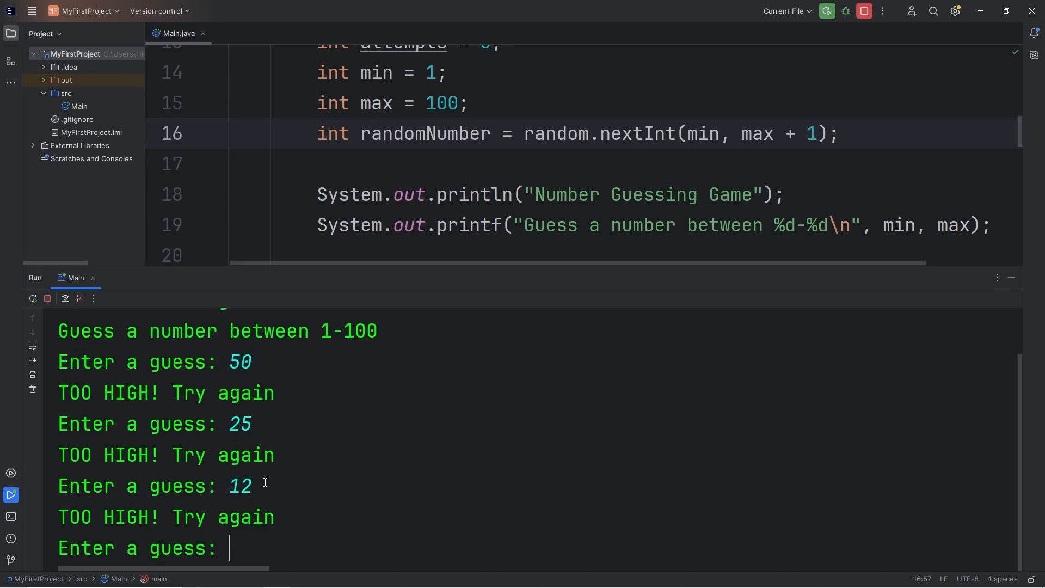
{"action": "type", "text": "6"}
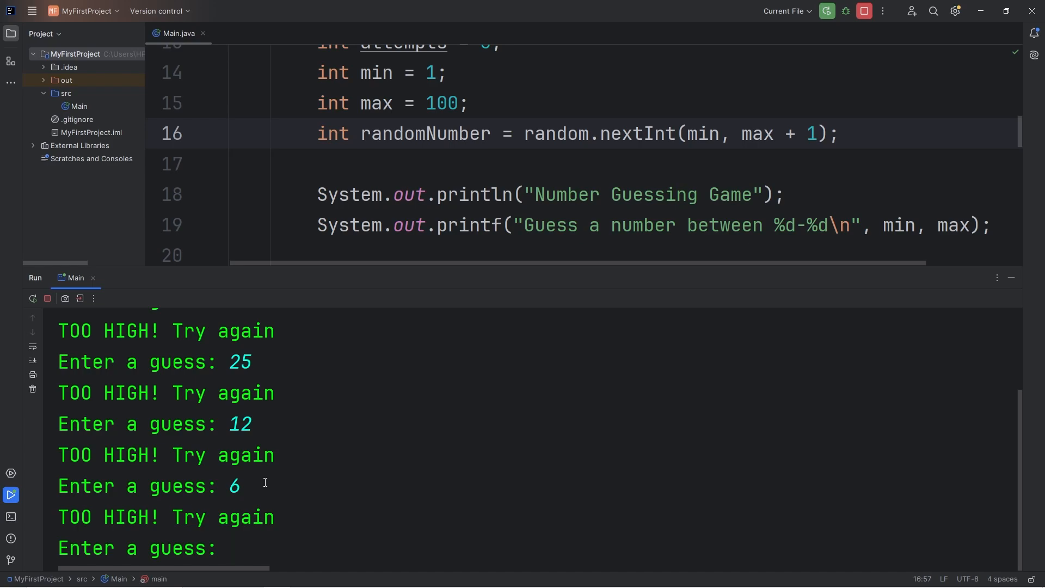
{"action": "type", "text": "3"}
{"action": "type", "text": "4"}
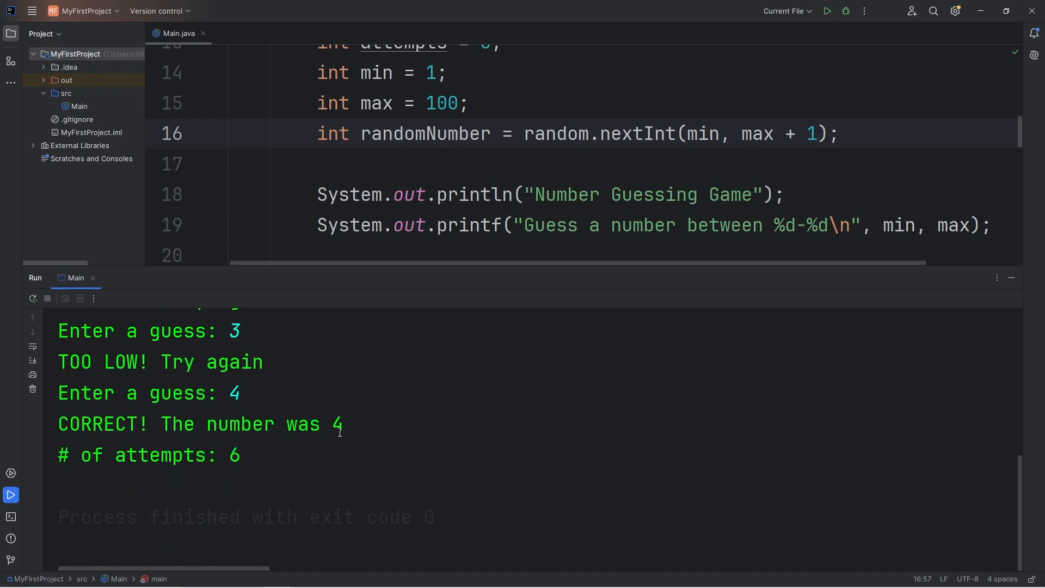
{"action": "double_click", "coordinate": [233, 454]}
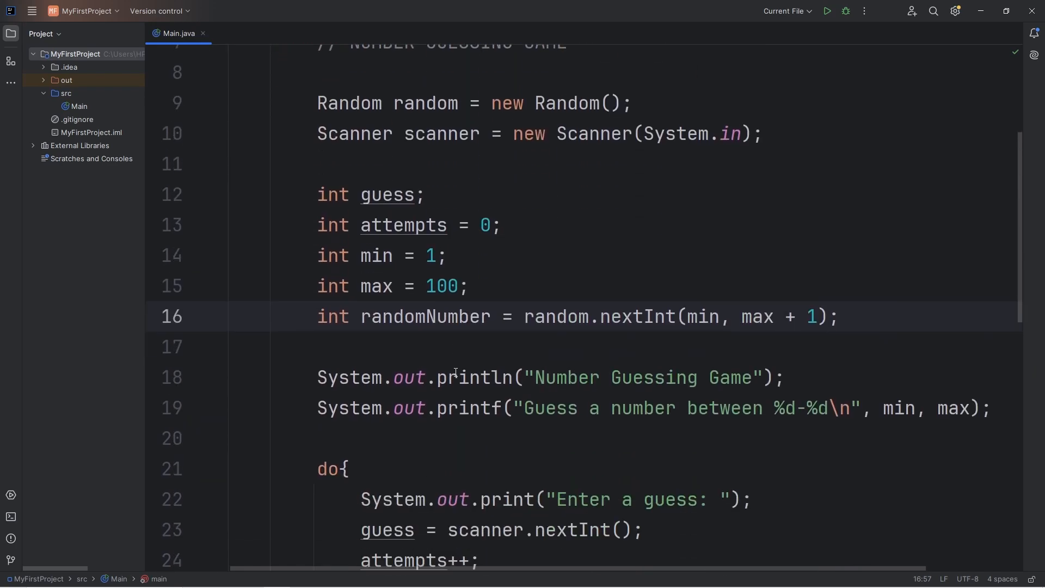
Scroll to the top of Main.java to show the Random and Scanner imports
{"action": "scroll", "scroll_direction": "up", "scroll_amount": 3}
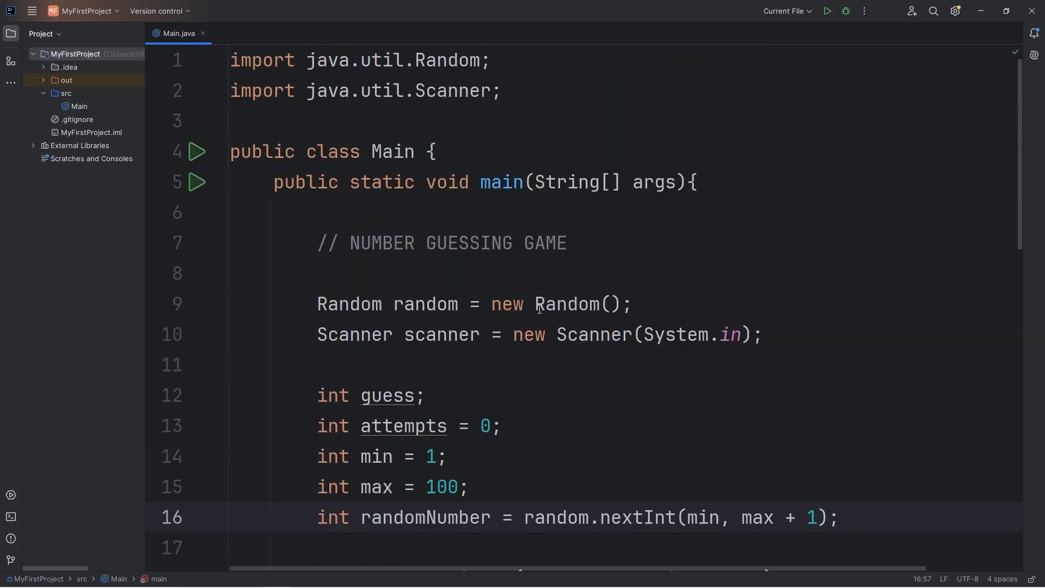